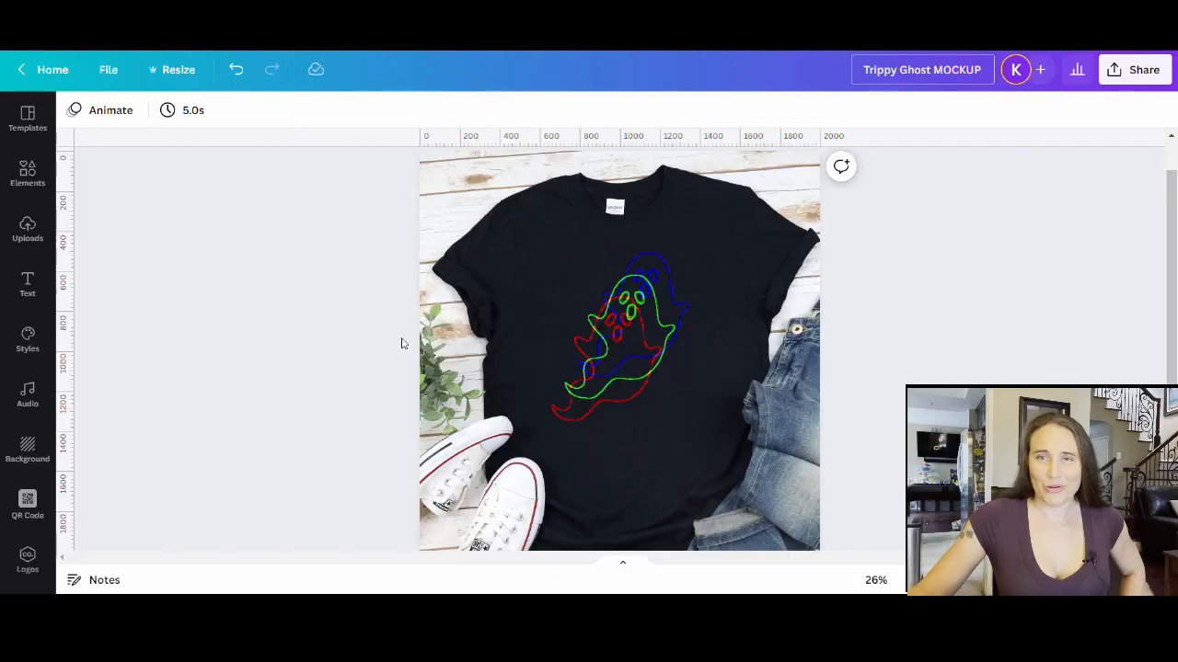
Fill the 4500×5400 px page background with dark grey from Default Colors.
click(618, 350)
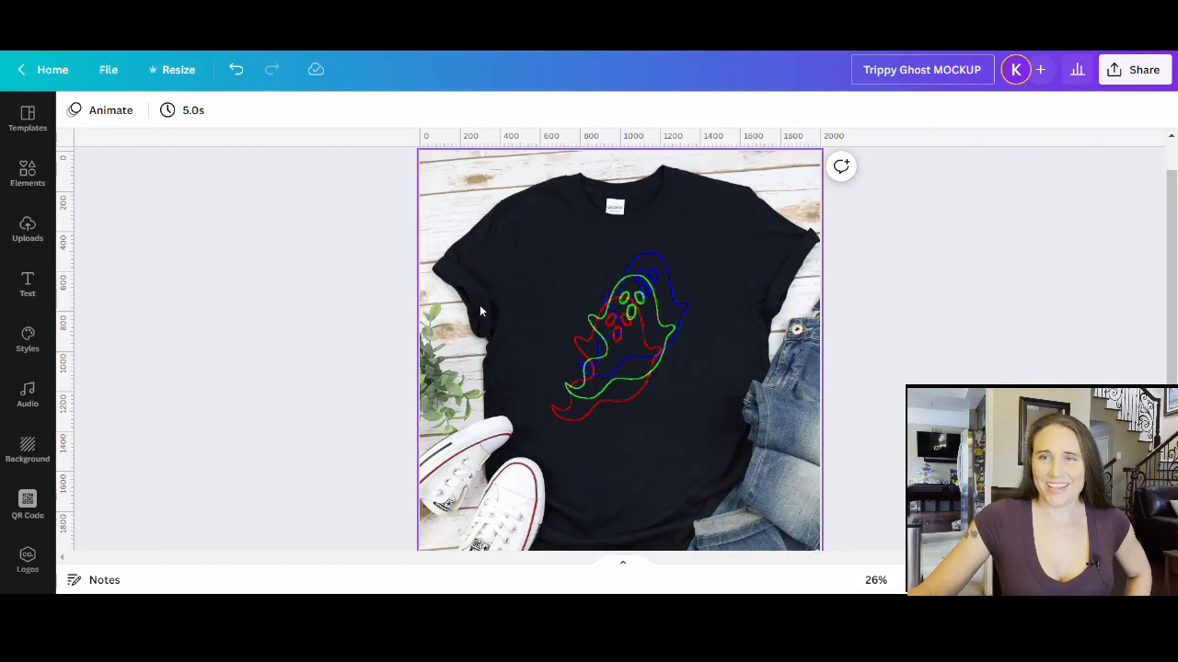
mouse_move(485, 306)
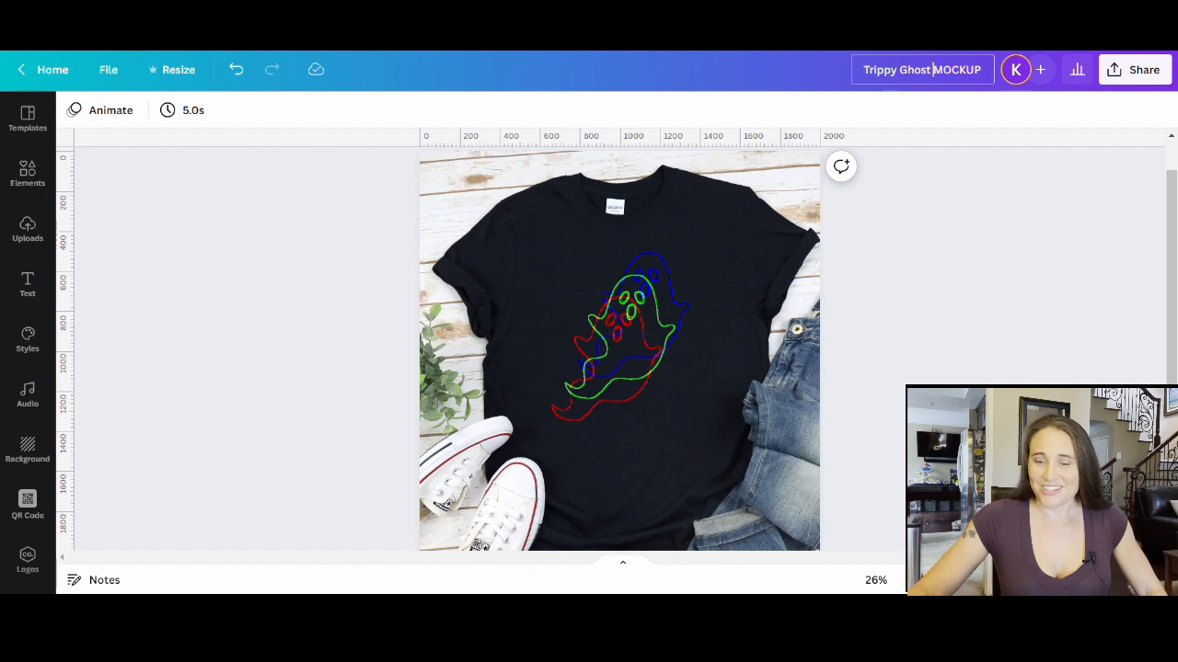
click(789, 464)
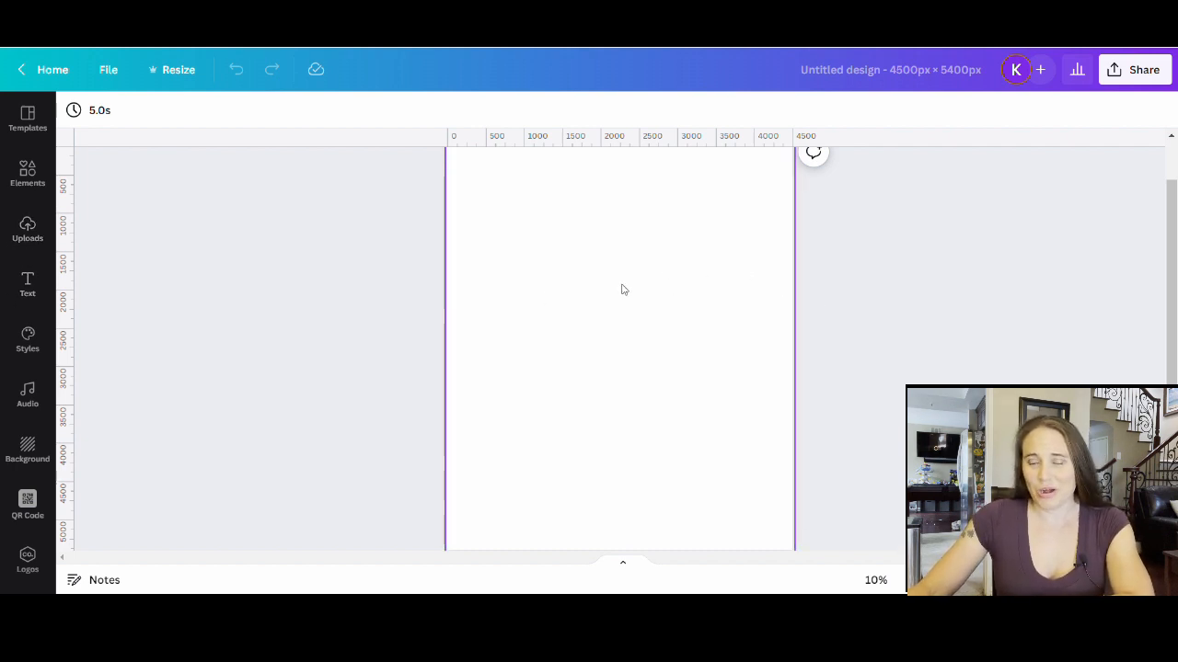
mouse_move(614, 280)
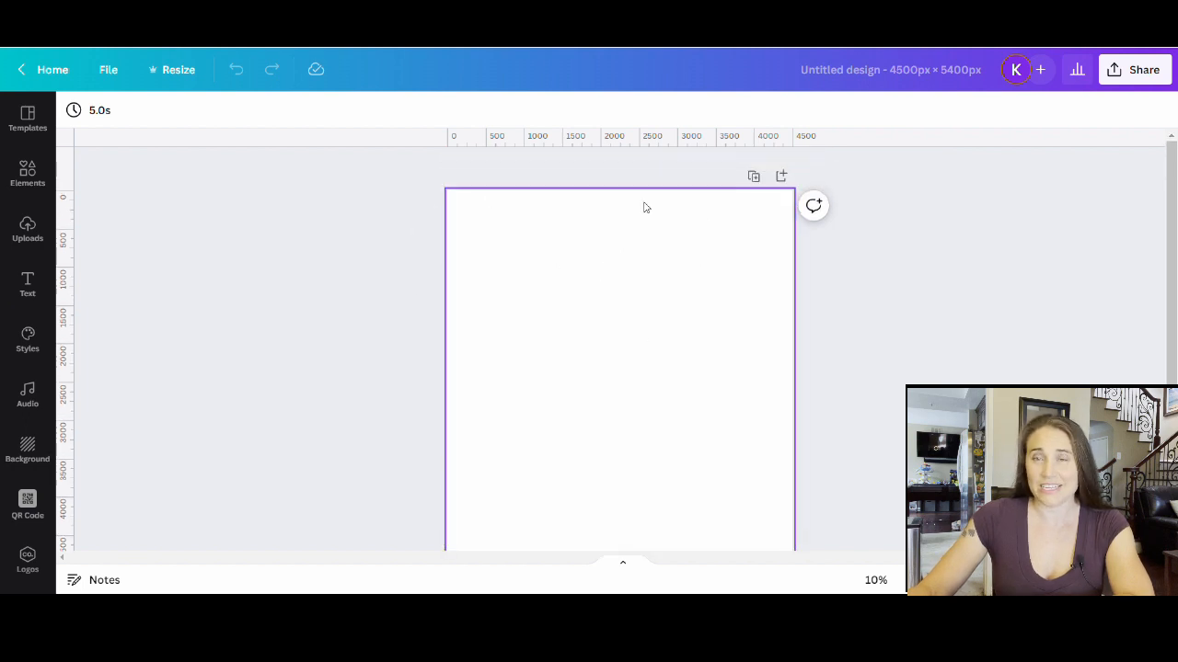
mouse_move(610, 276)
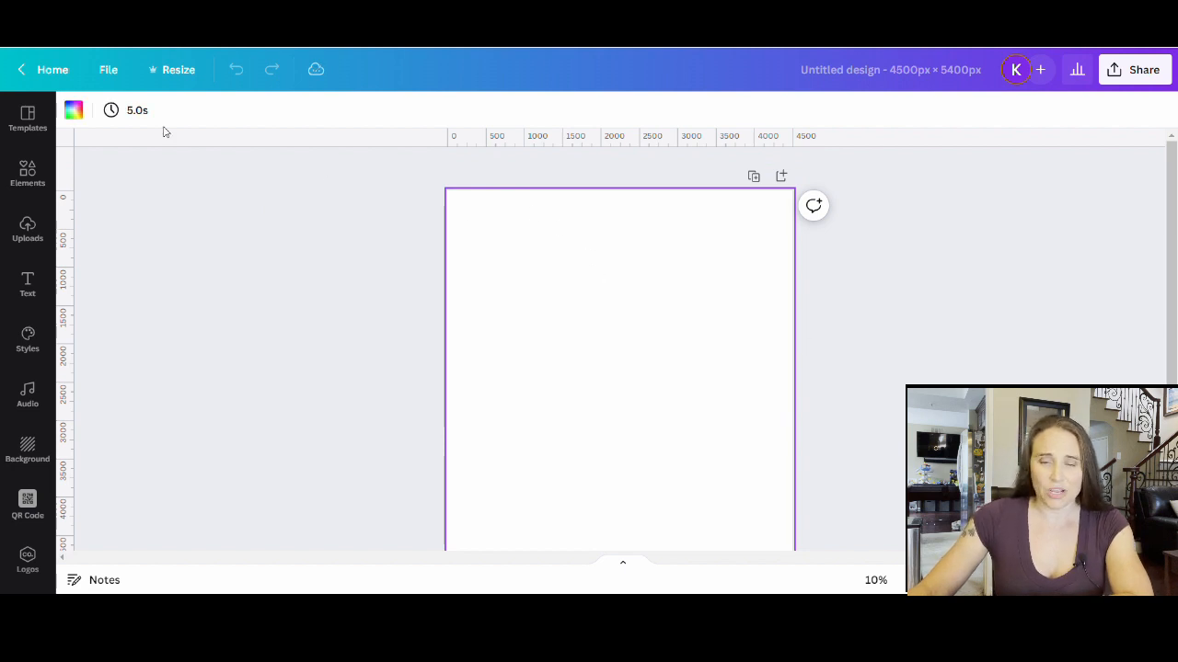
click(73, 111)
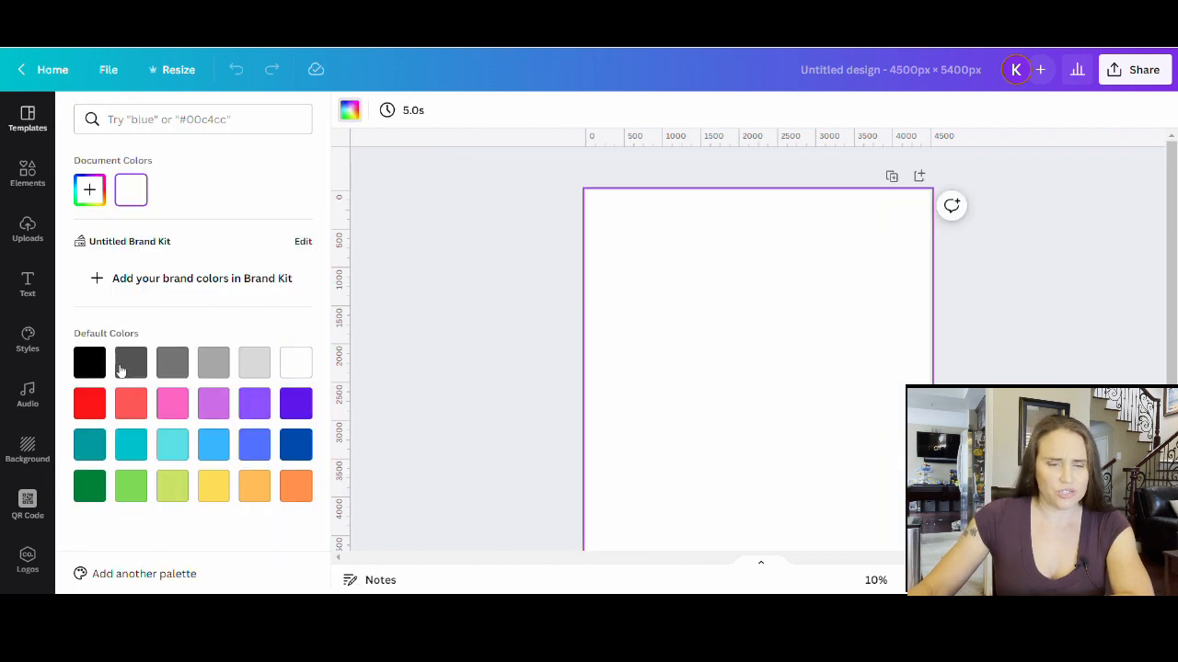
click(131, 362)
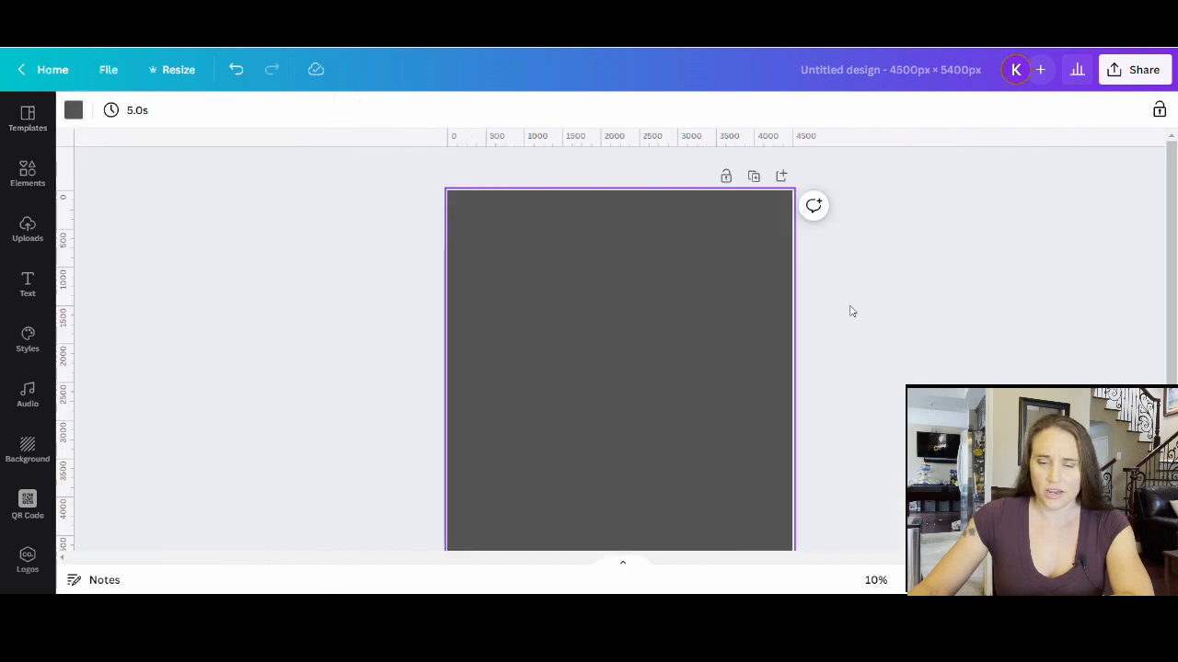
mouse_move(790, 288)
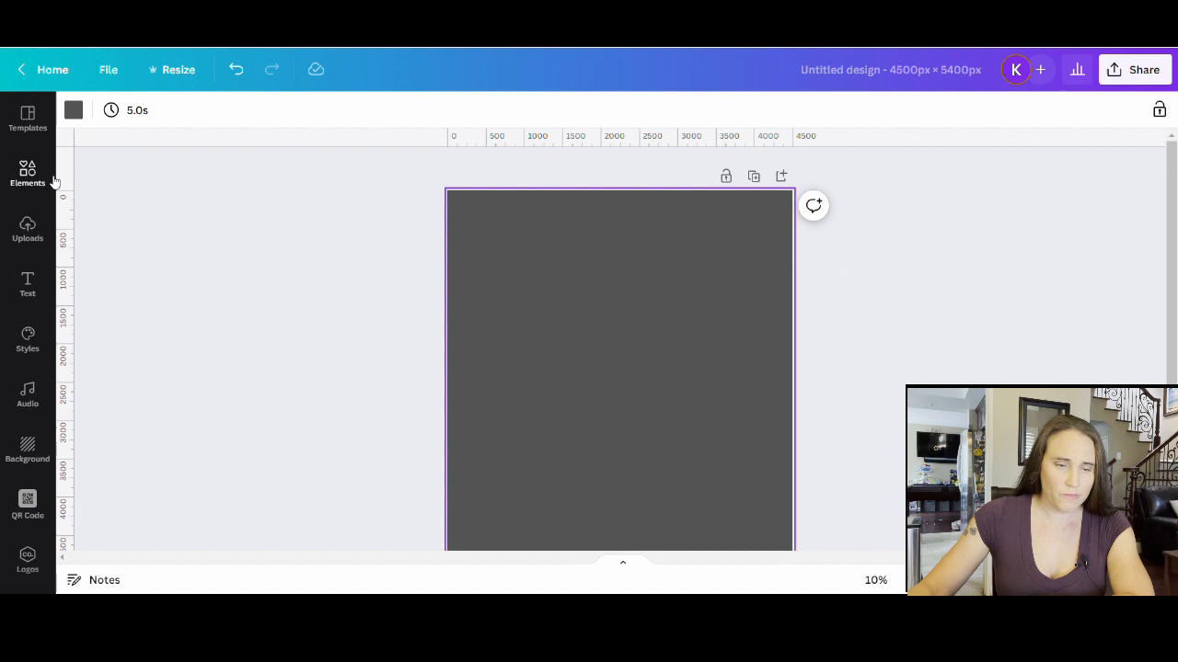
Search Elements for 'ghost' and add the waving ghost graphic from Graphics.
click(28, 174)
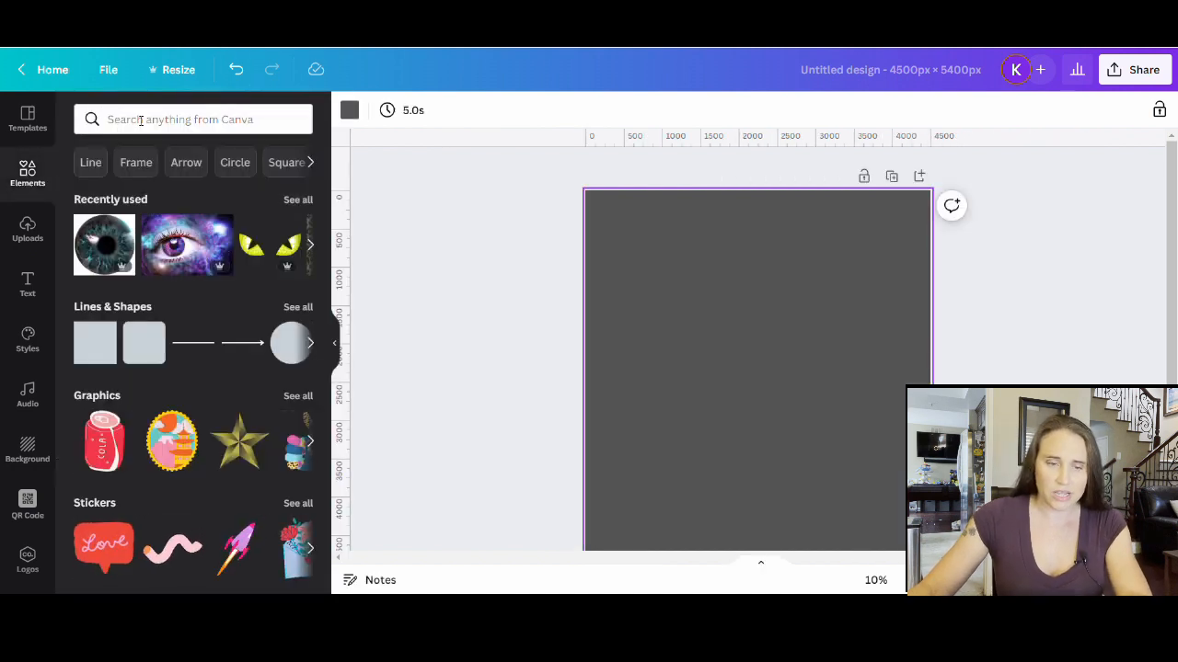
click(193, 119)
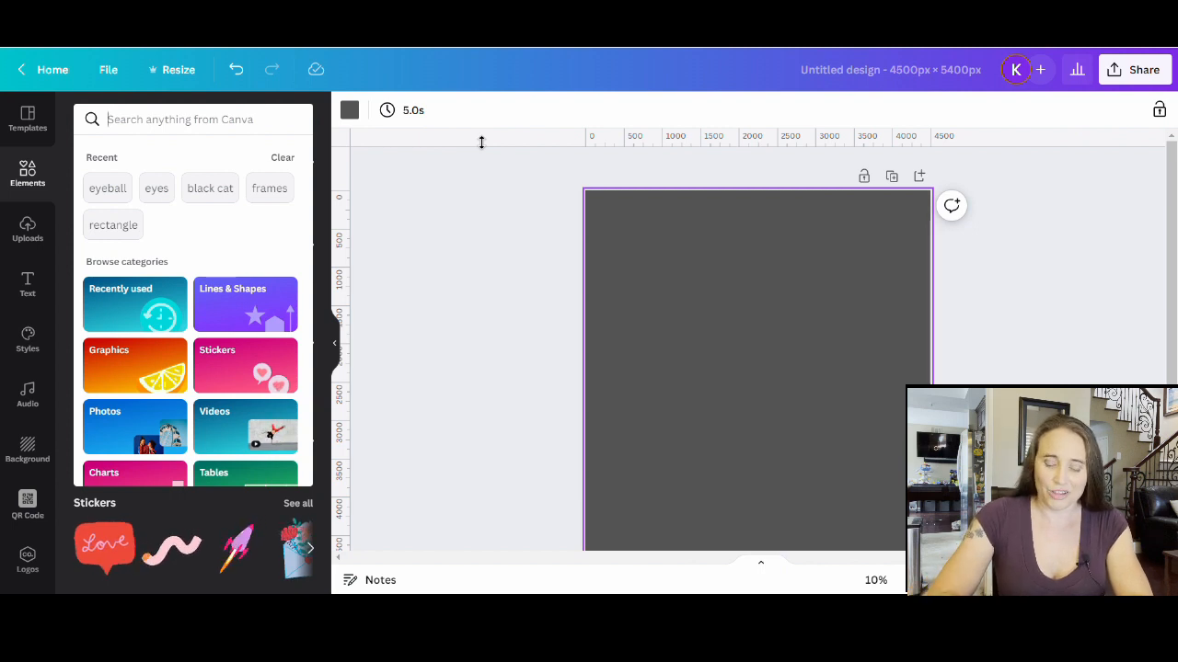
text(ghost)
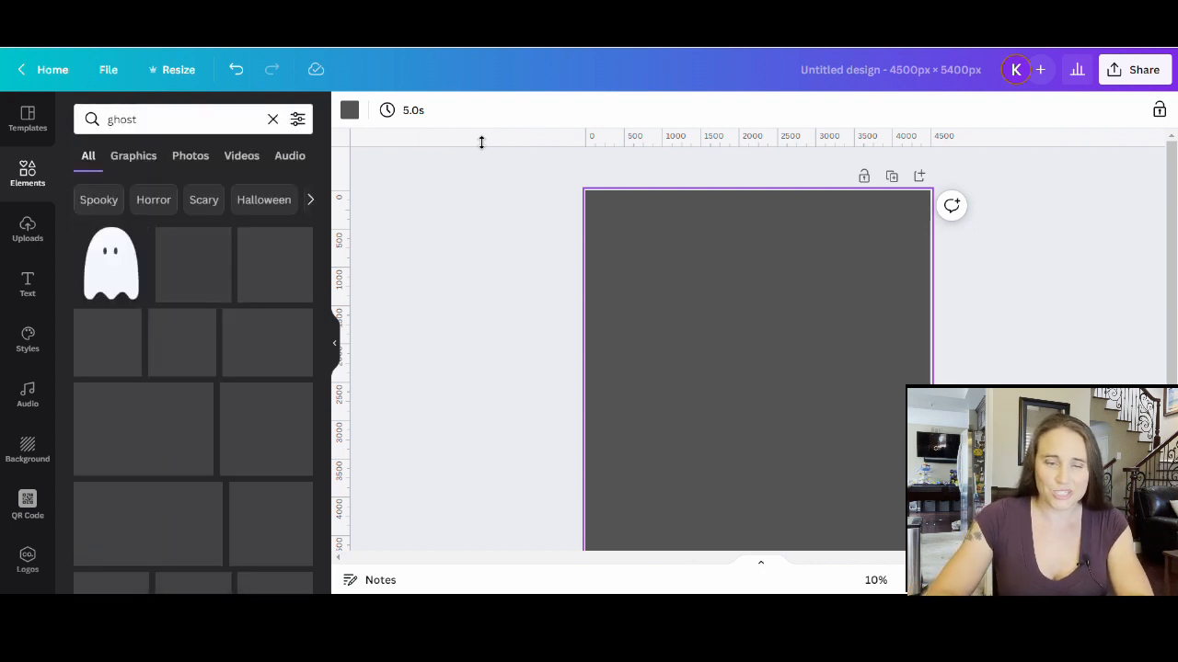
click(133, 156)
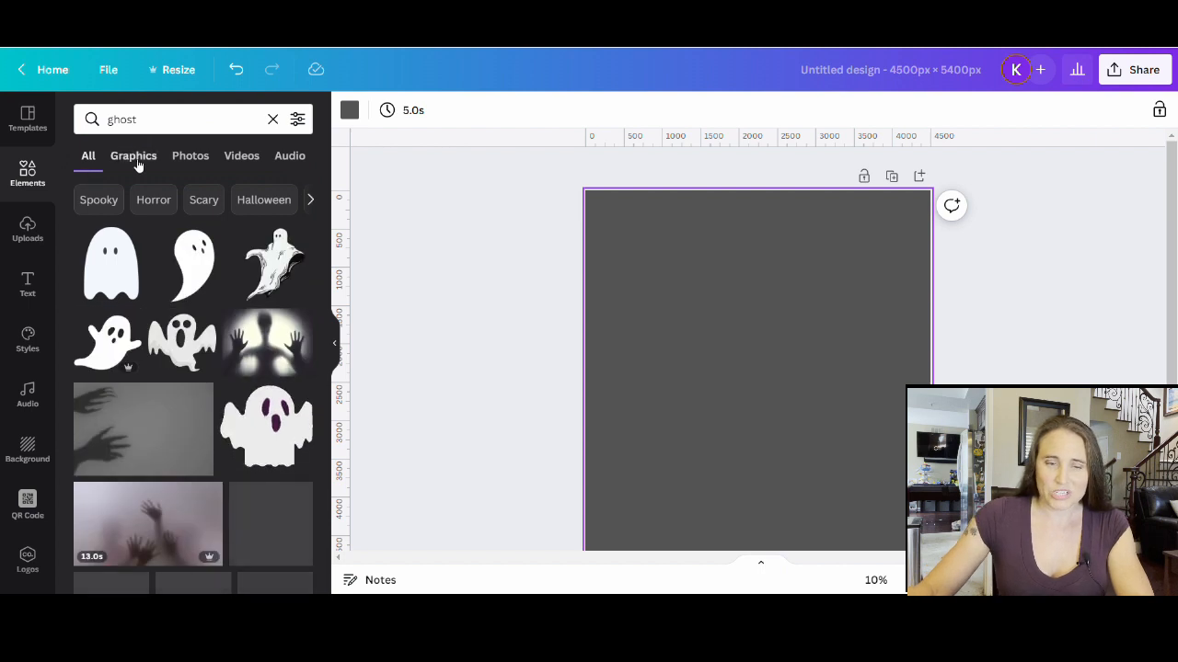
click(134, 155)
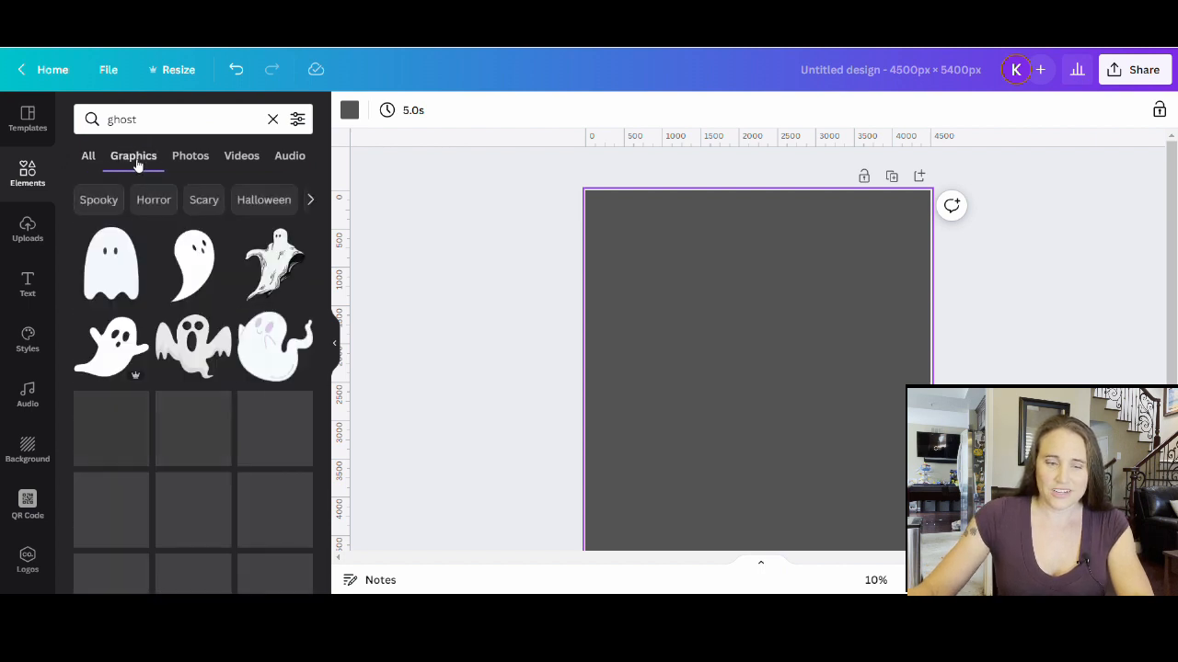
scroll(down, 3)
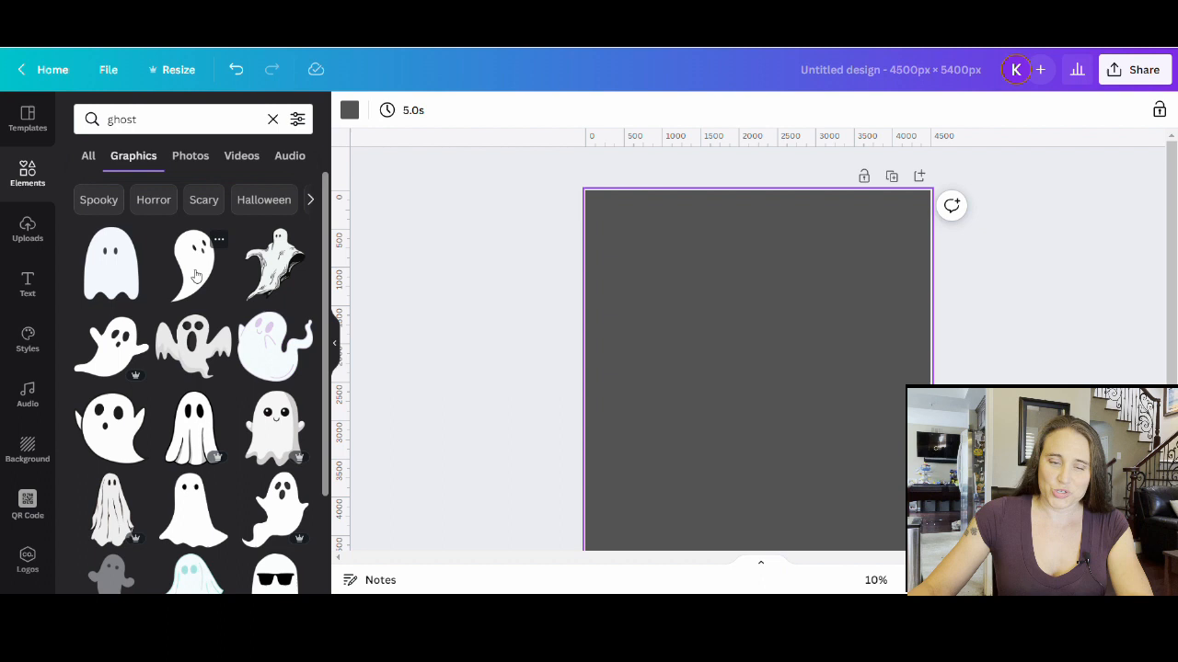
mouse_move(168, 287)
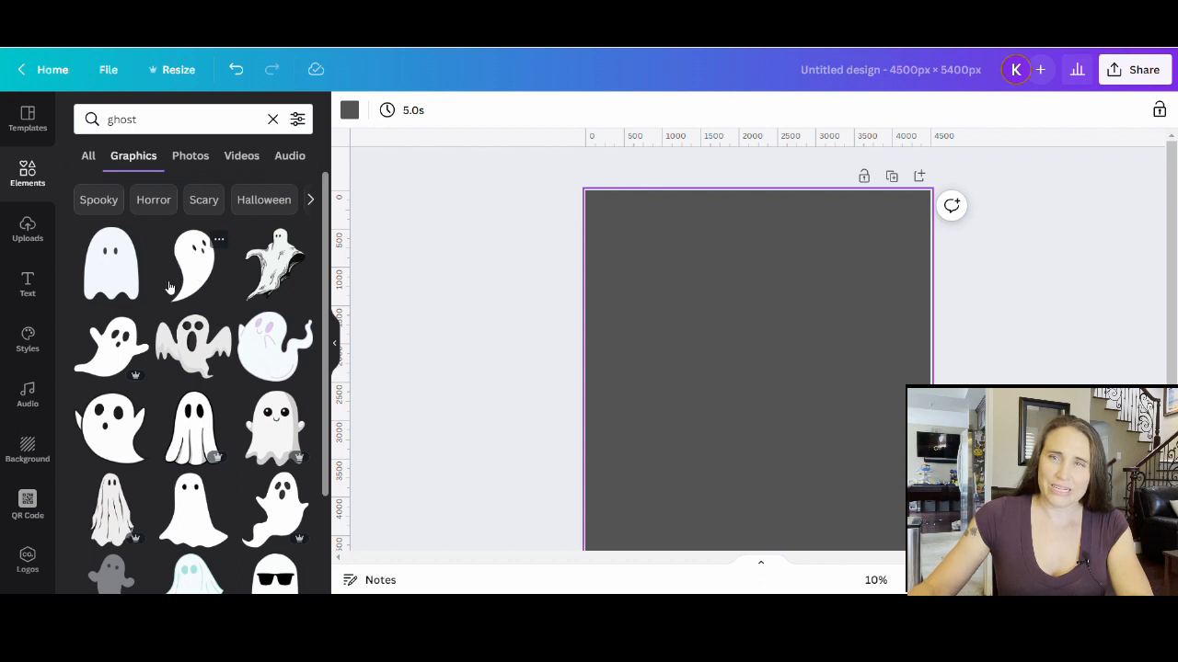
mouse_move(151, 287)
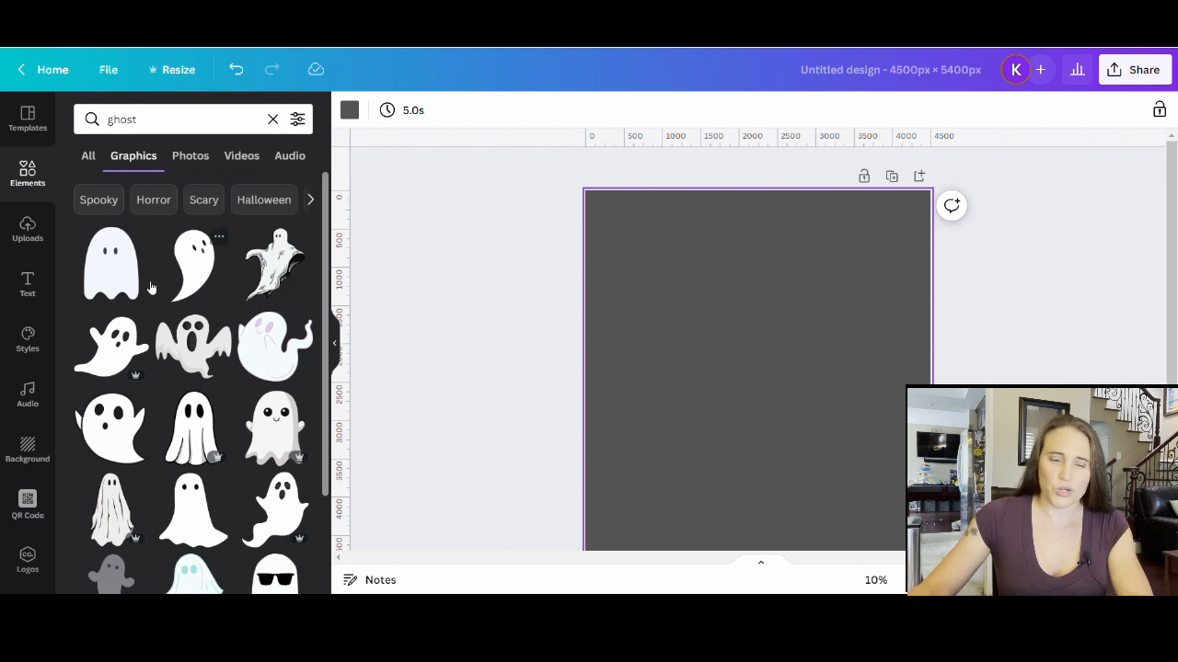
scroll(down, 3)
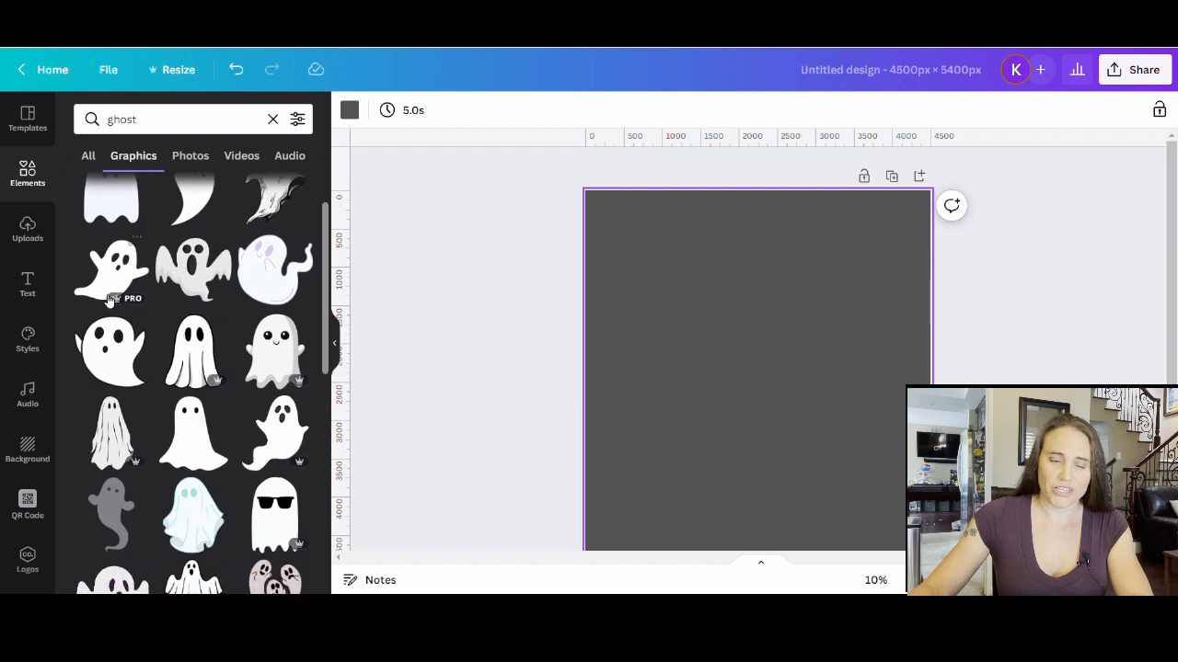
mouse_move(280, 437)
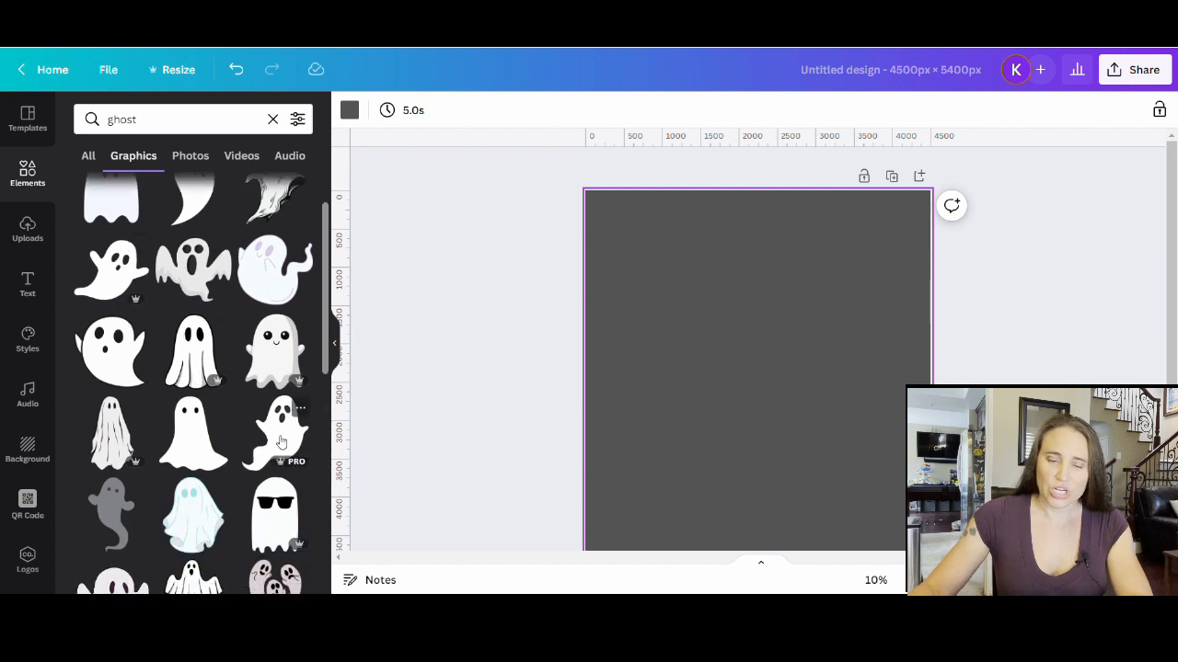
click(193, 433)
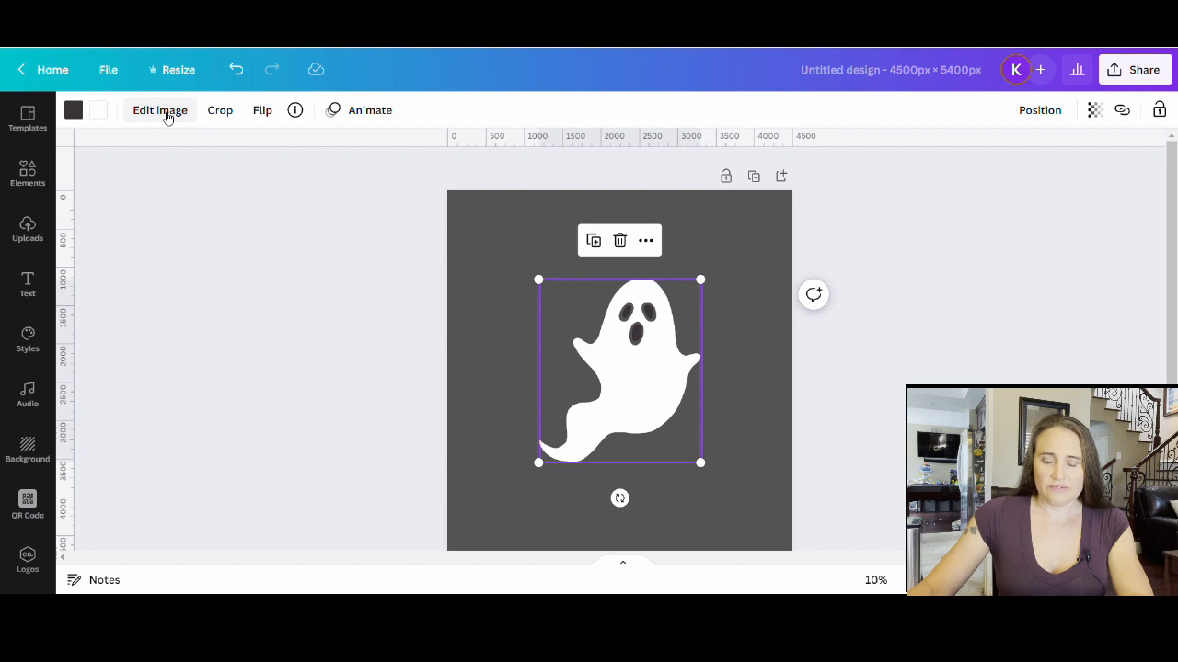
Preview the Trippy Stencil effect on the selected ghost through Edit image.
click(159, 110)
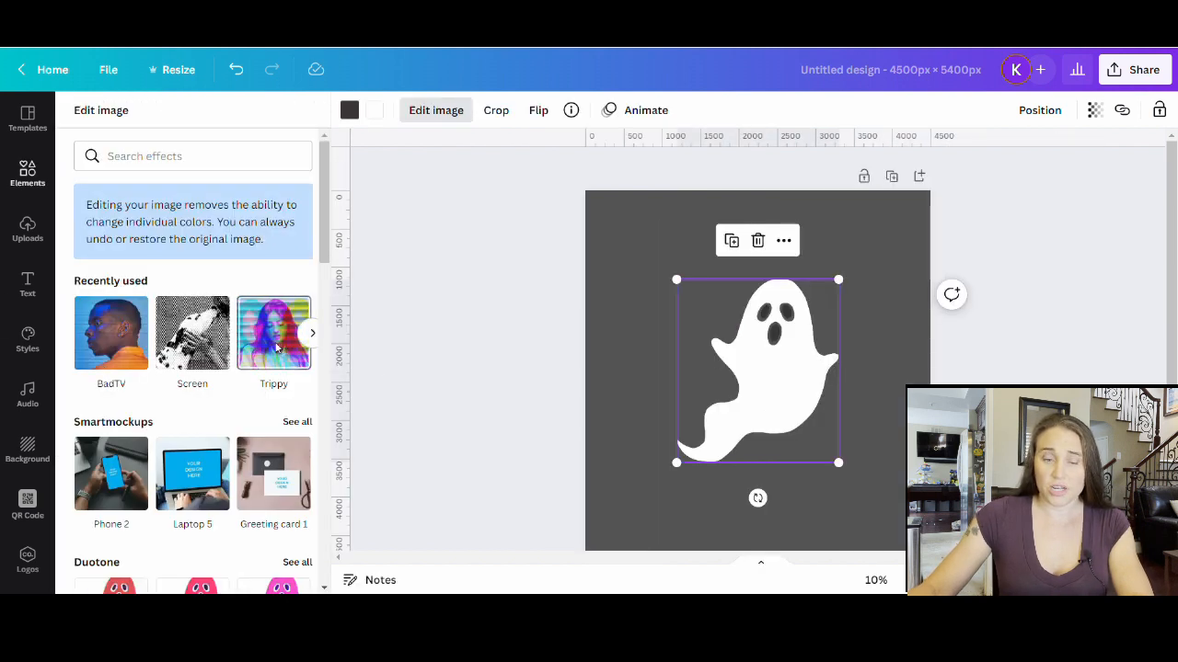
click(273, 334)
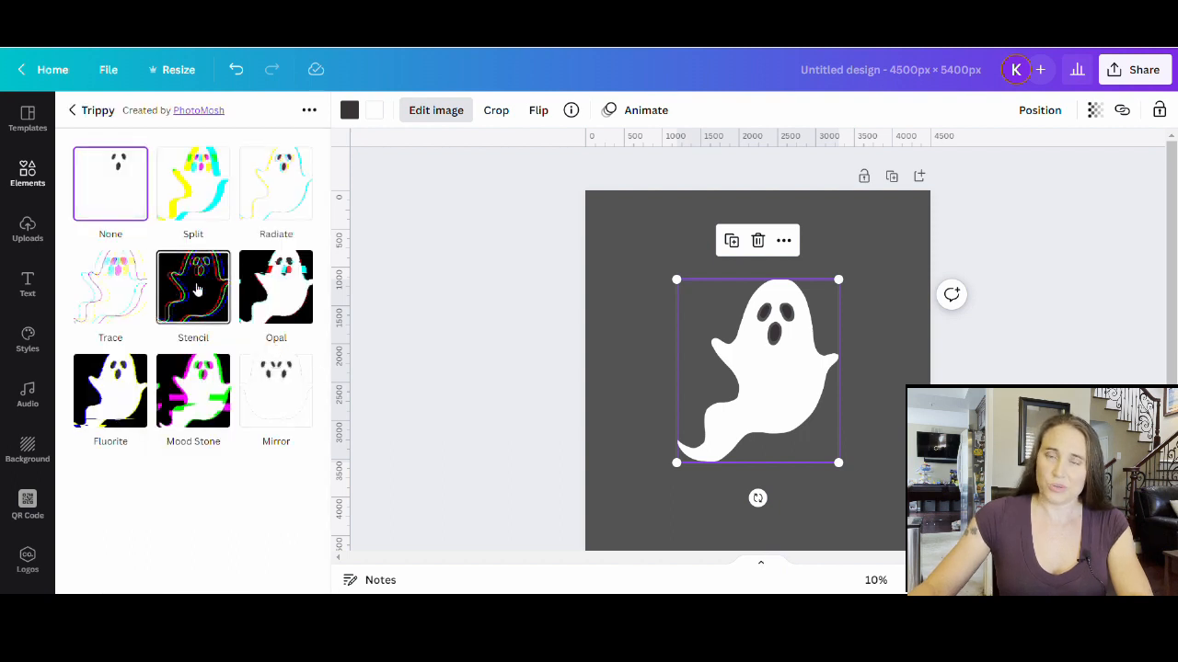
click(193, 287)
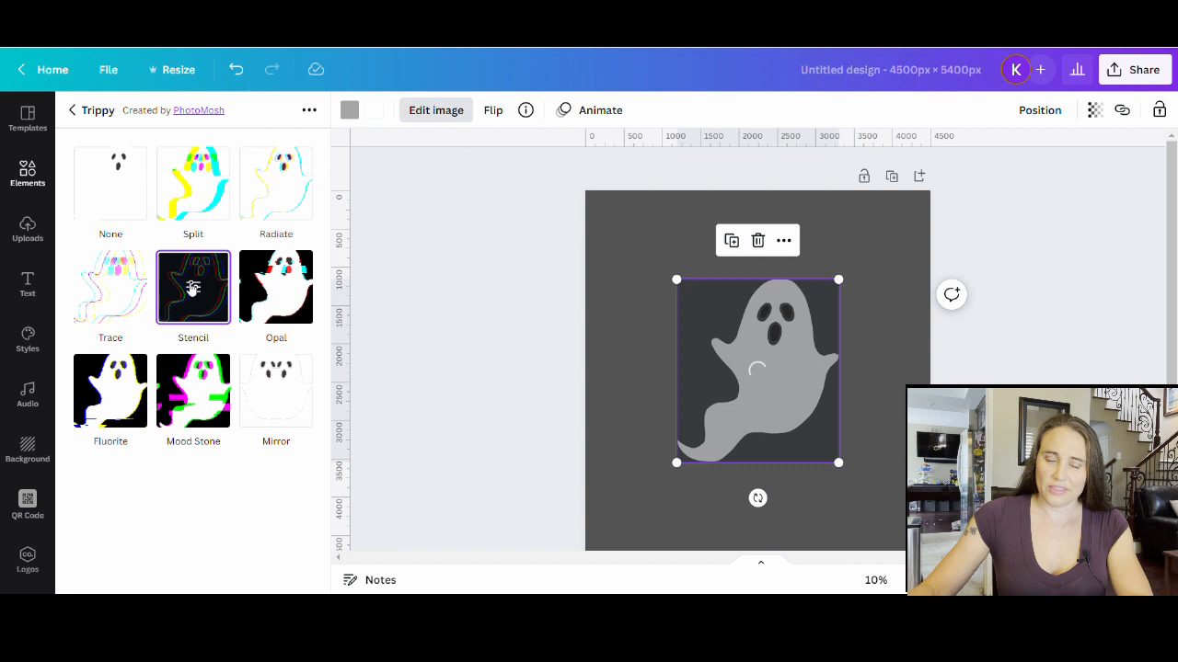
click(193, 287)
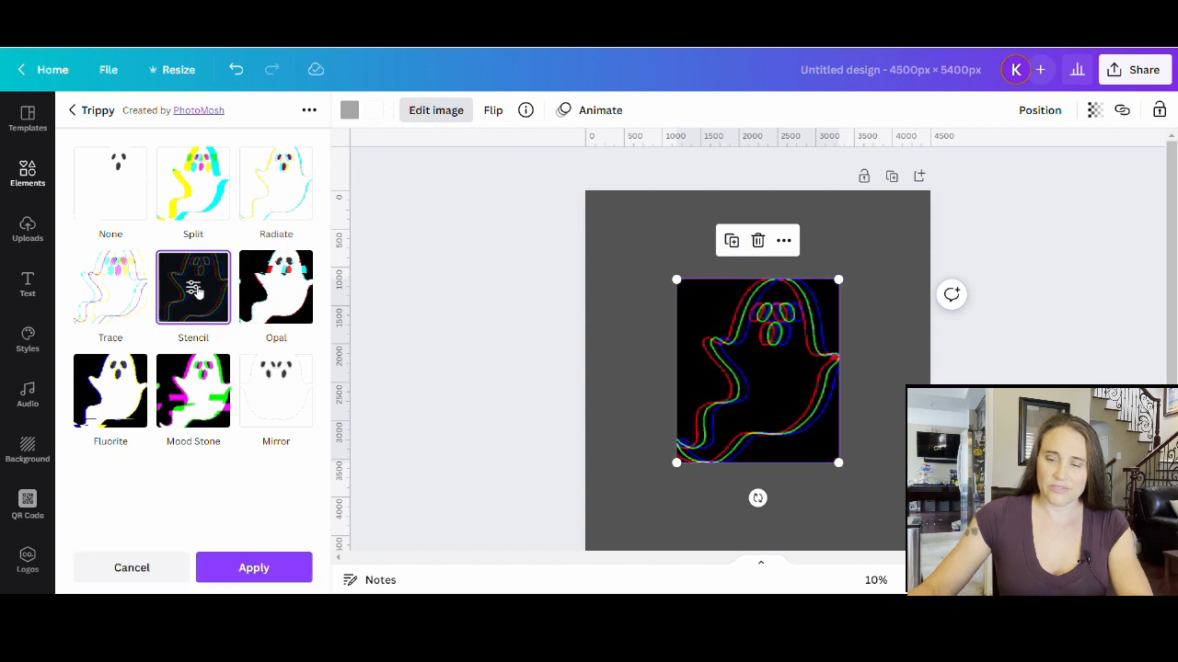
mouse_move(730, 361)
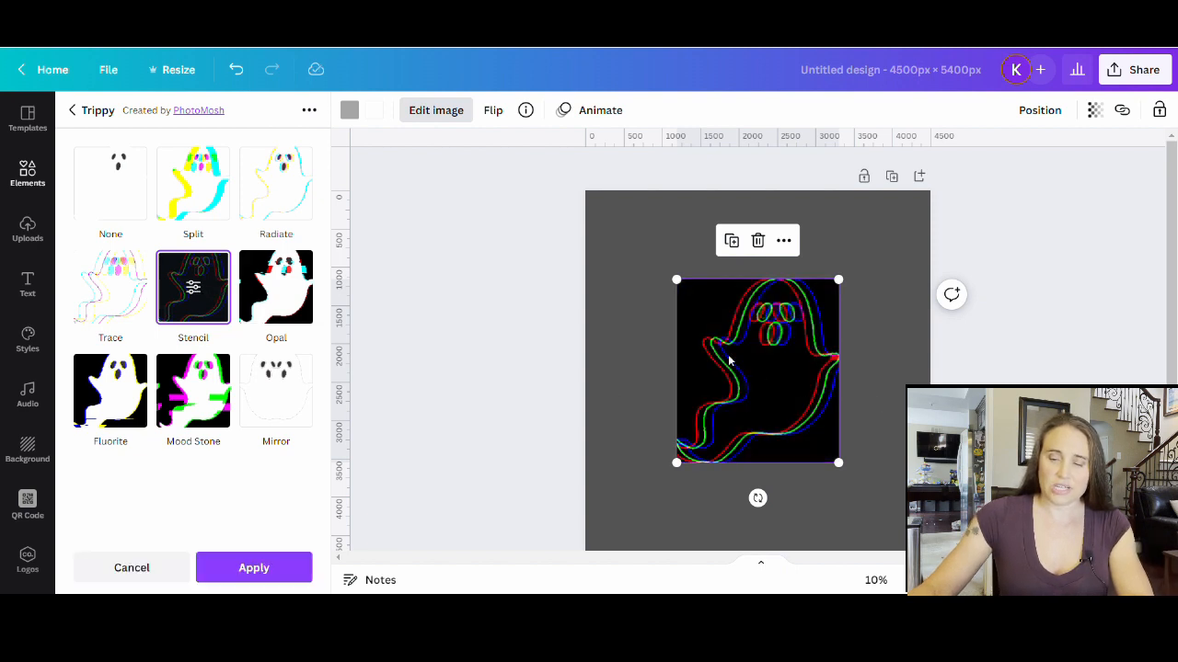
mouse_move(833, 317)
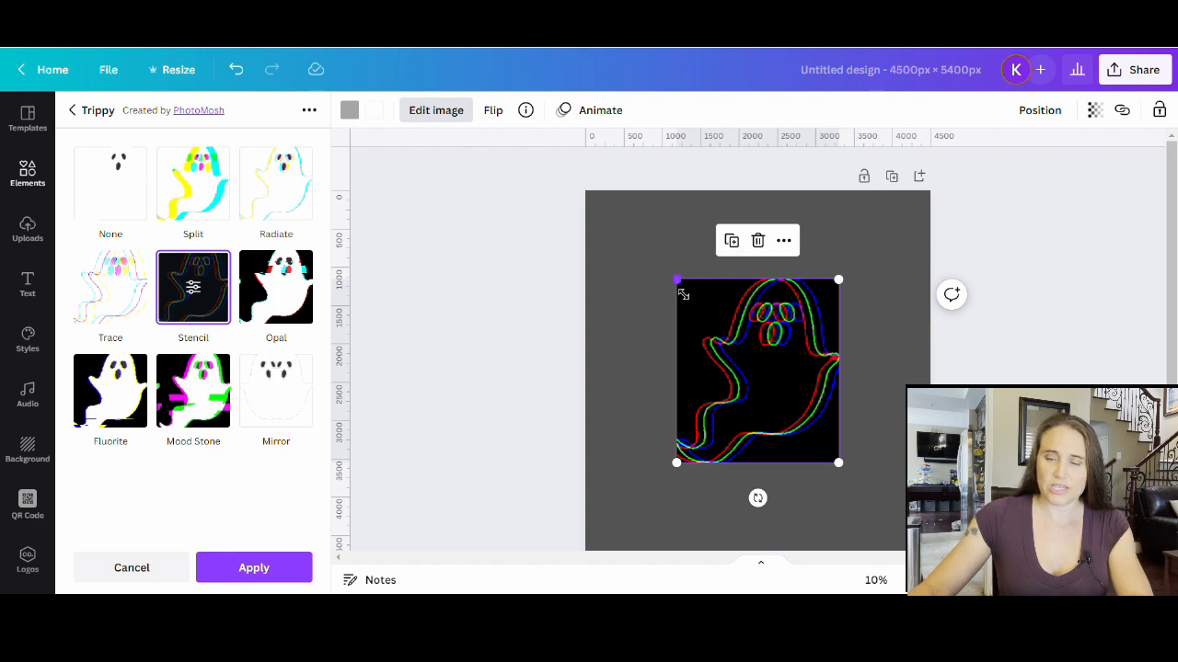
mouse_move(189, 304)
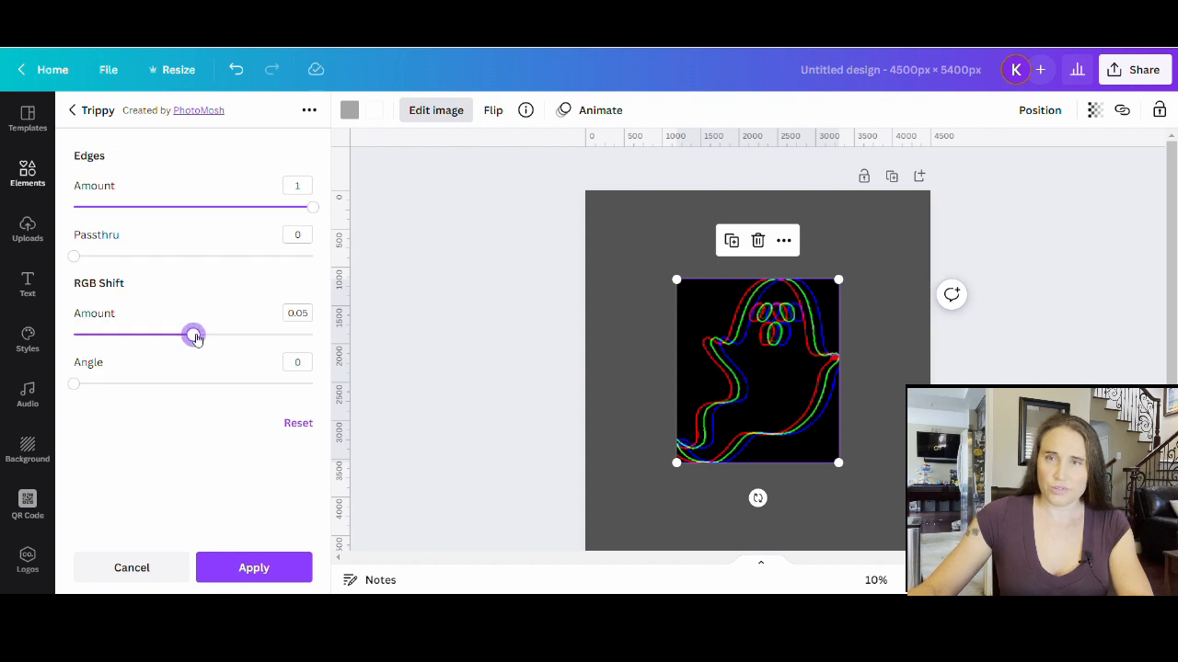
Try RGB Shift Amount 0.1, then cancel the Trippy effect.
drag(193, 334, 313, 335)
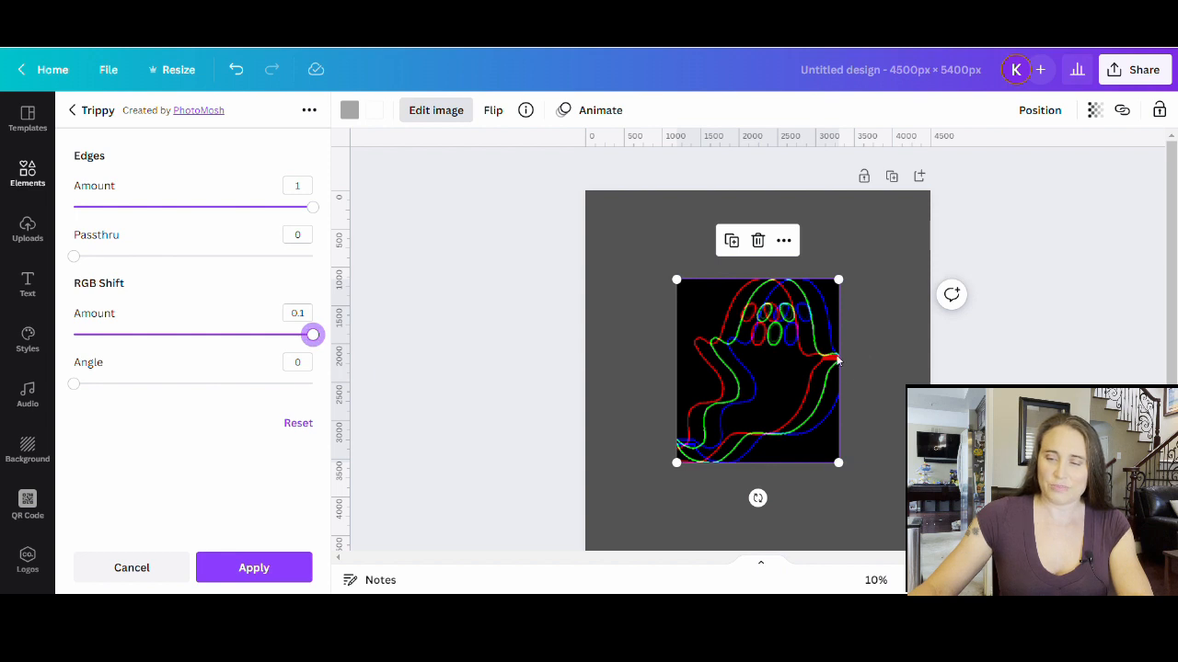
mouse_move(832, 361)
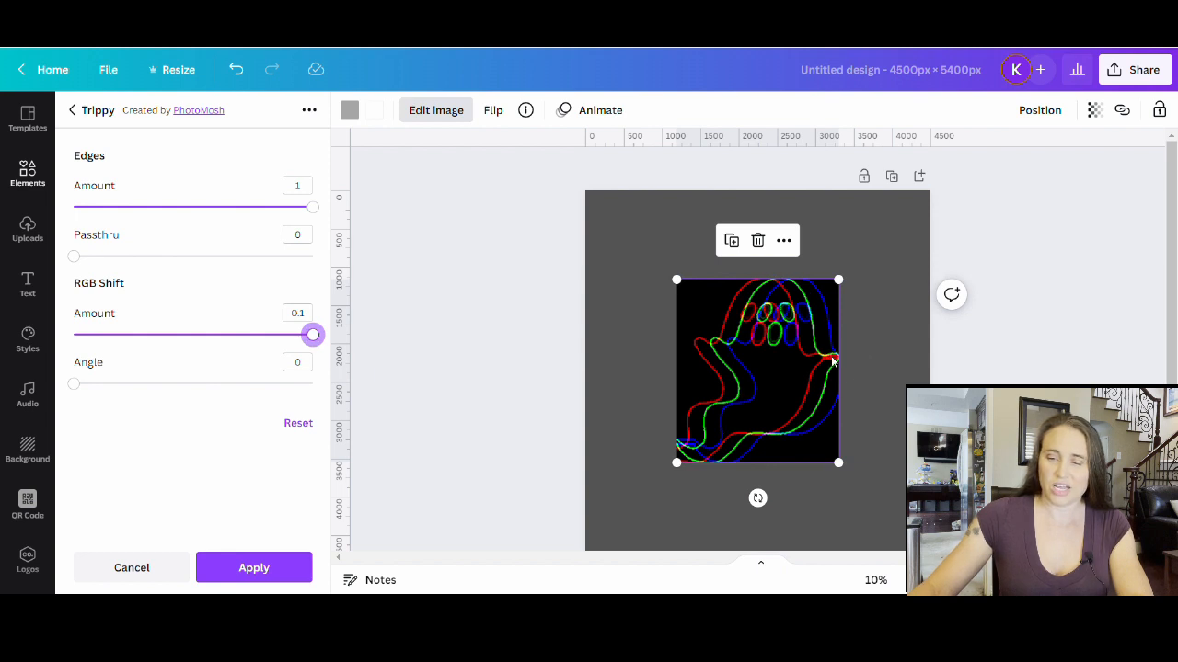
mouse_move(791, 282)
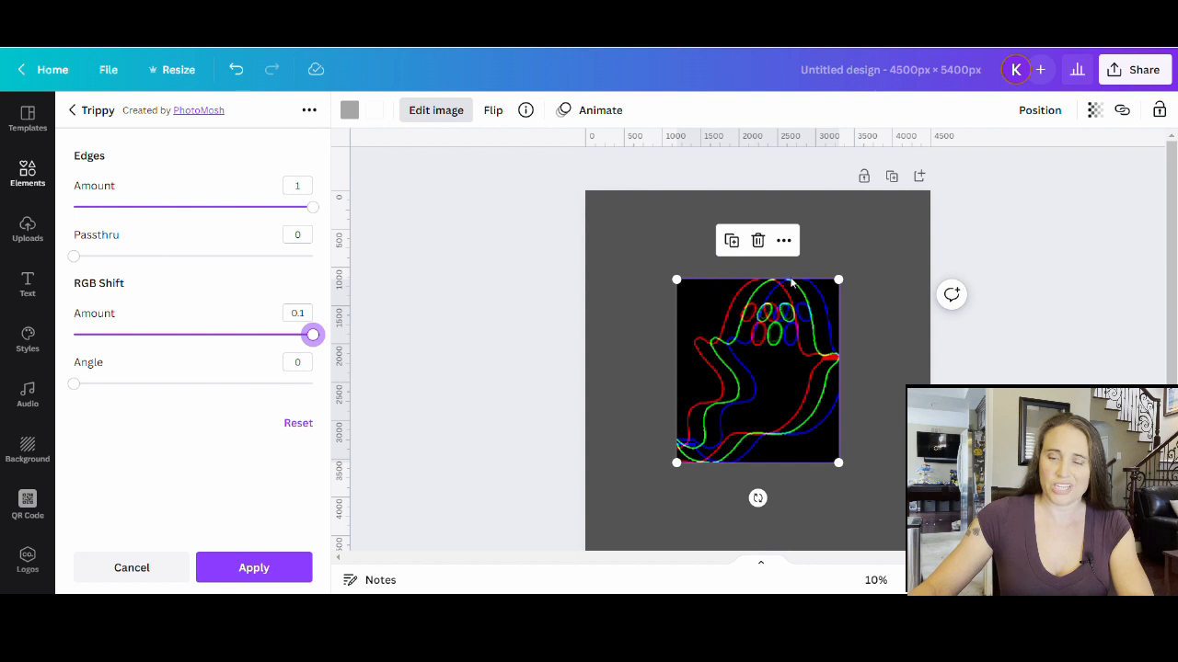
mouse_move(690, 351)
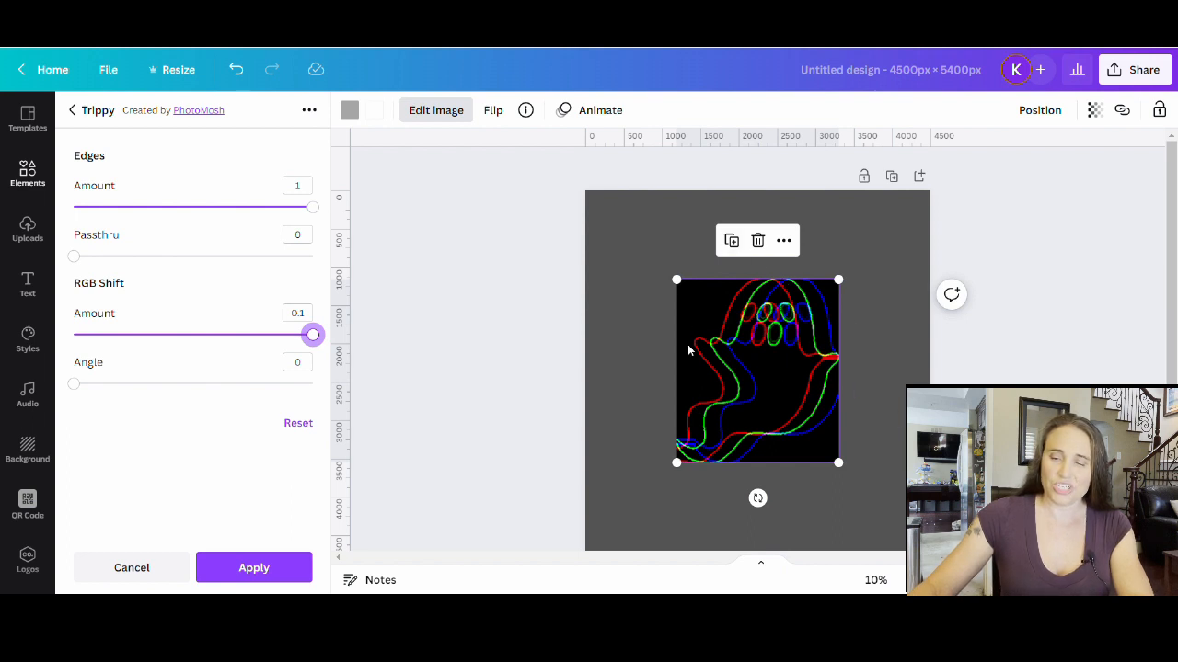
mouse_move(889, 219)
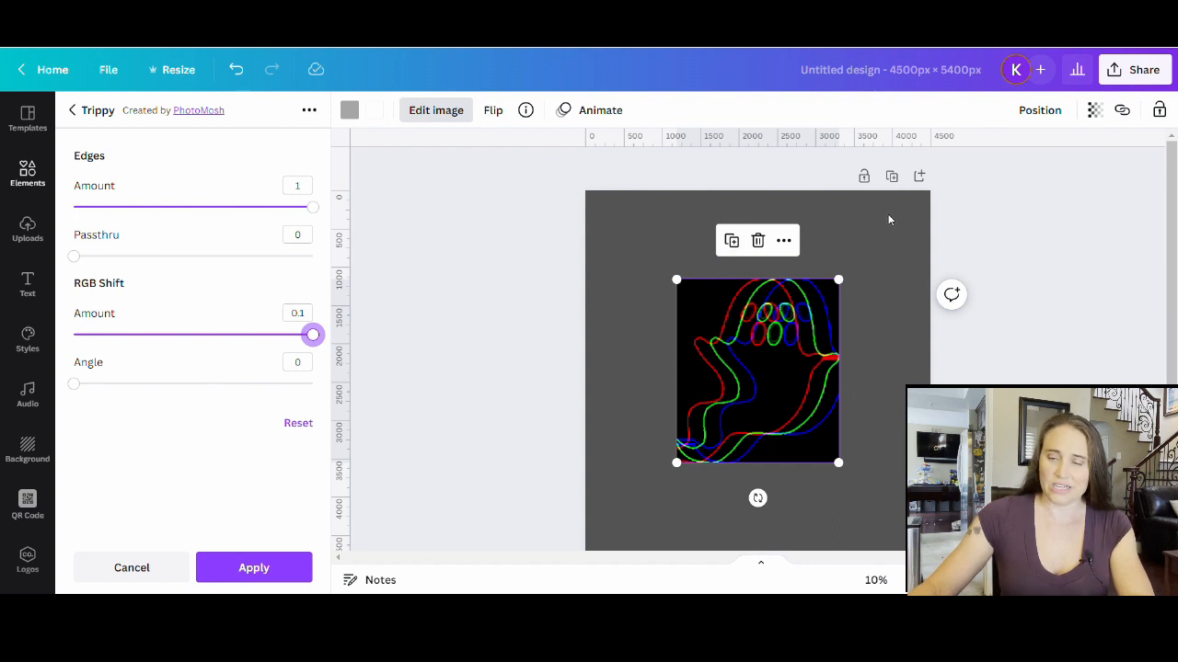
mouse_move(651, 516)
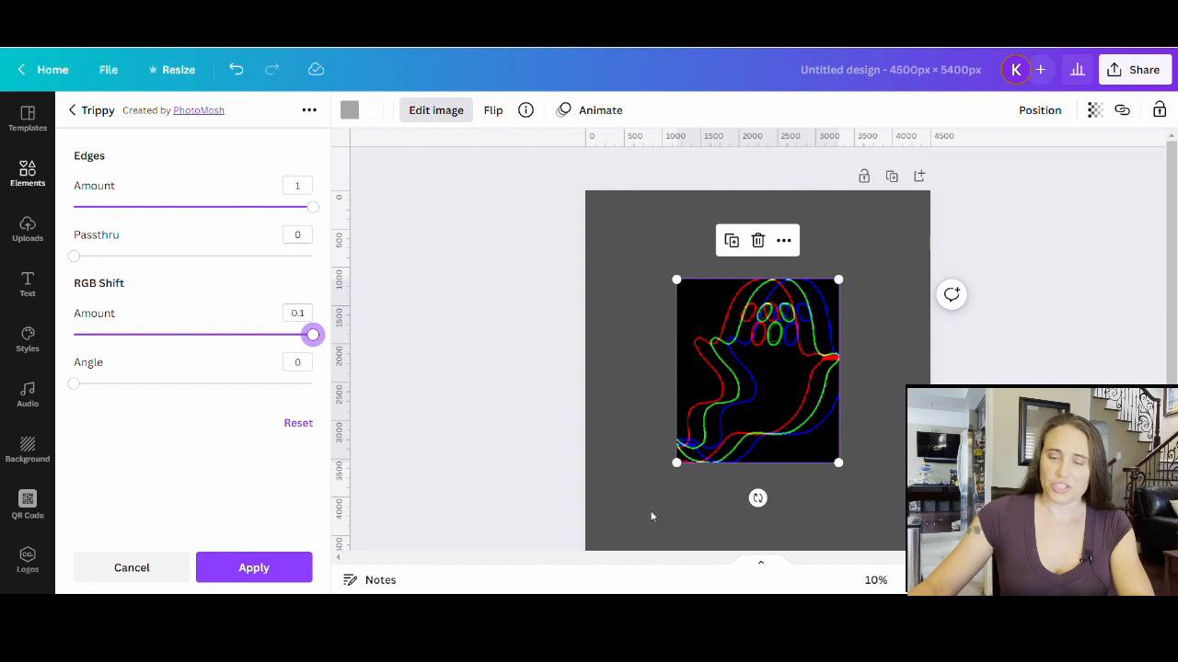
mouse_move(638, 357)
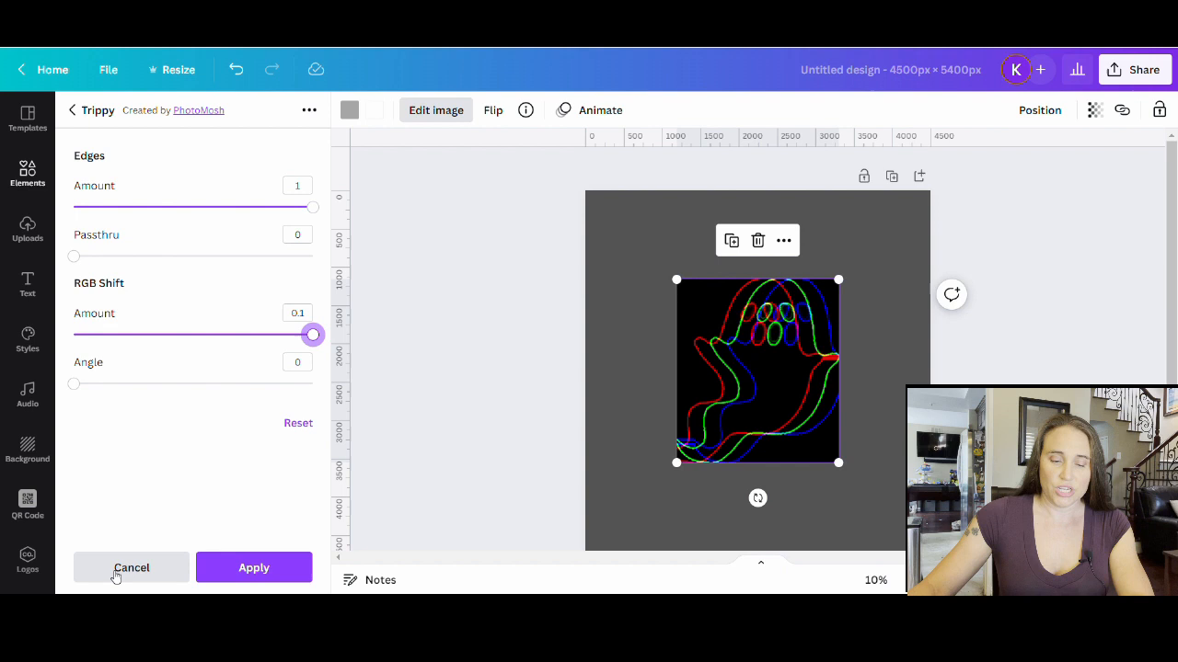
click(132, 567)
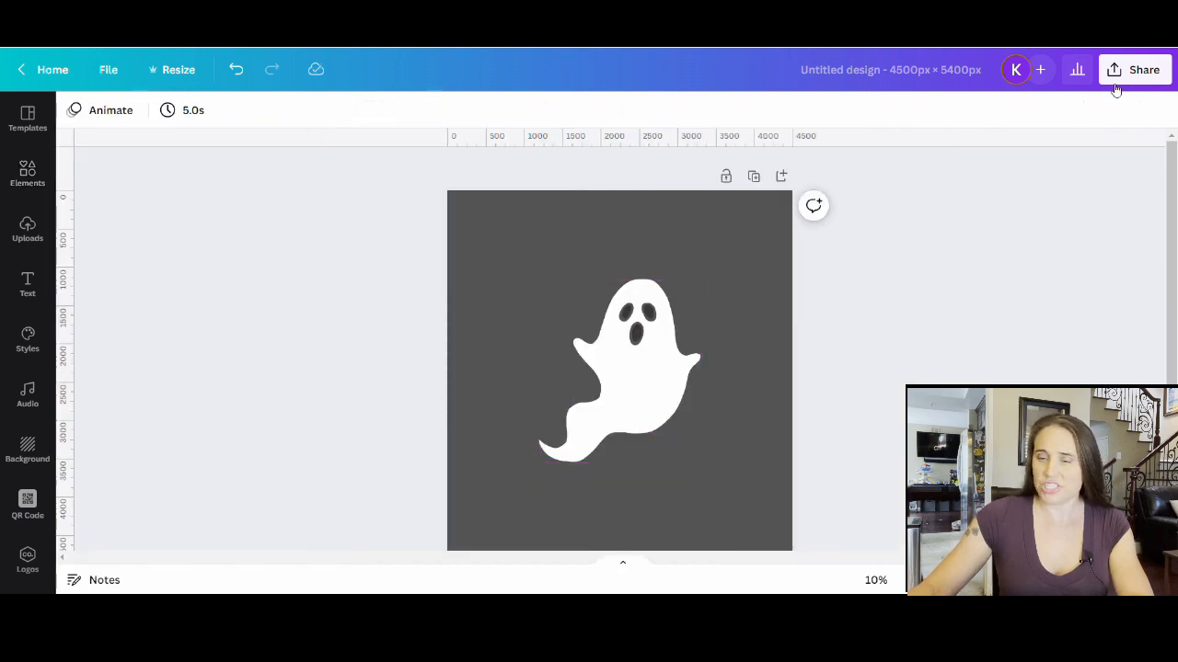
Download the design as a transparent-background PNG, then deselect the ghost.
click(1113, 69)
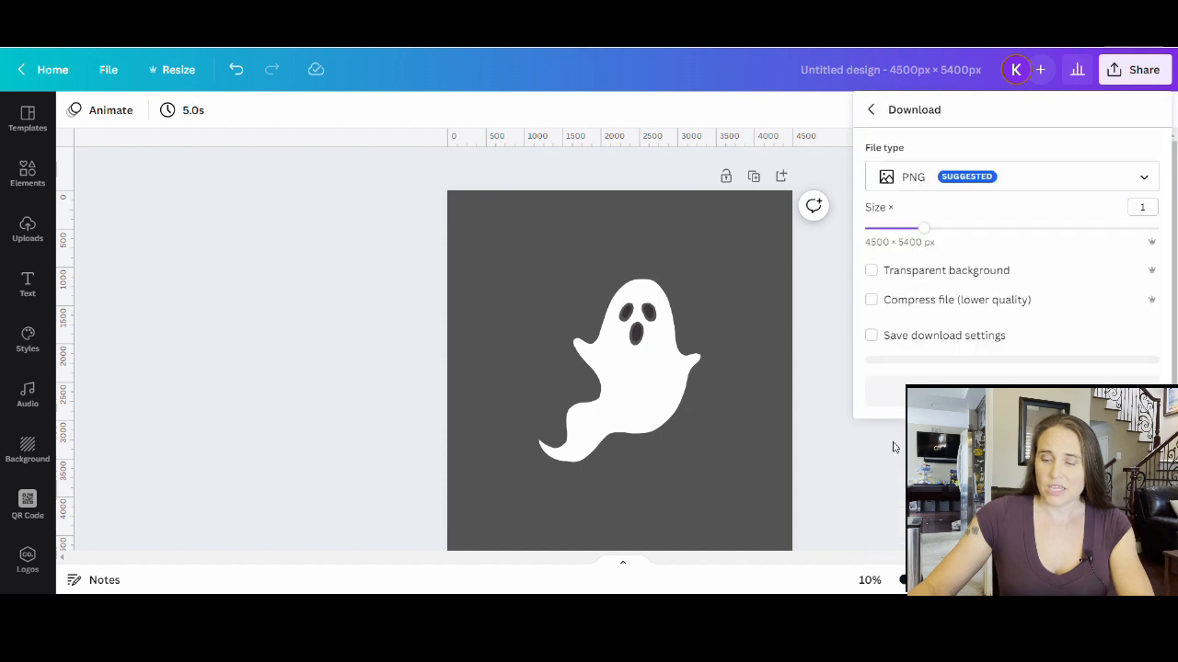
click(871, 270)
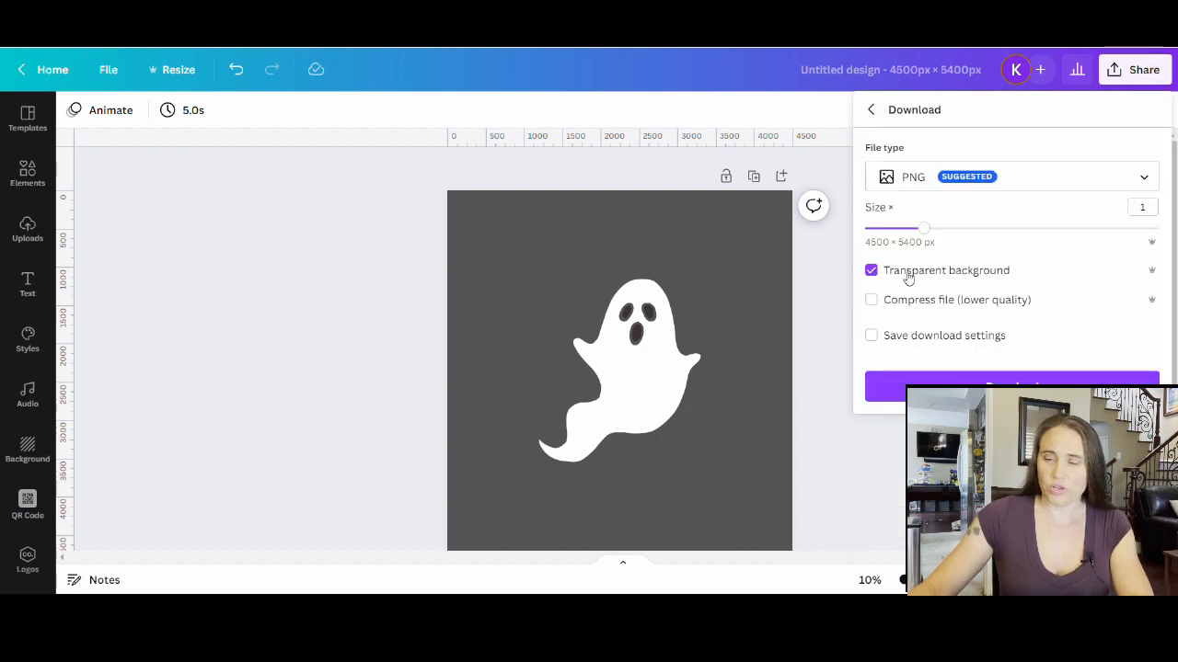
click(1011, 386)
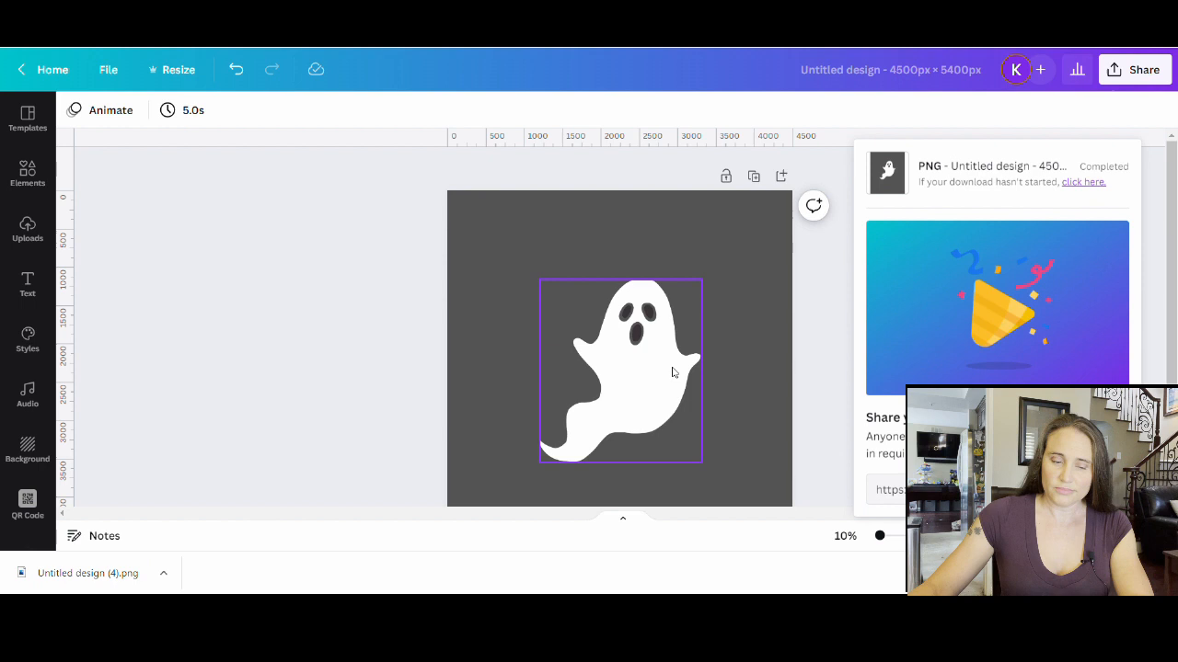
click(283, 369)
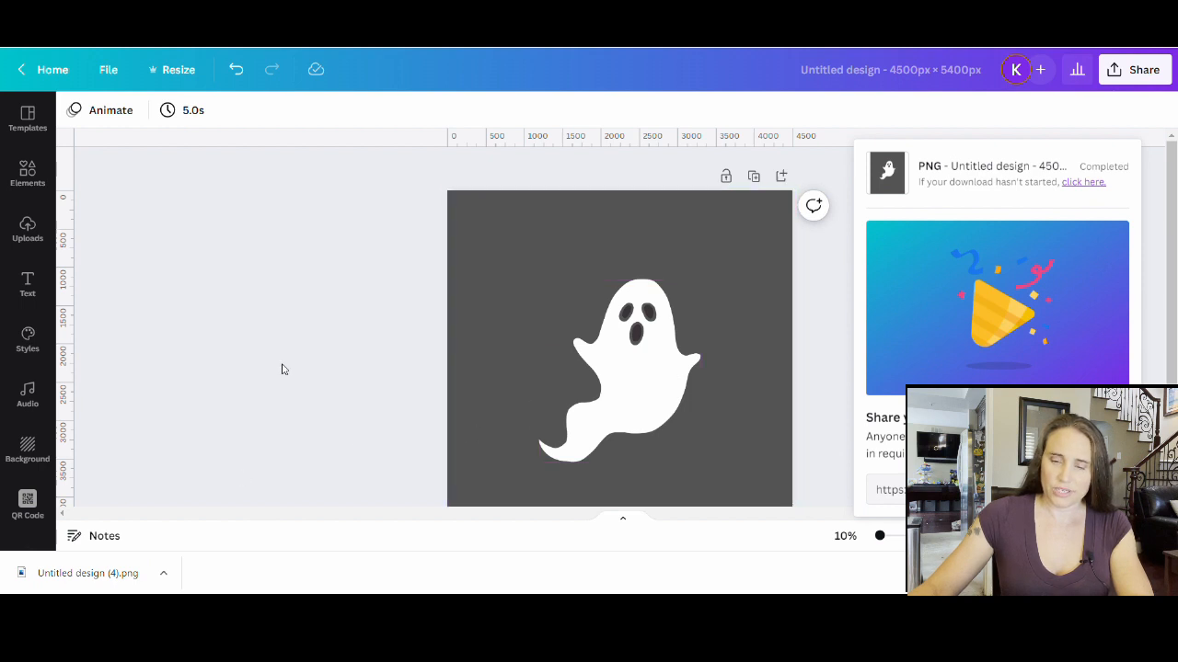
mouse_move(336, 360)
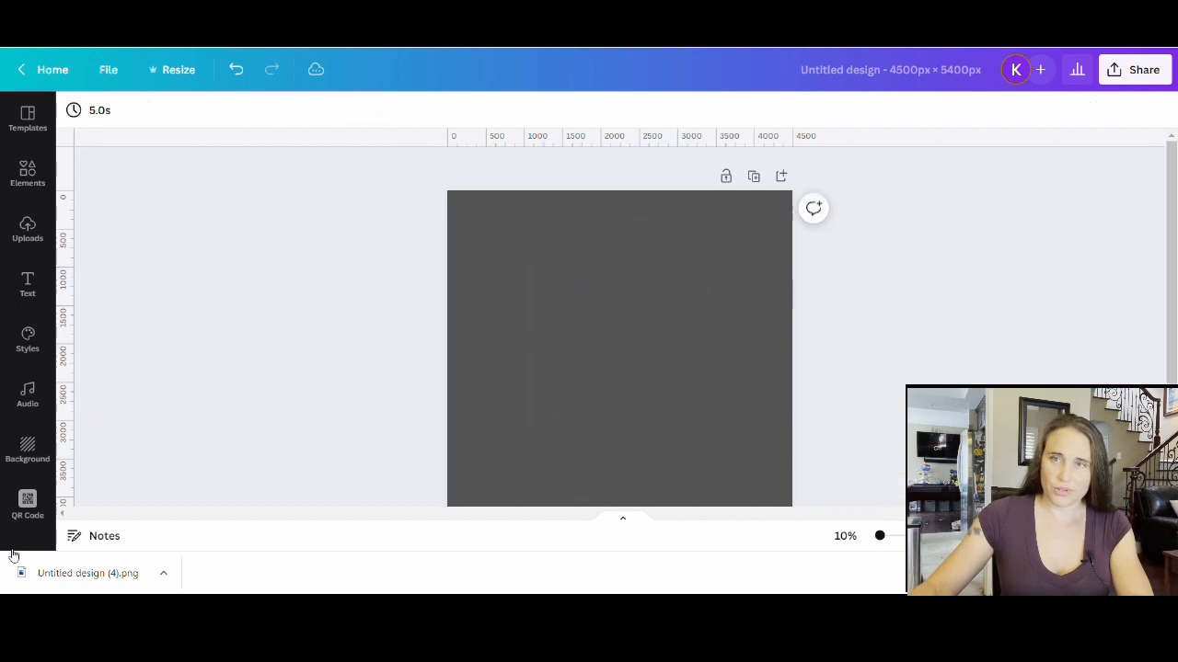
Place the downloaded ghost PNG on the page and bring up Edit image.
click(27, 230)
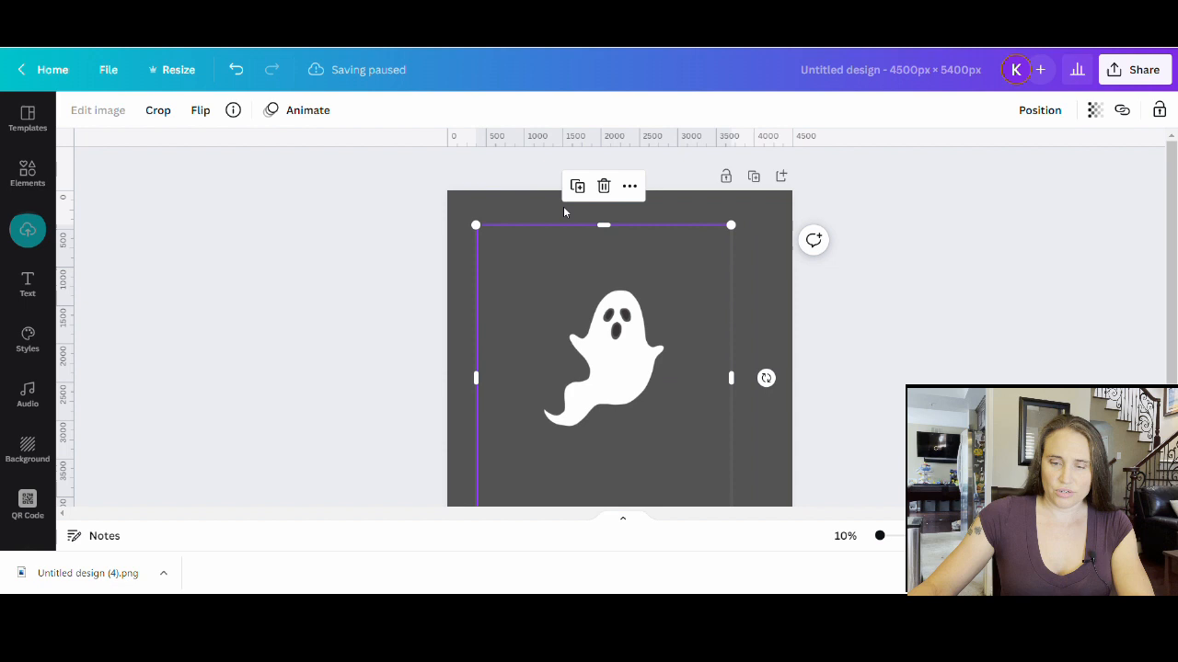
mouse_move(50, 237)
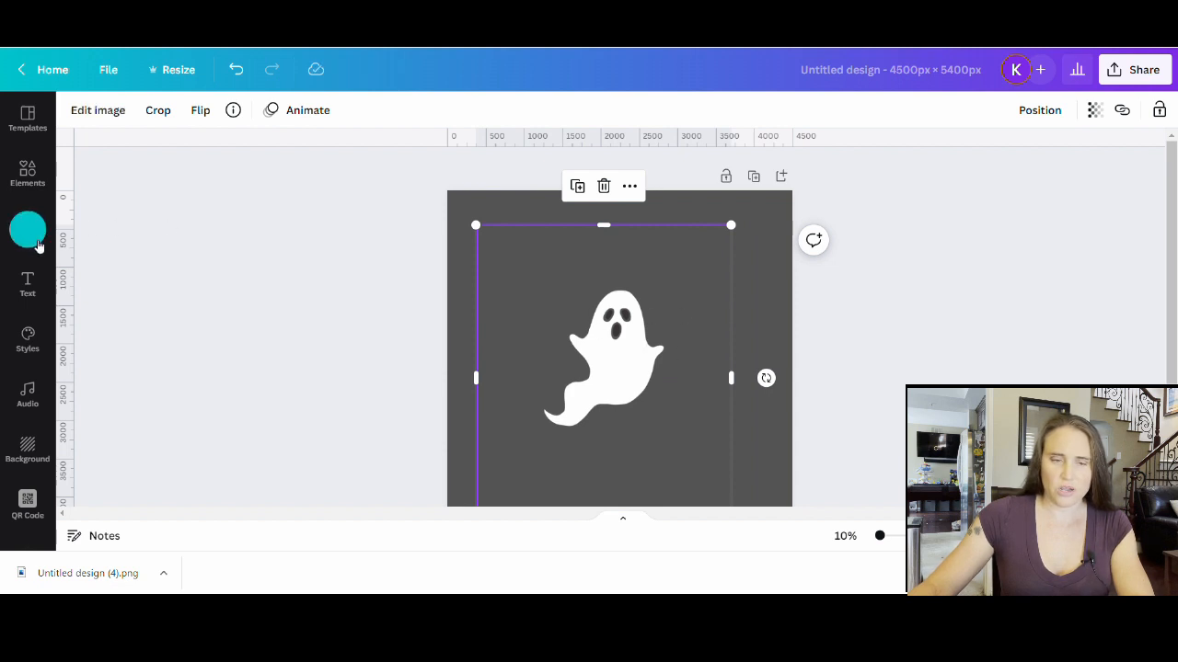
click(28, 228)
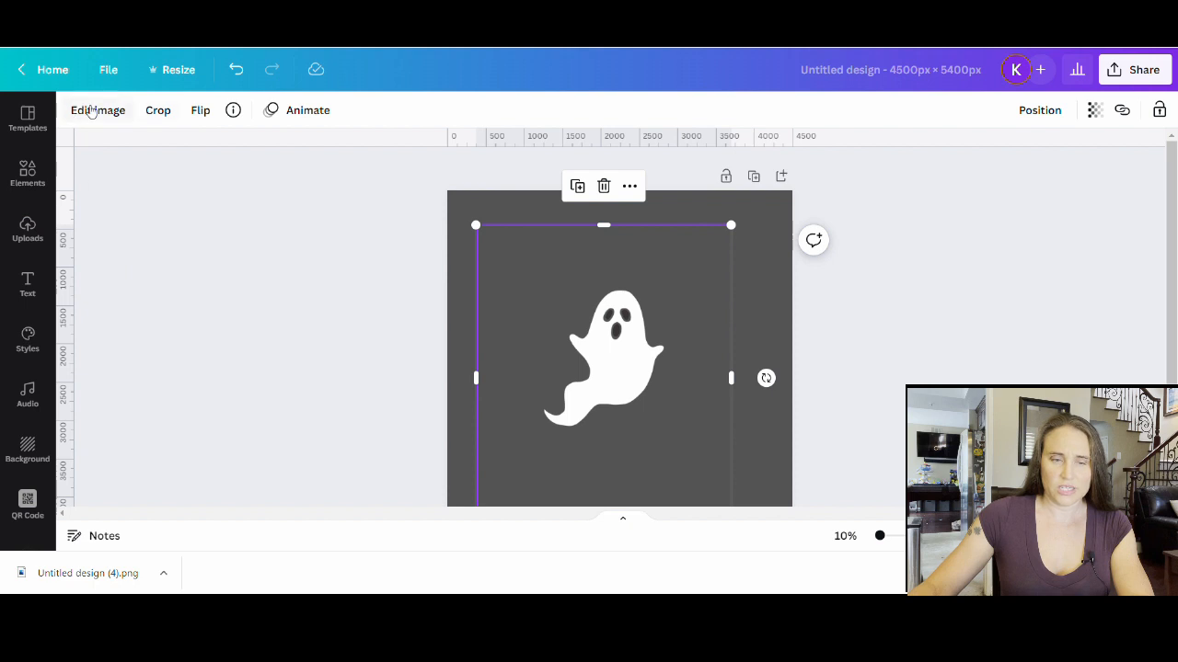
click(98, 109)
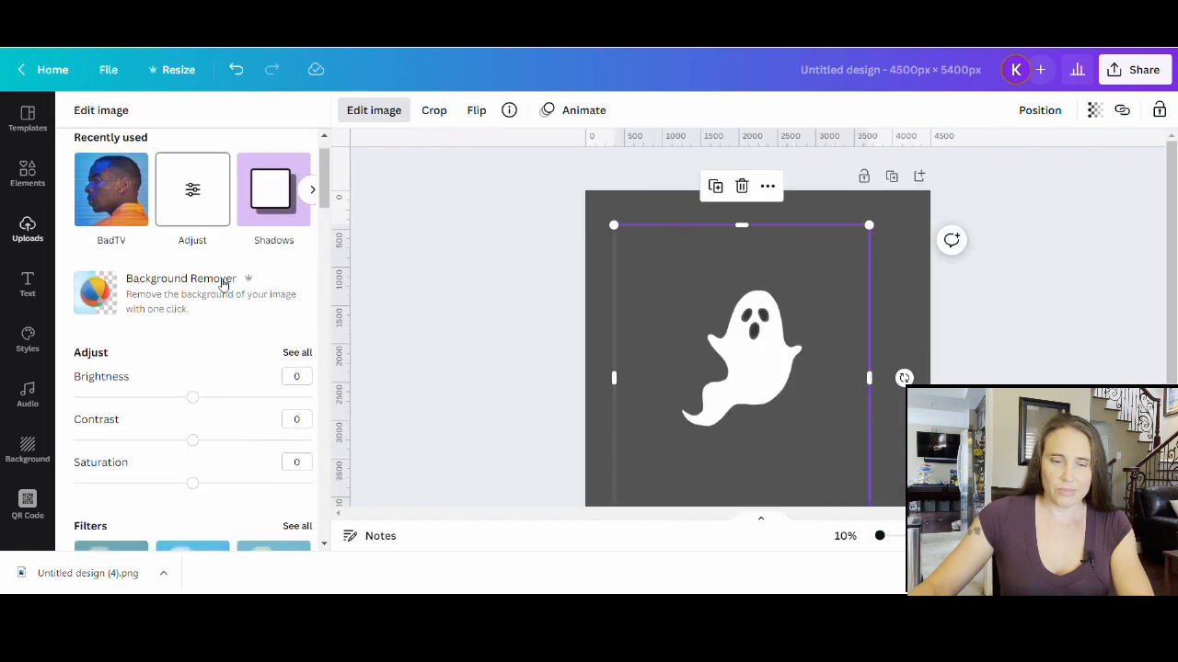
Apply Stencil from Trippy's See all list and show its adjustment settings.
scroll(down, 3)
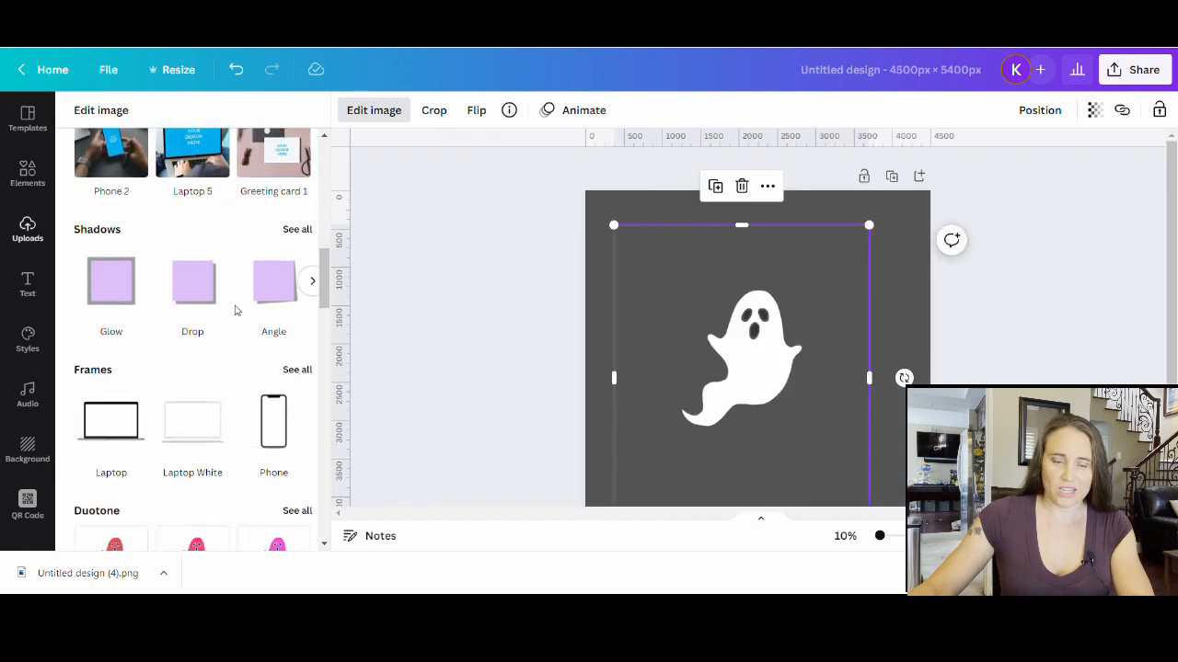
scroll(down, 3)
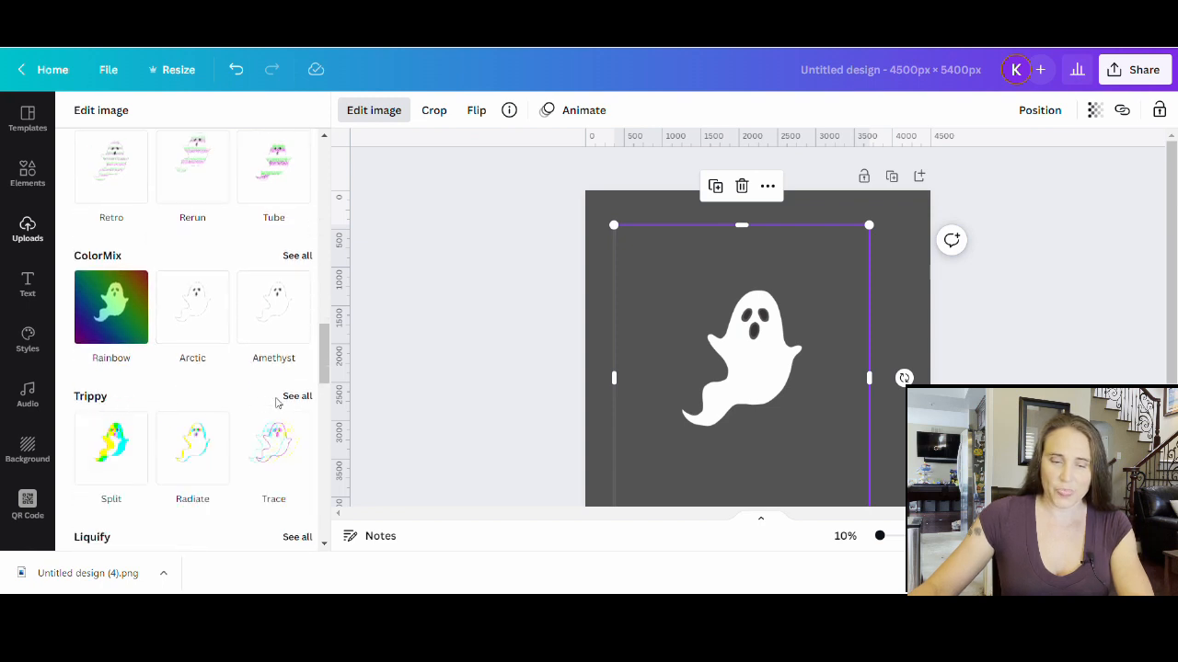
click(297, 395)
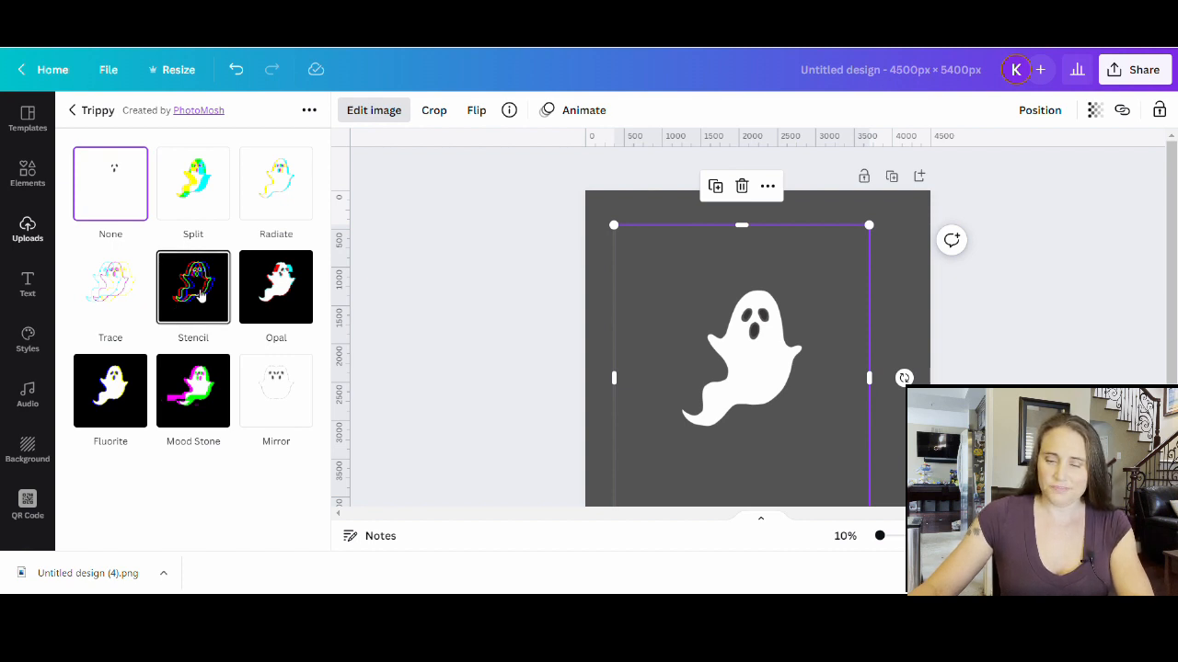
click(193, 287)
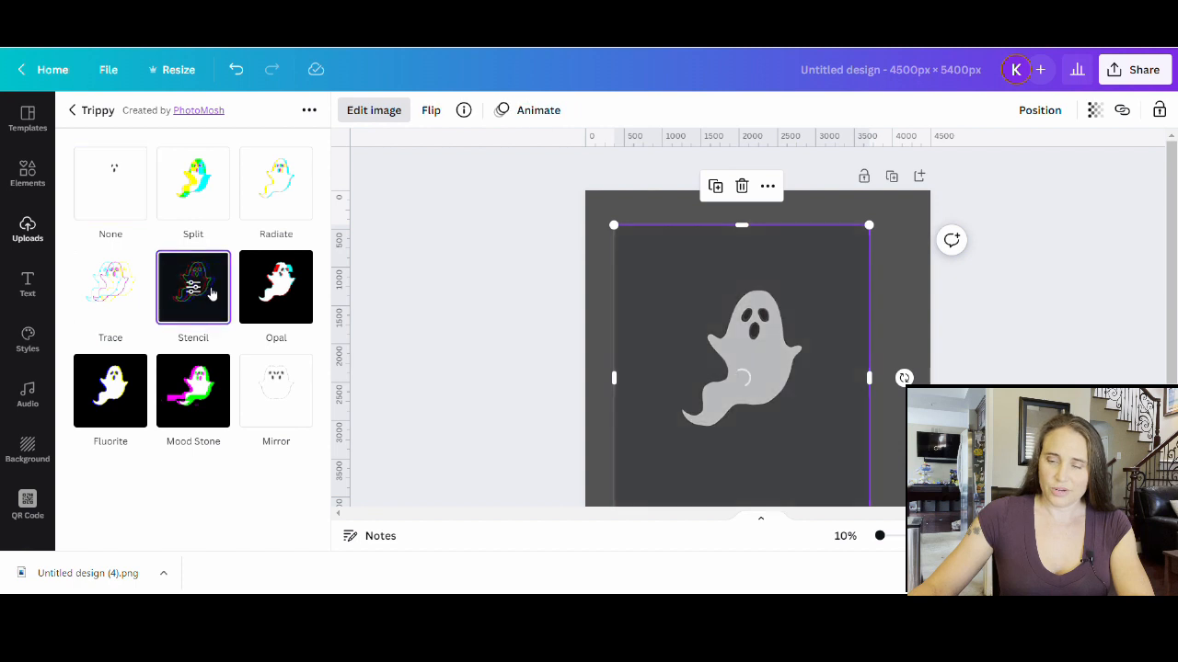
click(193, 287)
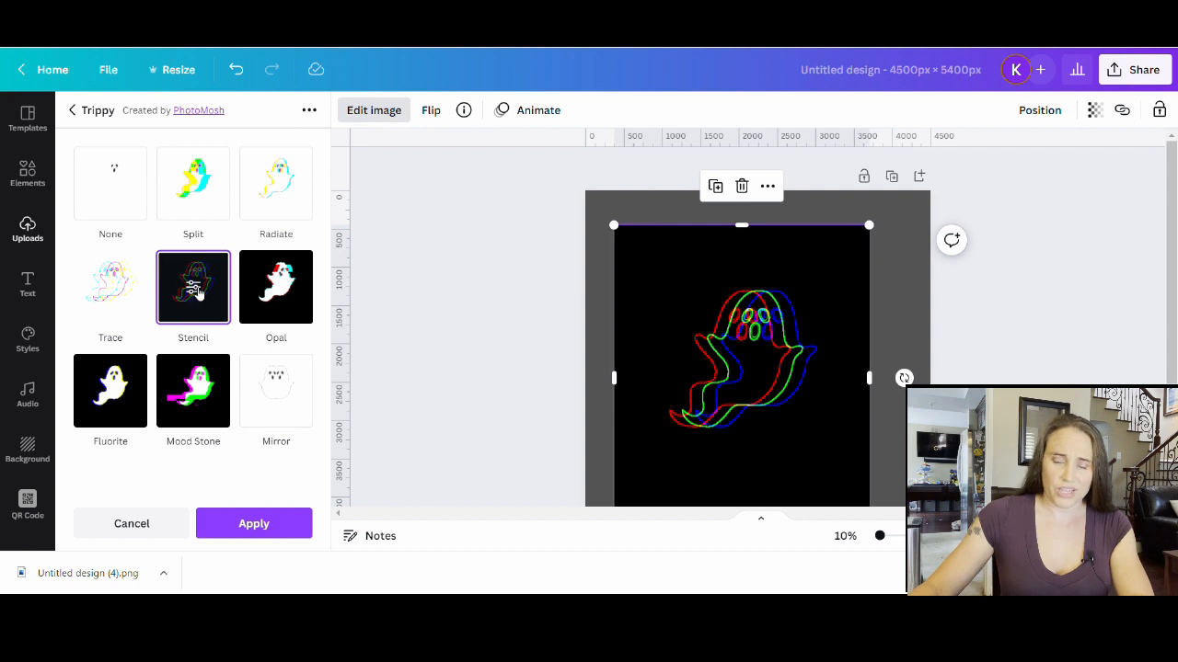
click(193, 287)
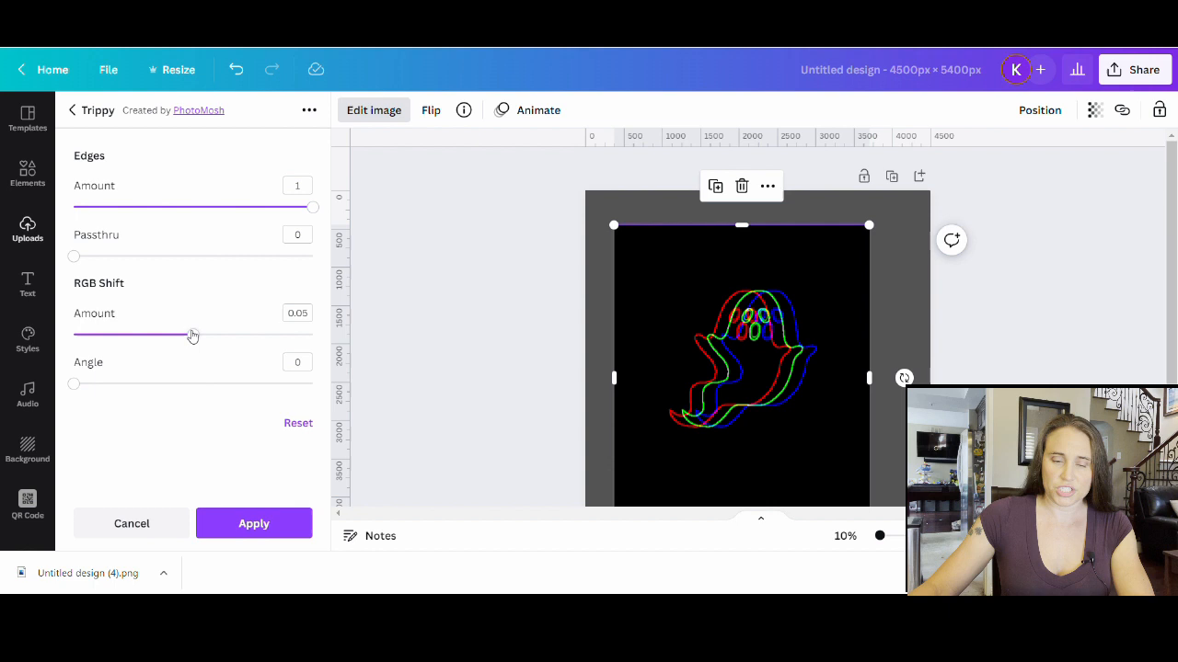
Set RGB Shift Amount to its 0.1 maximum and the shift angle to about 0.92.
drag(189, 335, 290, 335)
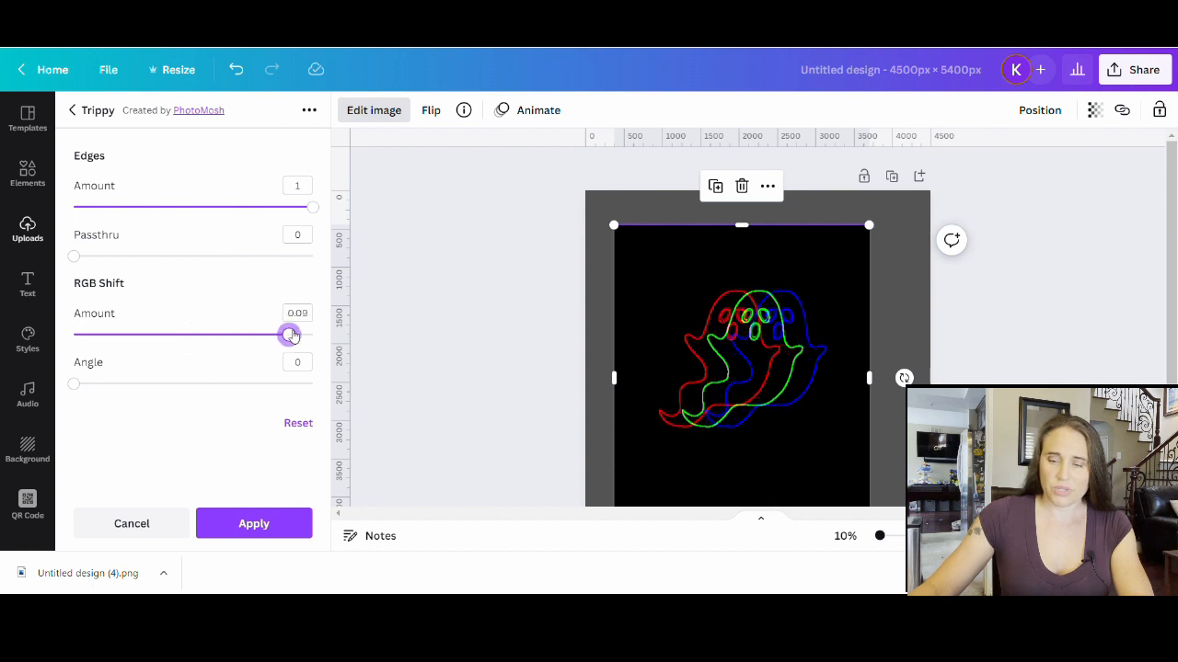
drag(289, 335, 266, 335)
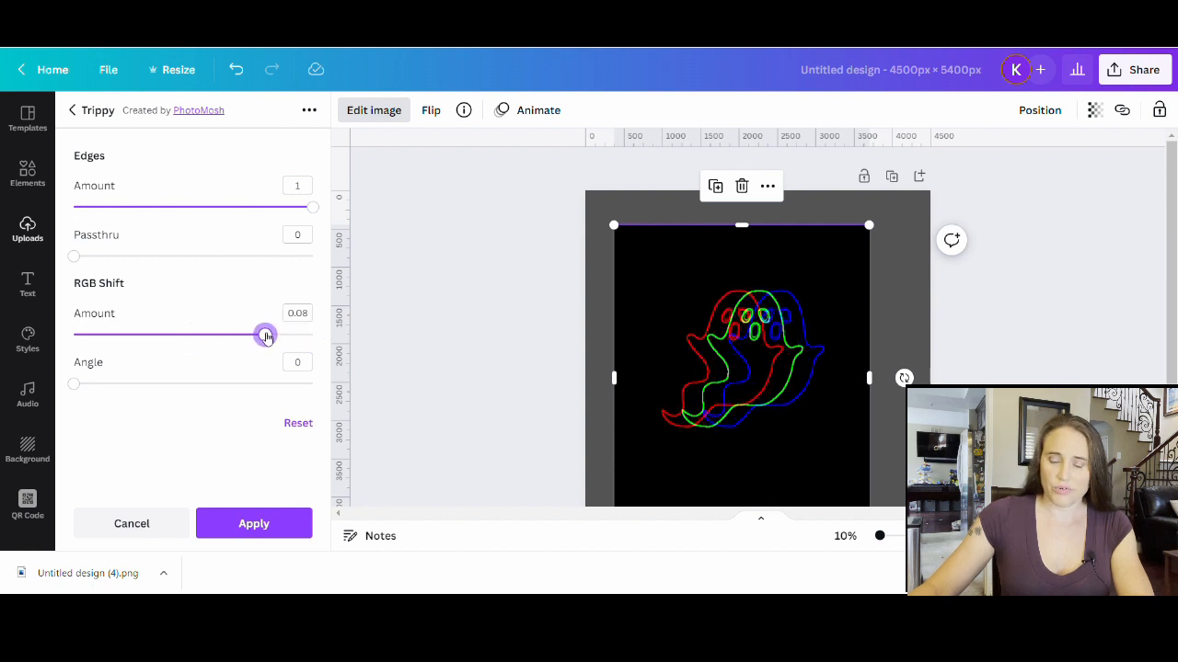
drag(266, 335, 92, 335)
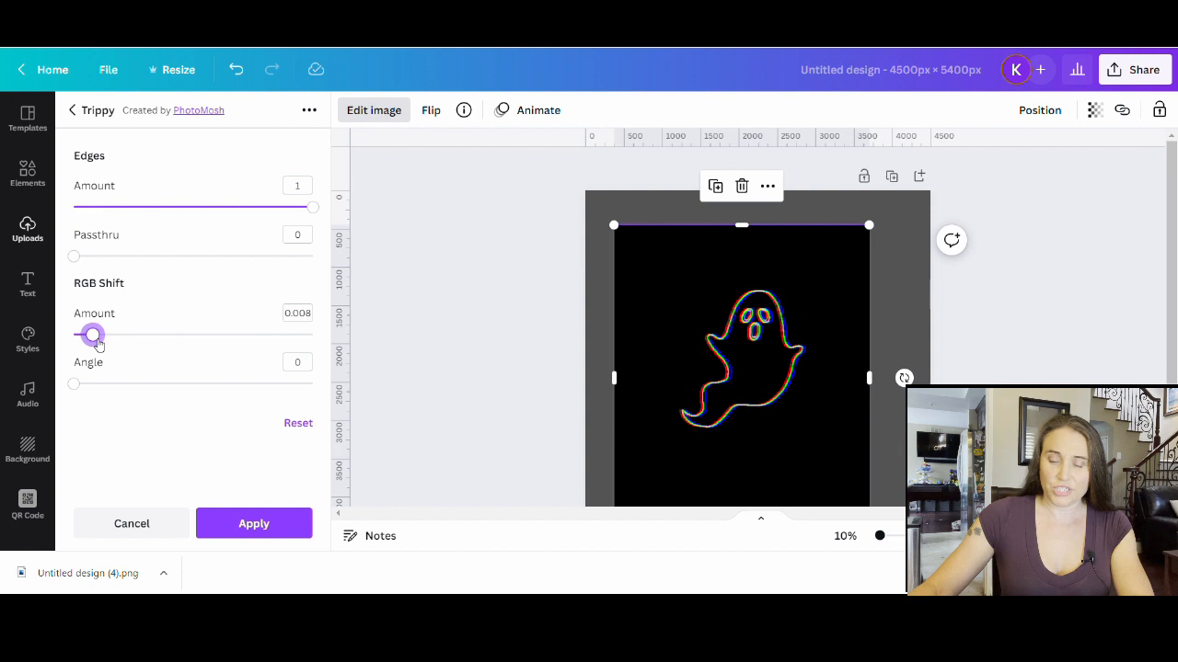
drag(92, 334, 282, 335)
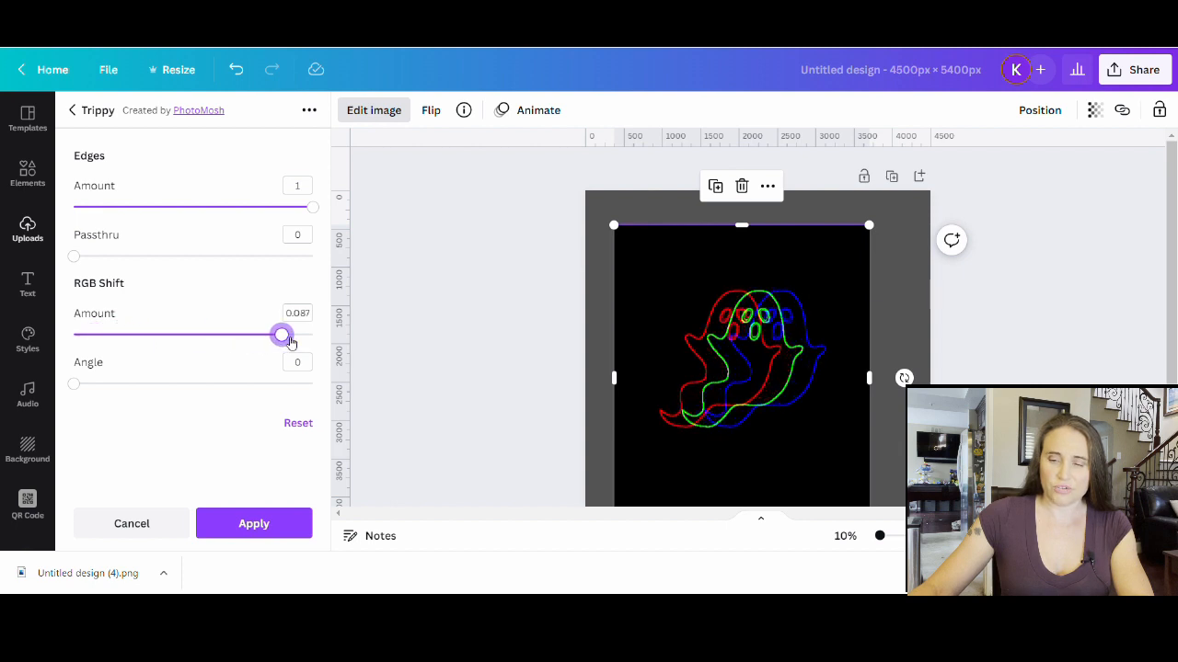
drag(282, 335, 313, 334)
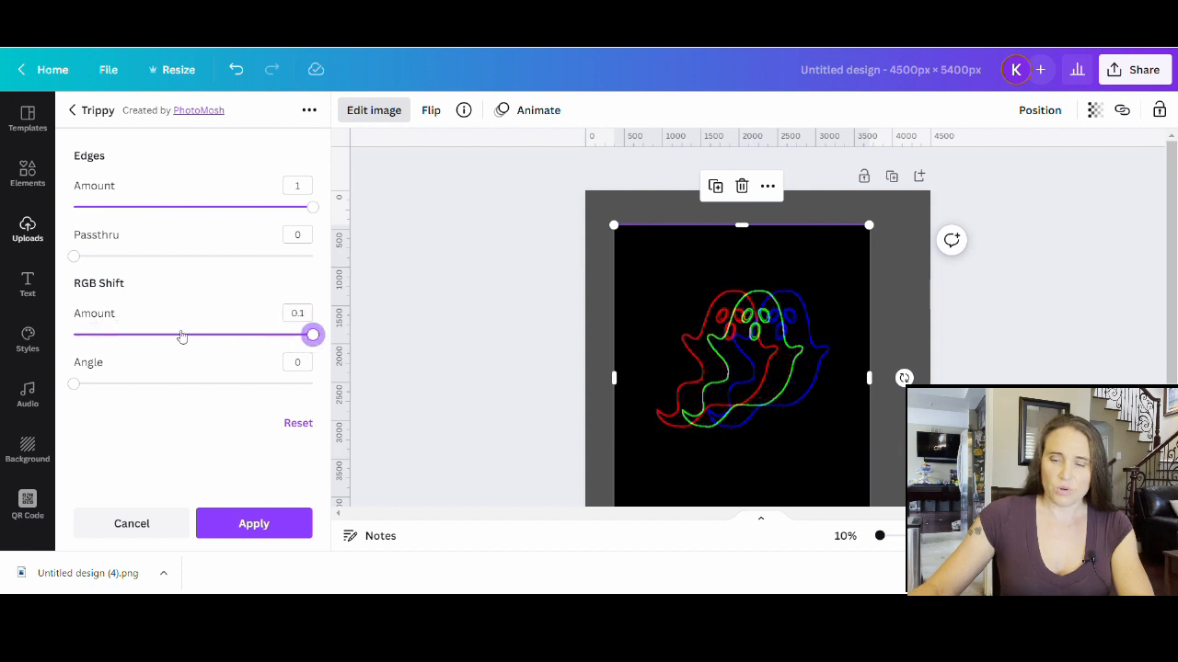
mouse_move(152, 438)
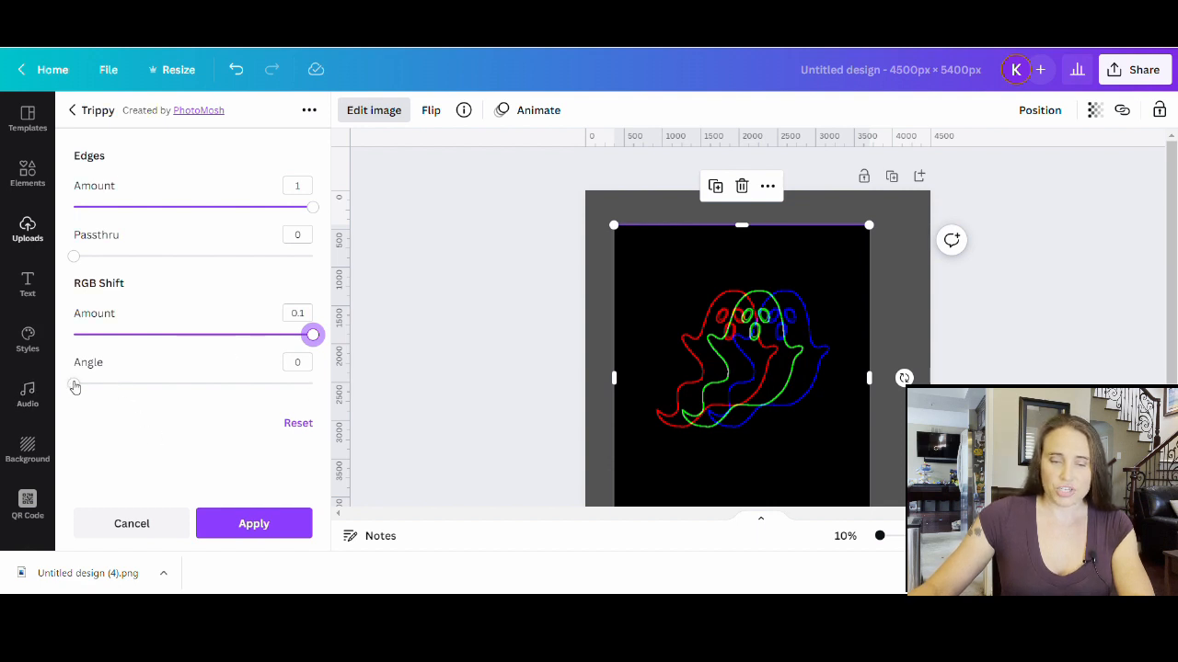
drag(74, 384, 187, 385)
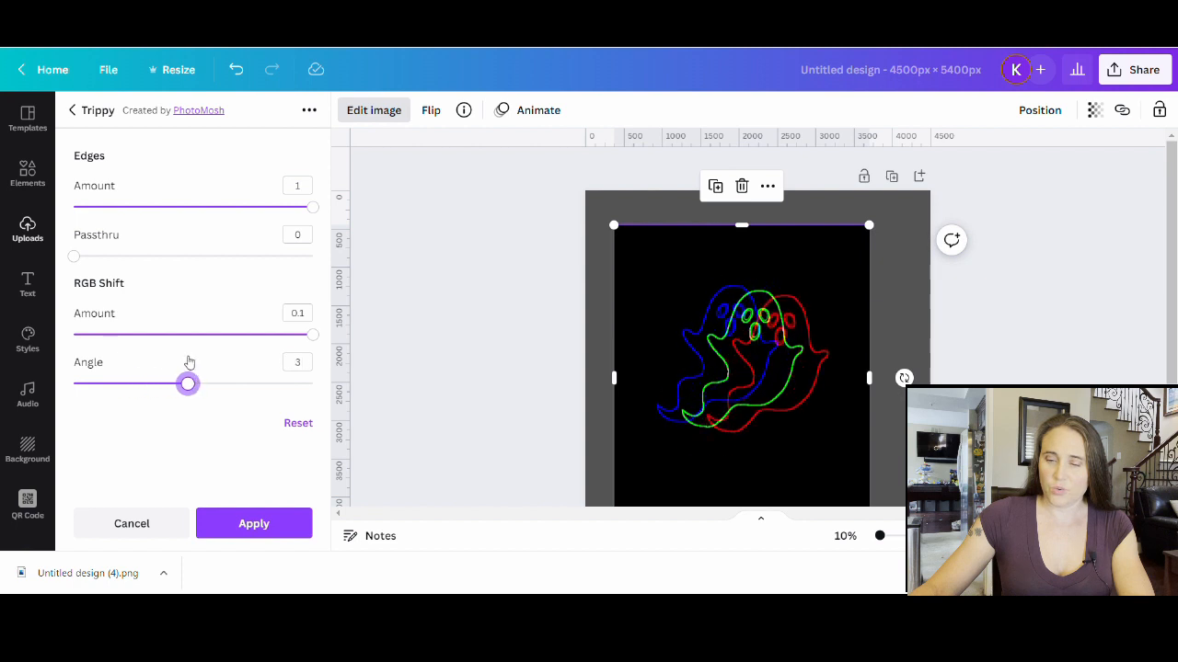
drag(187, 384, 145, 384)
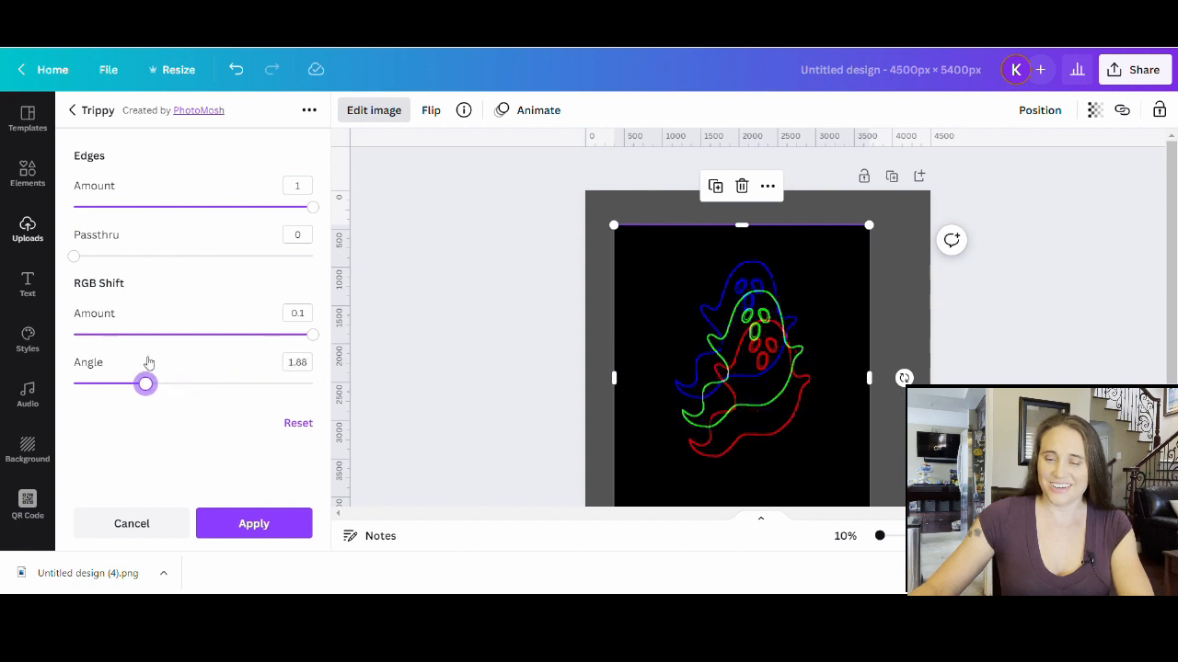
drag(145, 383, 109, 384)
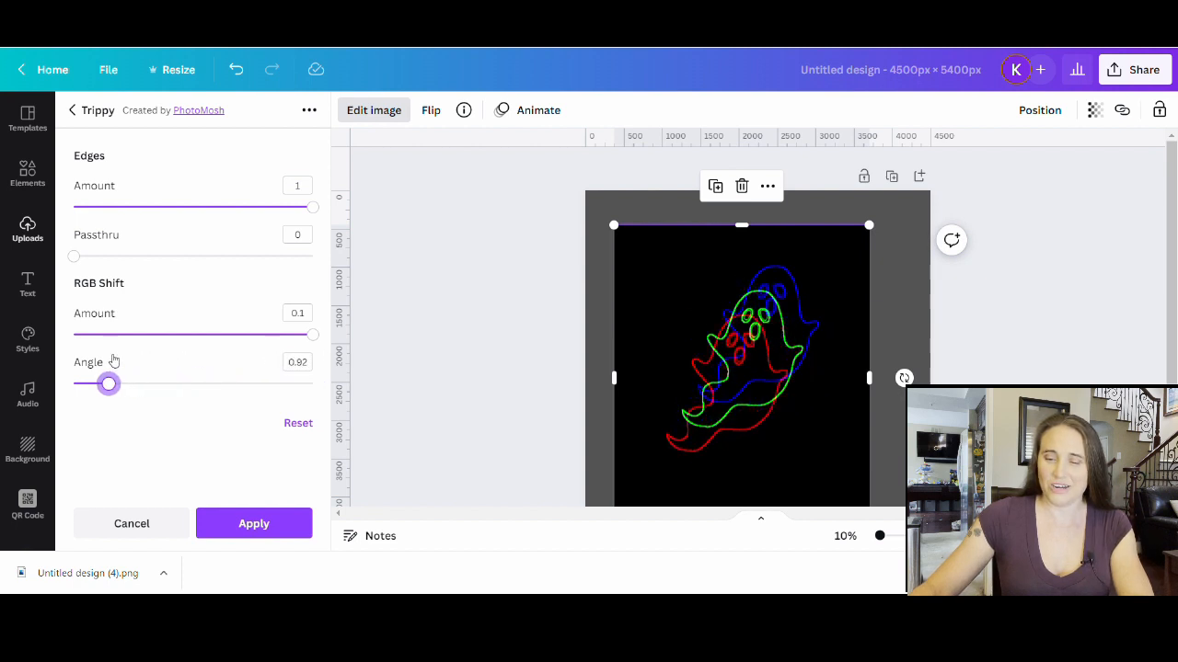
mouse_move(789, 285)
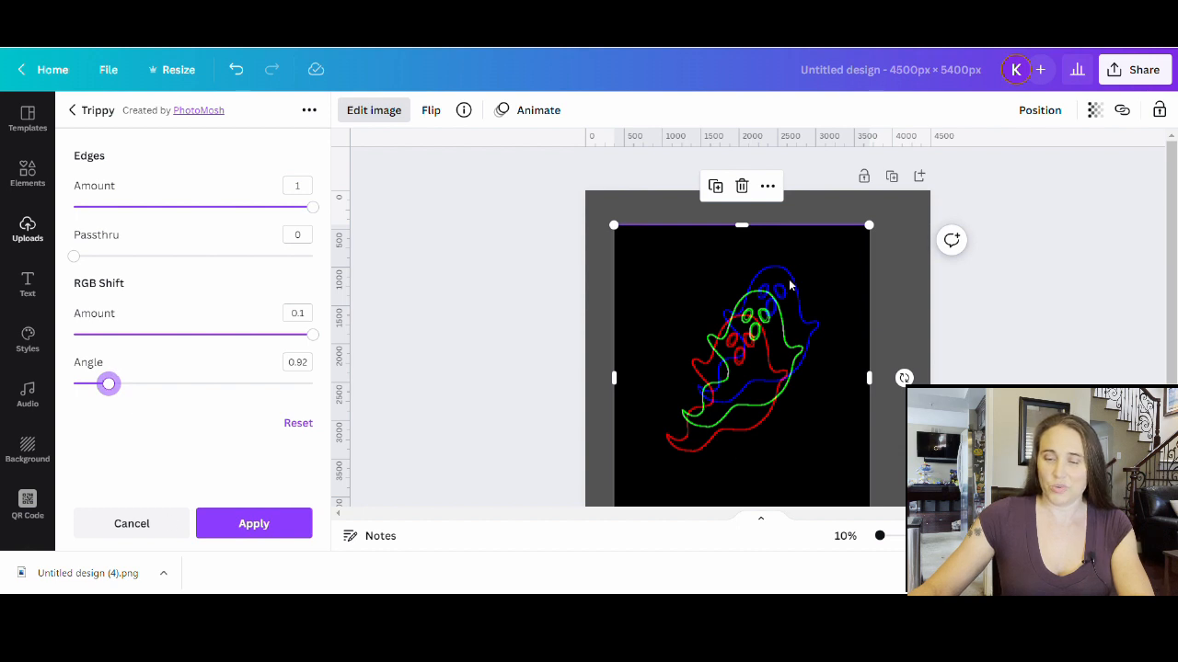
mouse_move(244, 461)
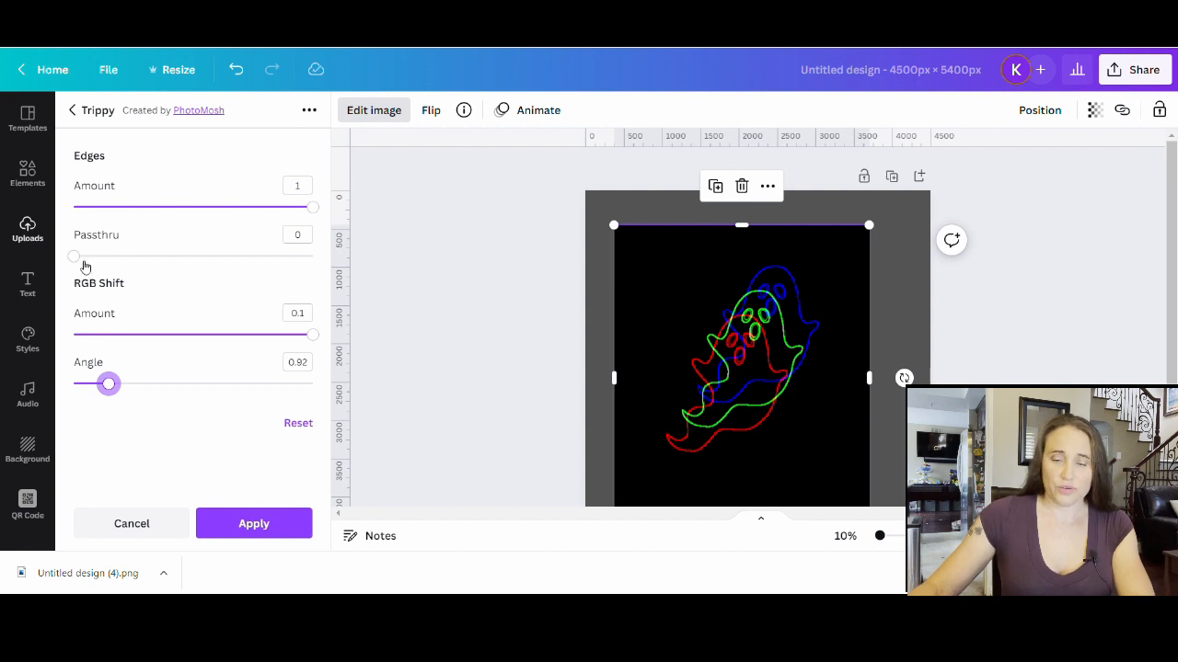
Sweep the Passthru slider through its range, trying about 0.57 before pulling it back down.
drag(74, 256, 87, 256)
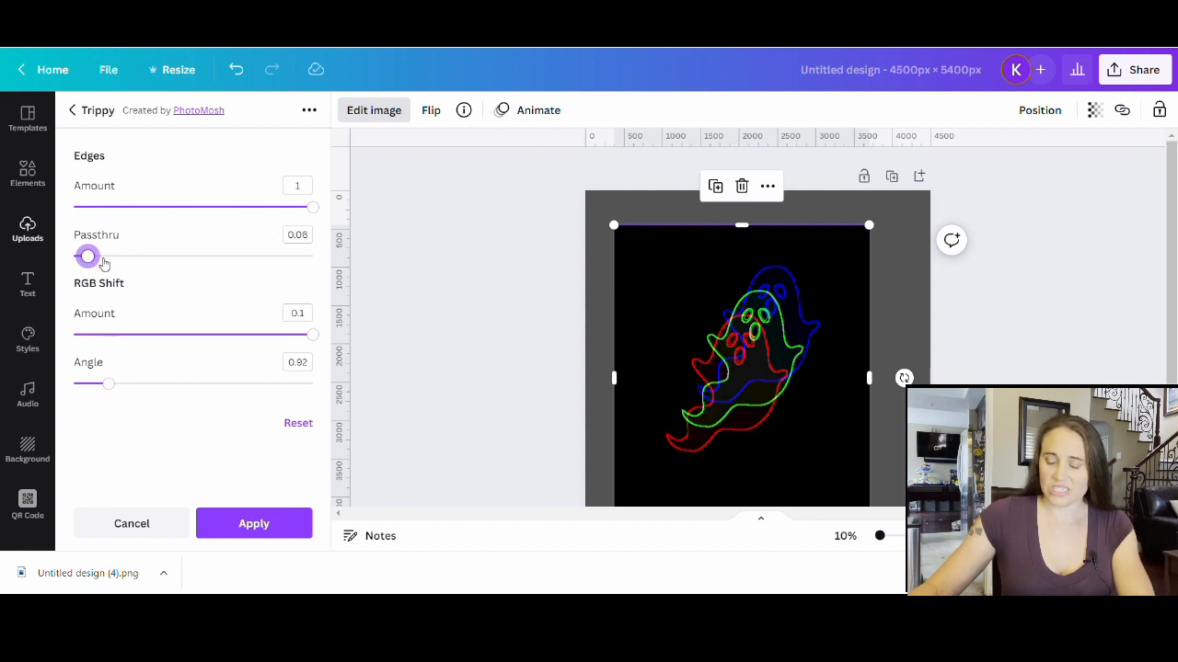
drag(87, 257, 202, 257)
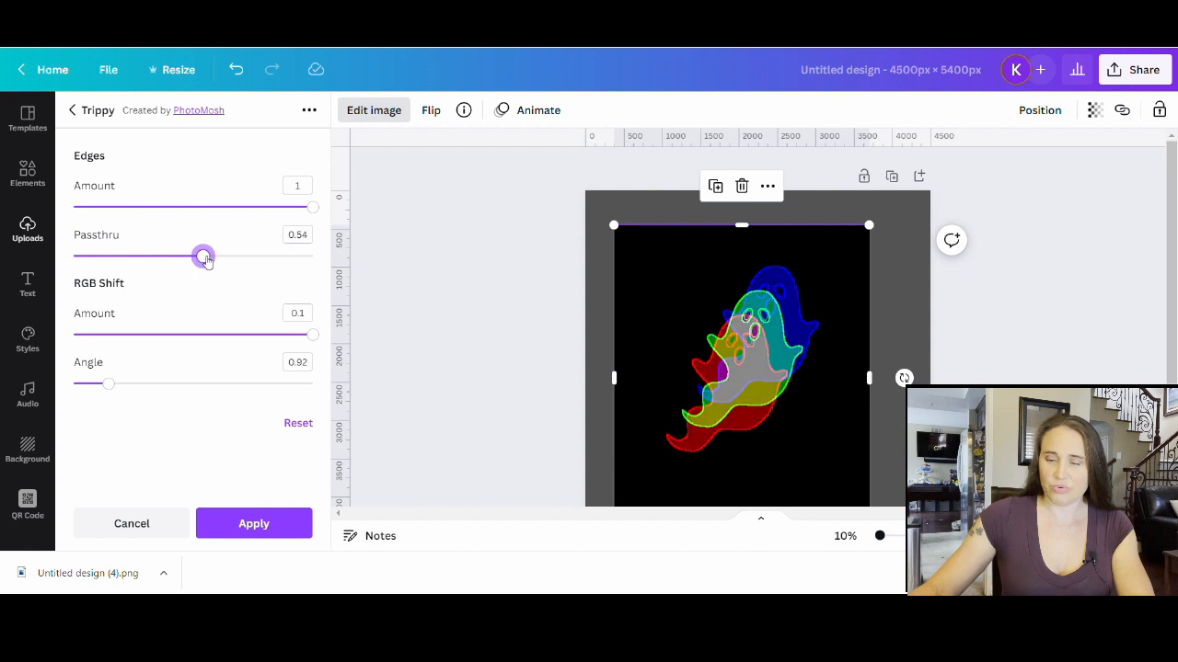
drag(203, 257, 214, 257)
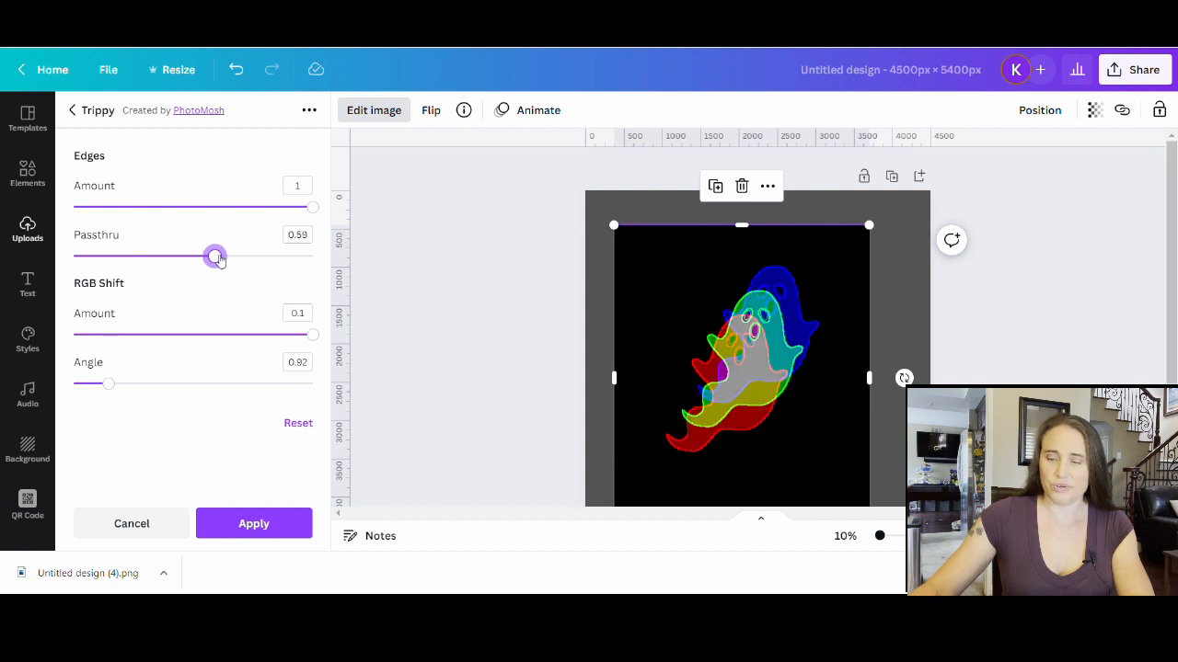
drag(215, 256, 299, 255)
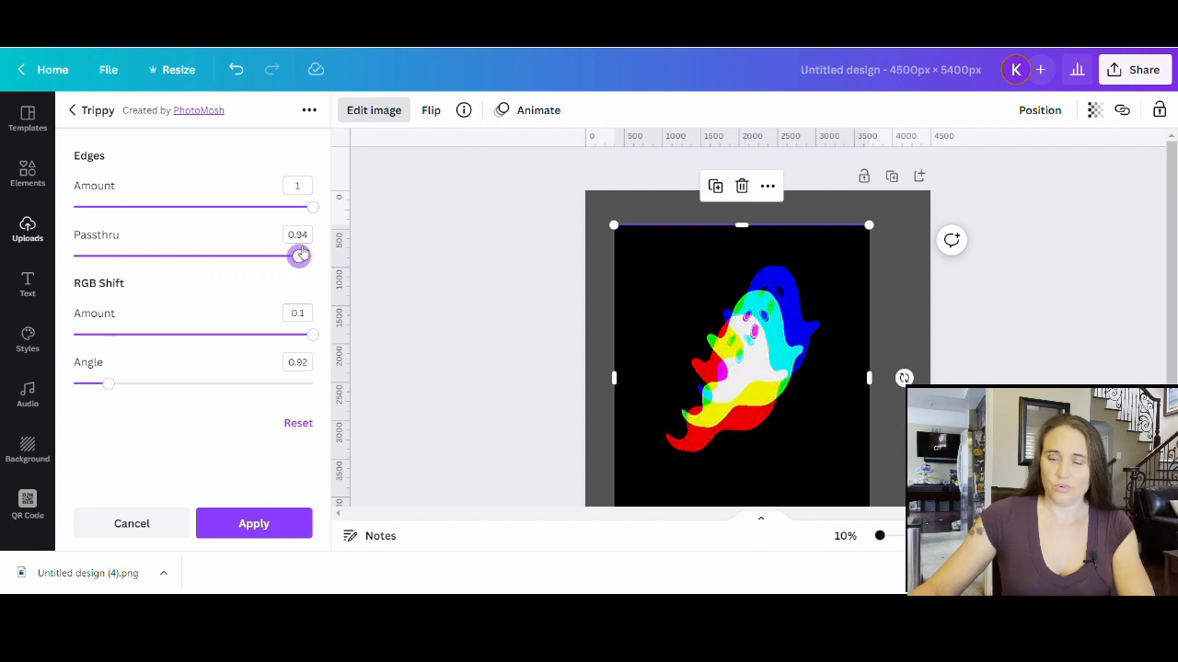
drag(299, 256, 313, 255)
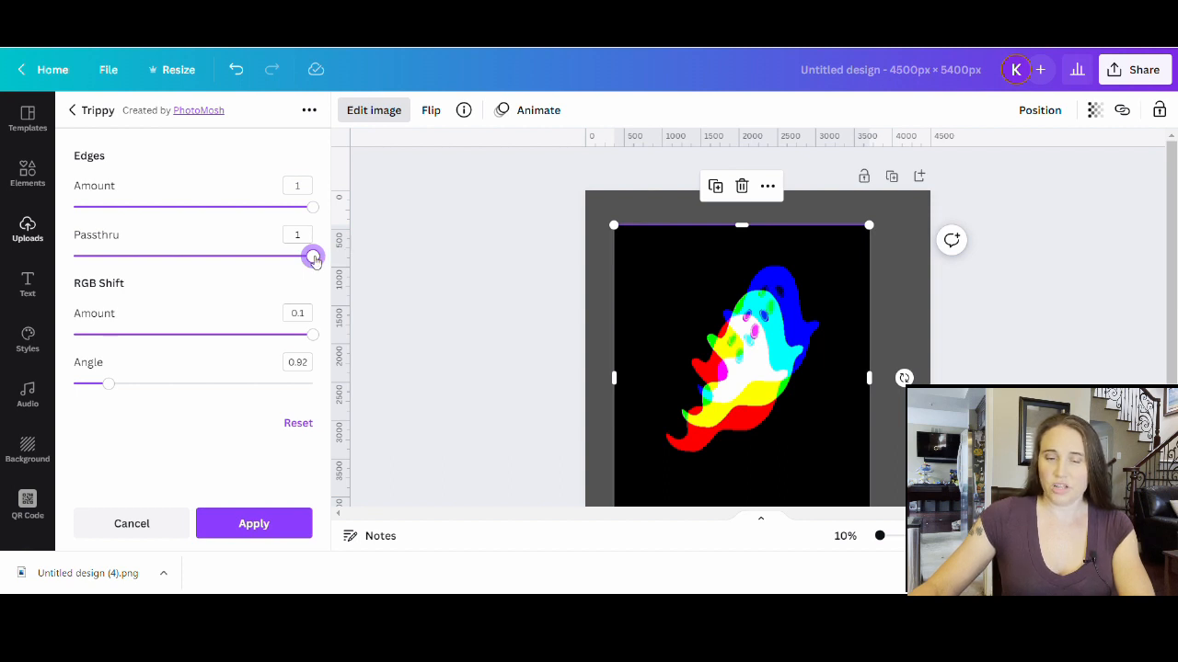
drag(313, 258, 73, 257)
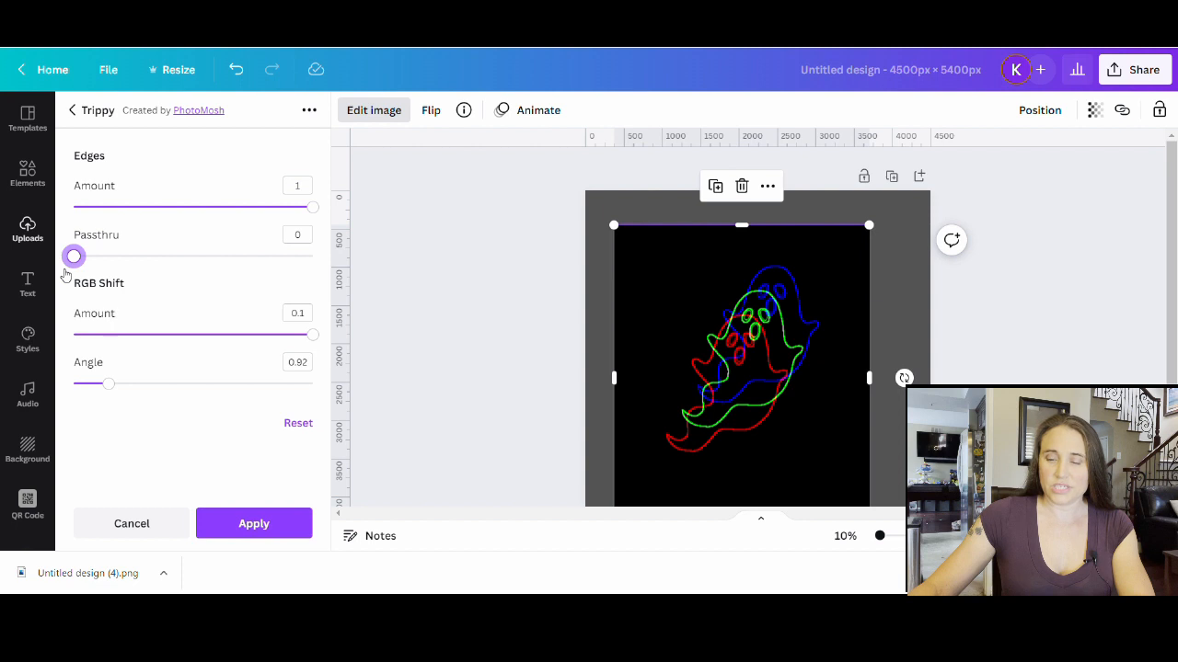
drag(74, 256, 84, 256)
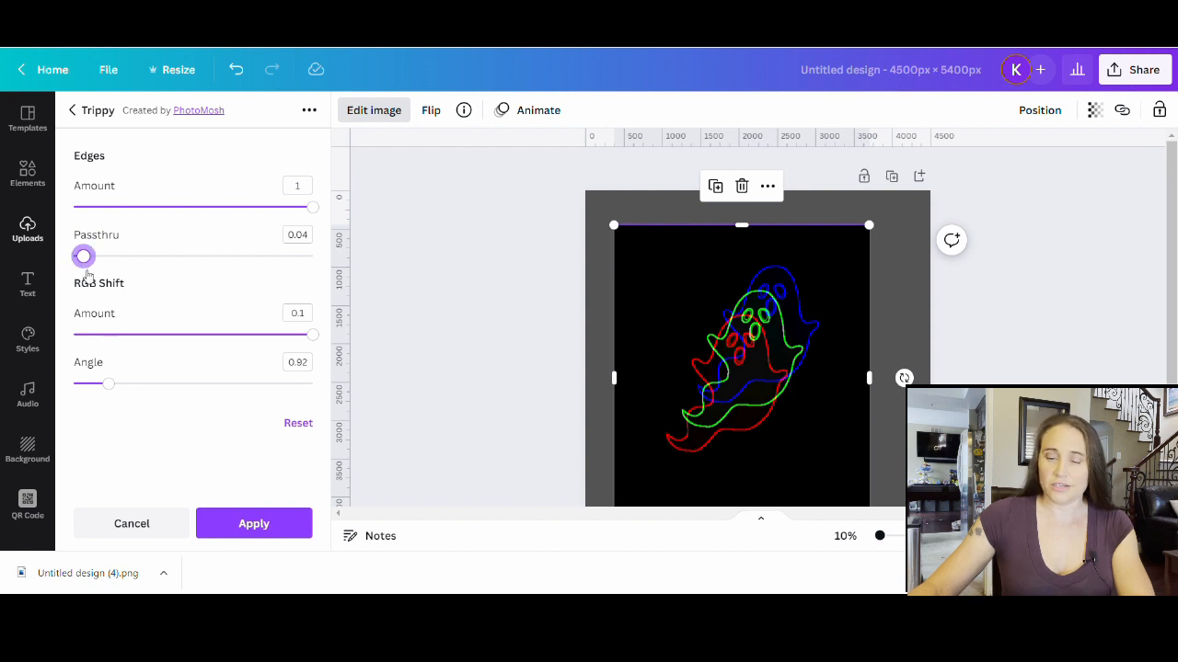
drag(84, 256, 209, 258)
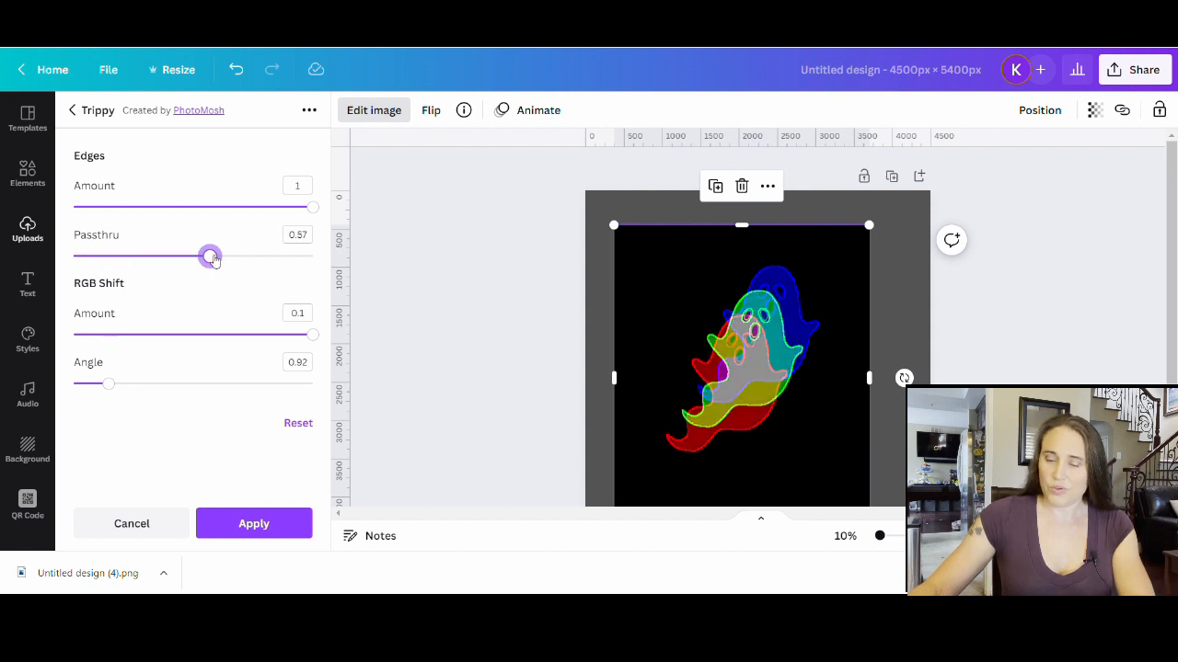
drag(211, 257, 205, 257)
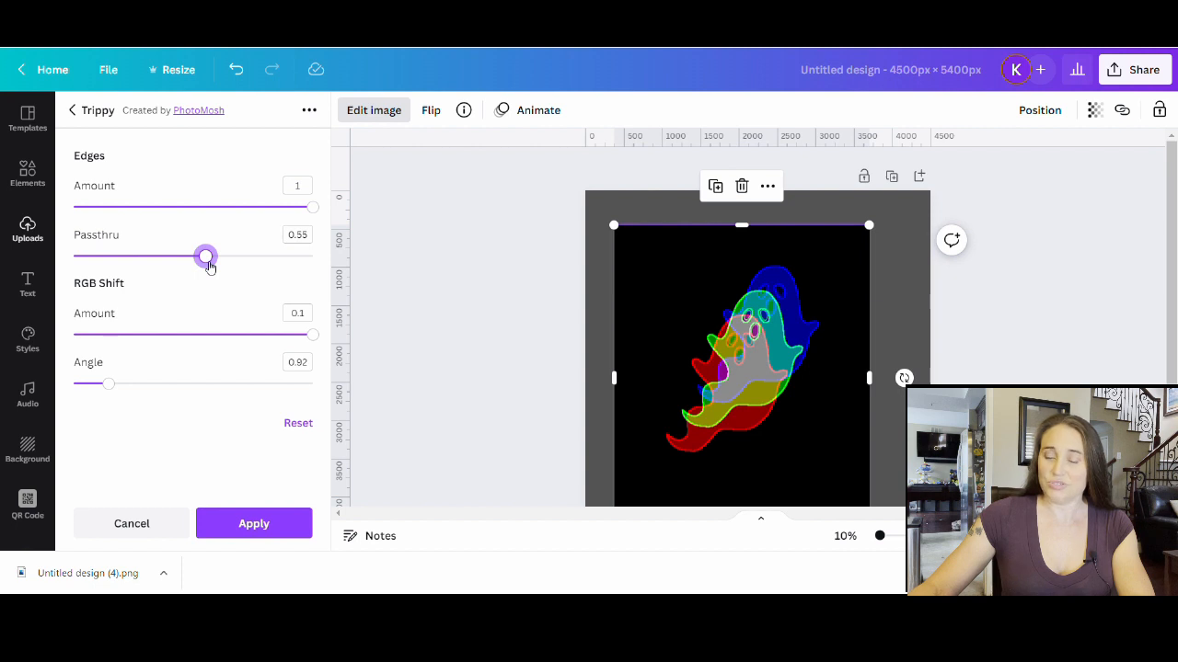
drag(205, 255, 210, 256)
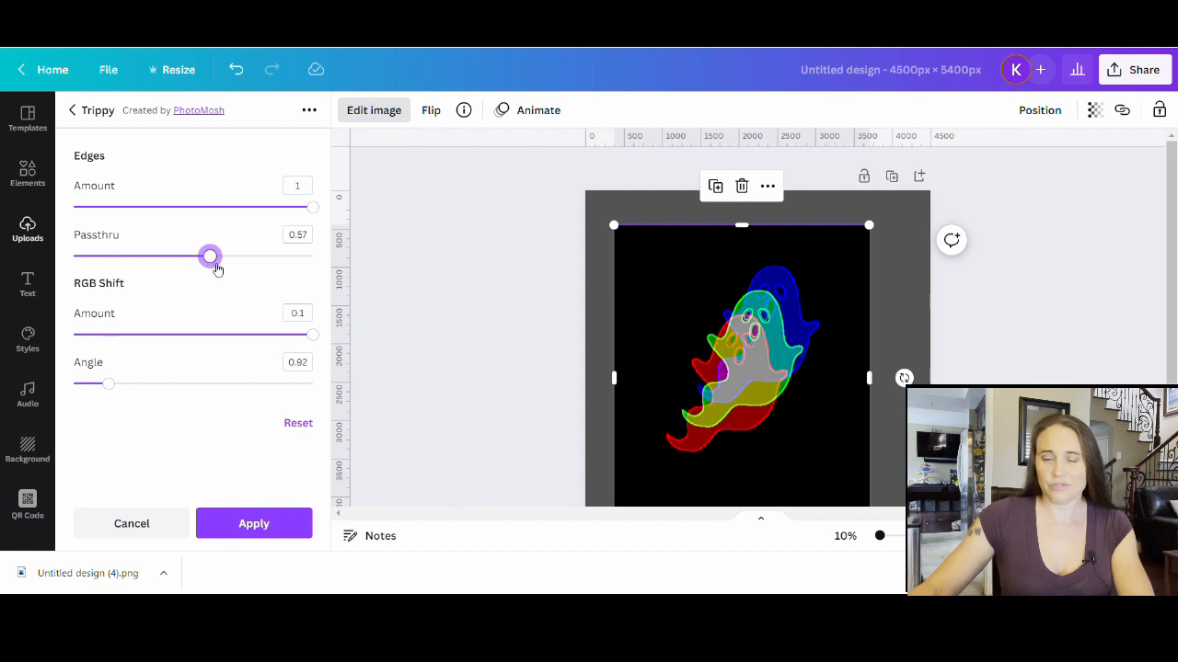
drag(210, 257, 76, 257)
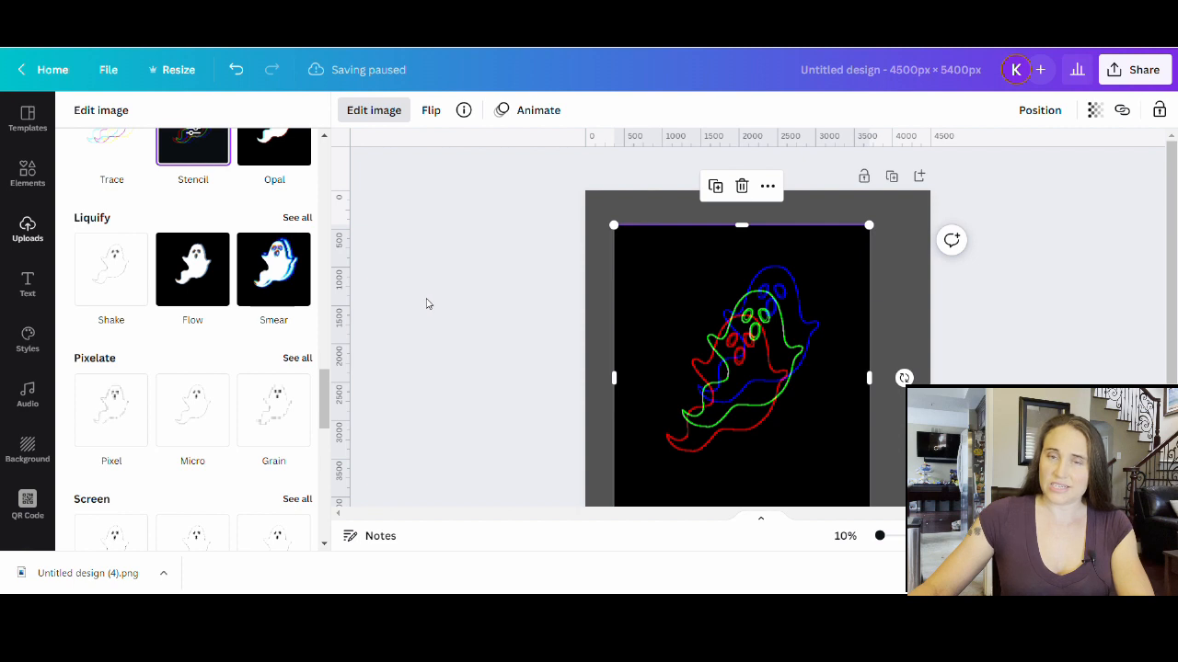
mouse_move(580, 218)
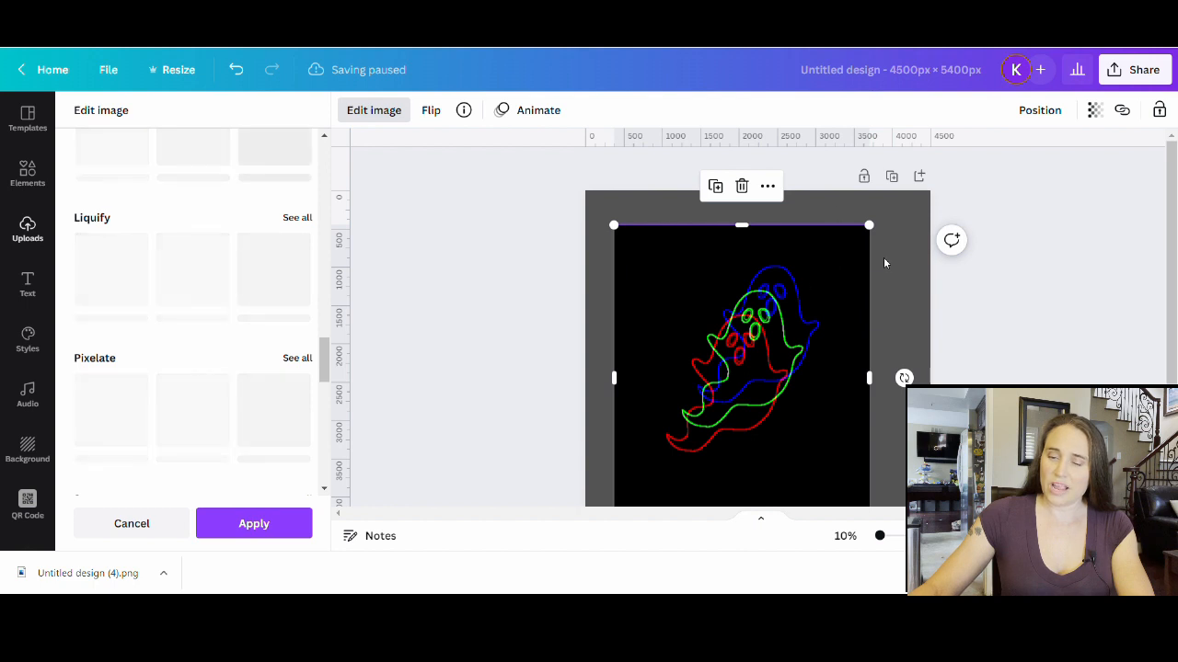
mouse_move(907, 264)
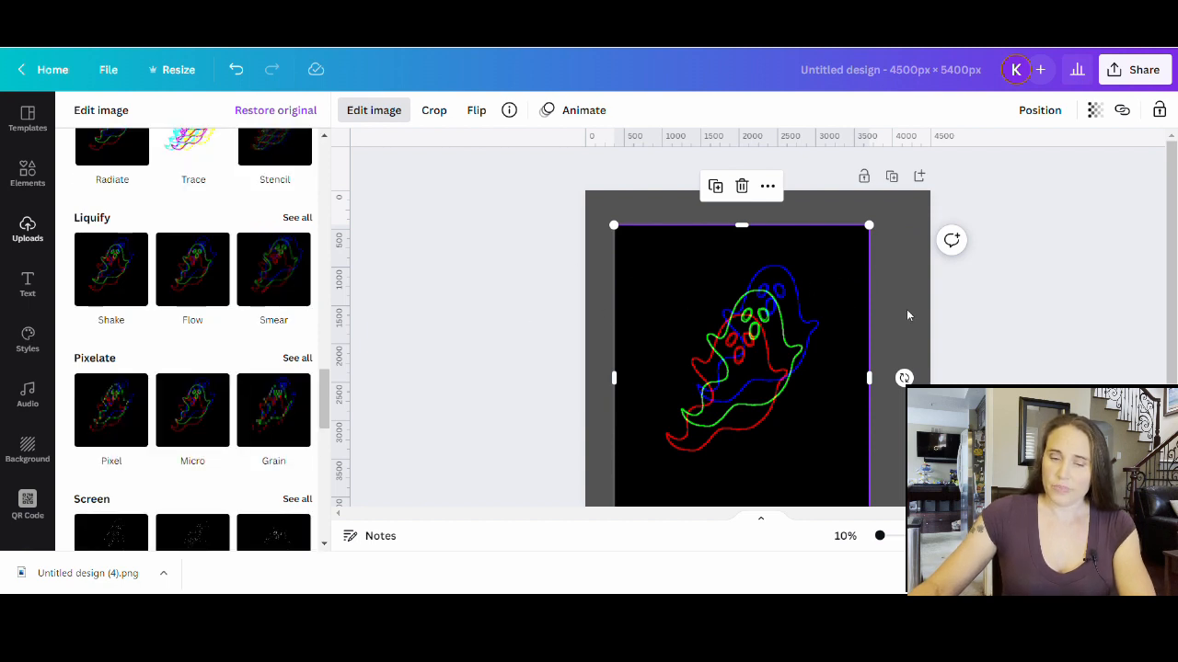
mouse_move(783, 444)
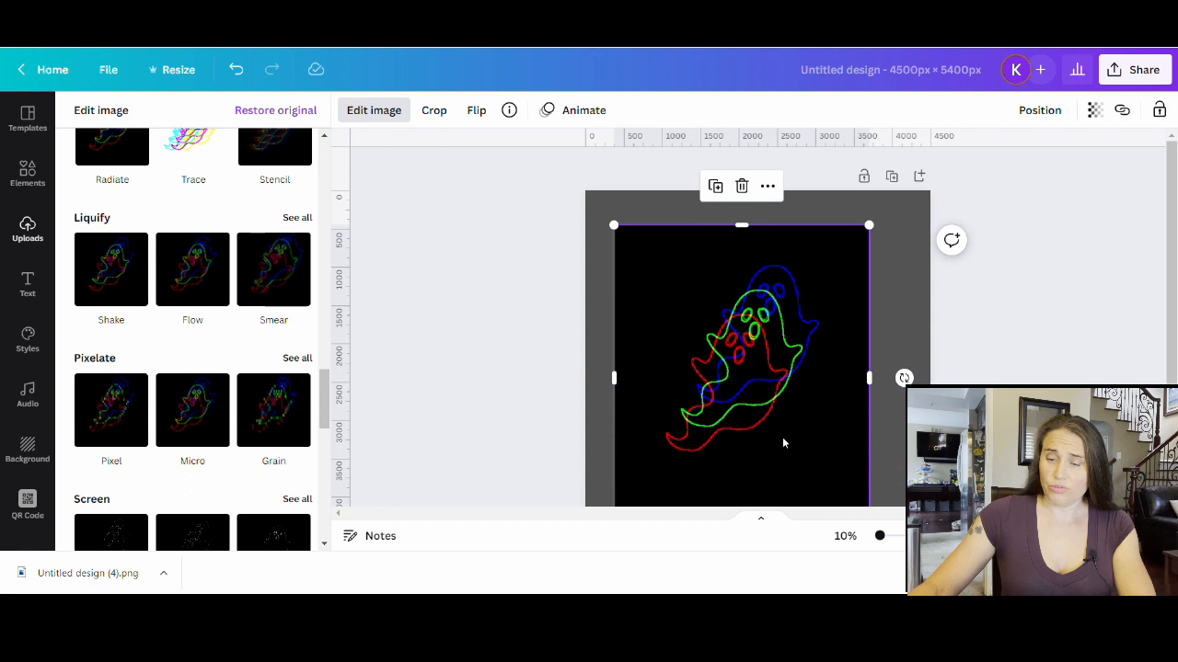
mouse_move(646, 477)
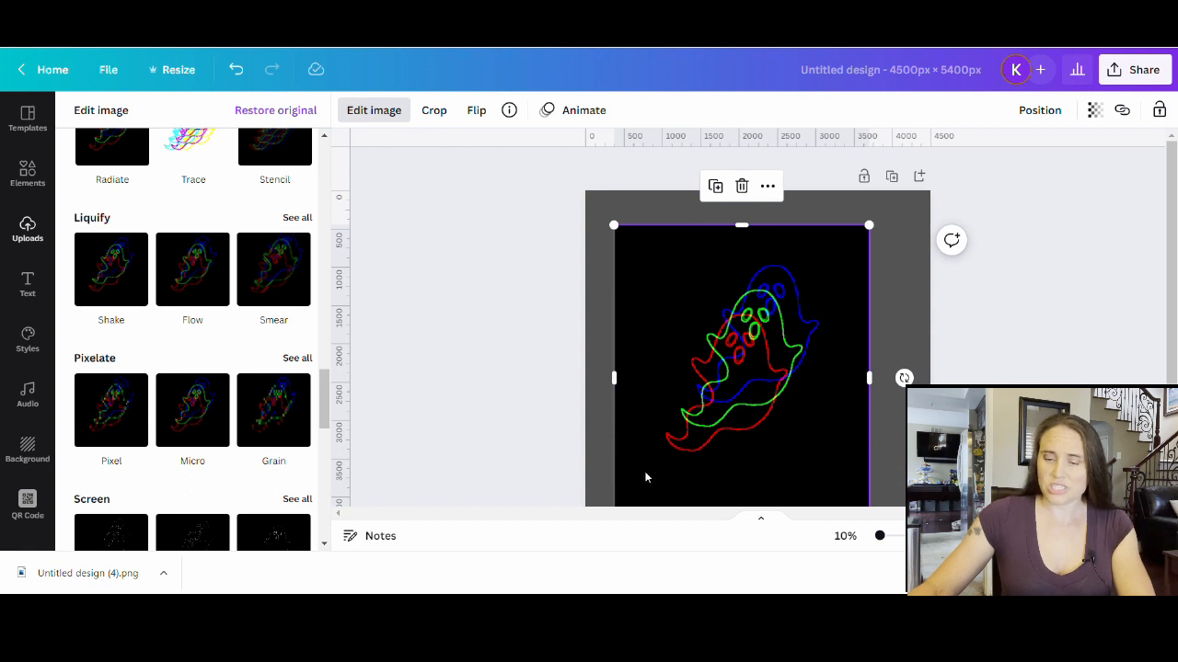
Scroll the image effects panel up and down to view Background Remover.
scroll(up, 3)
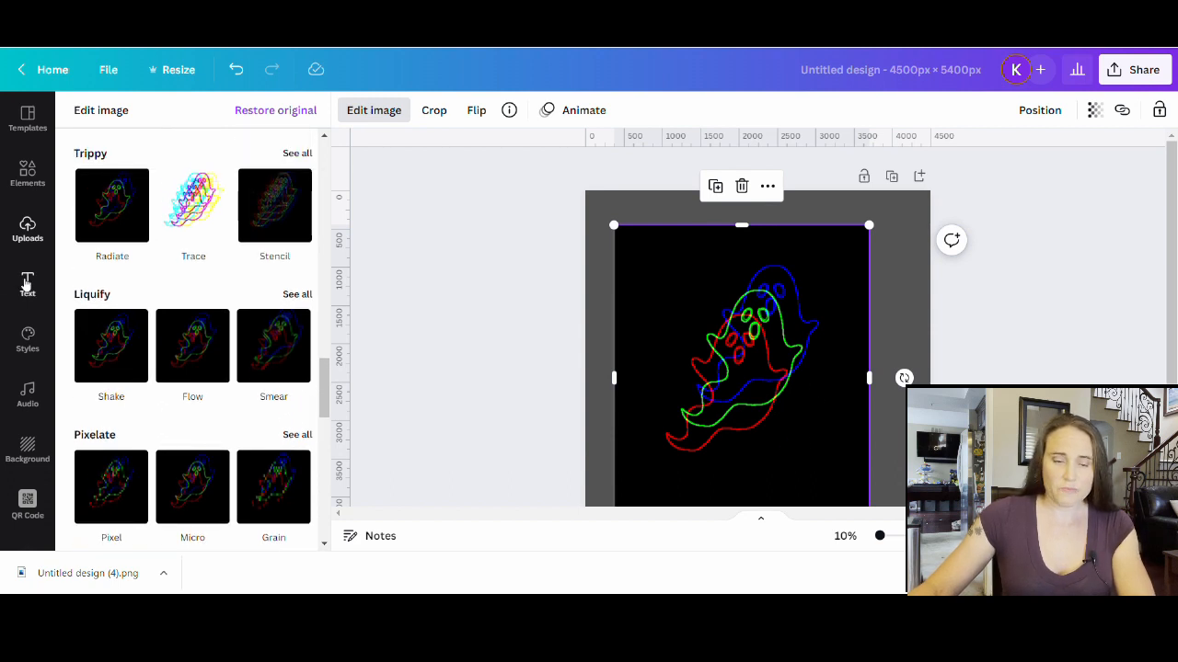
scroll(down, 3)
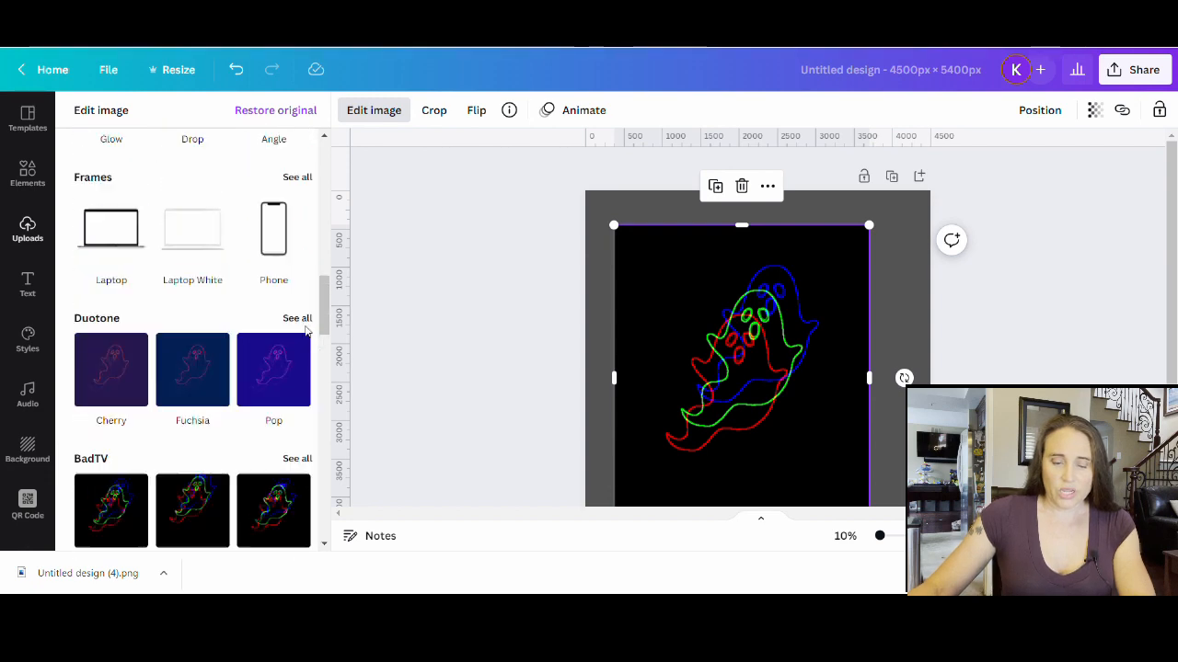
scroll(up, 3)
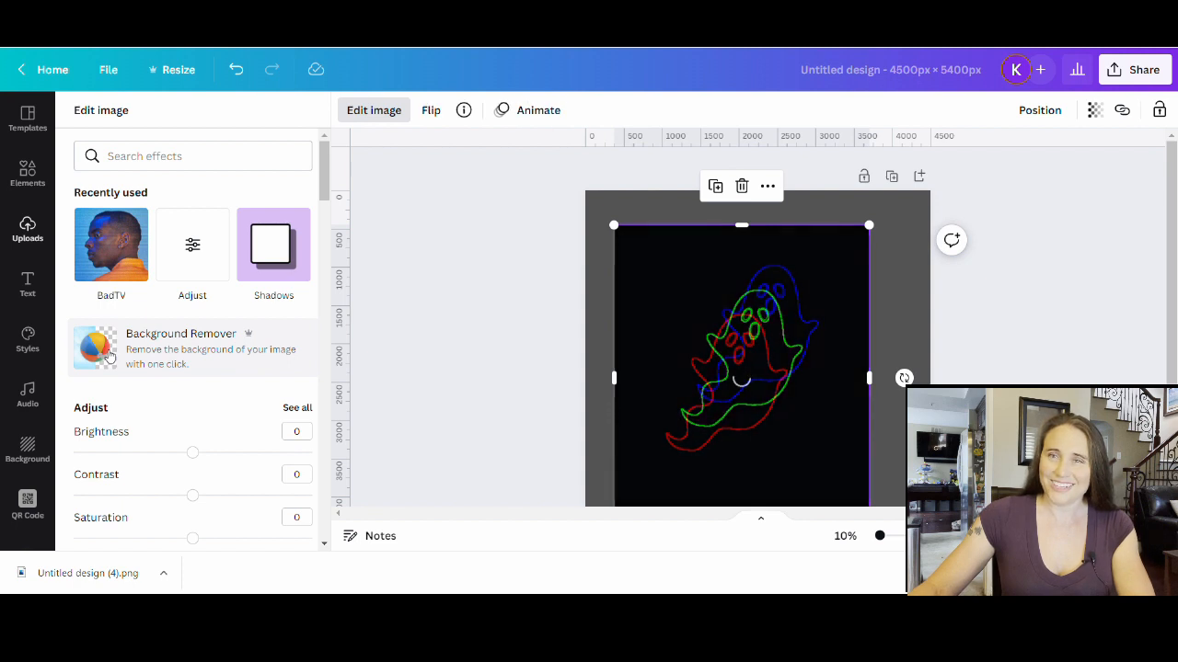
Run Background Remover on the ghost image to strip its black backdrop.
click(180, 348)
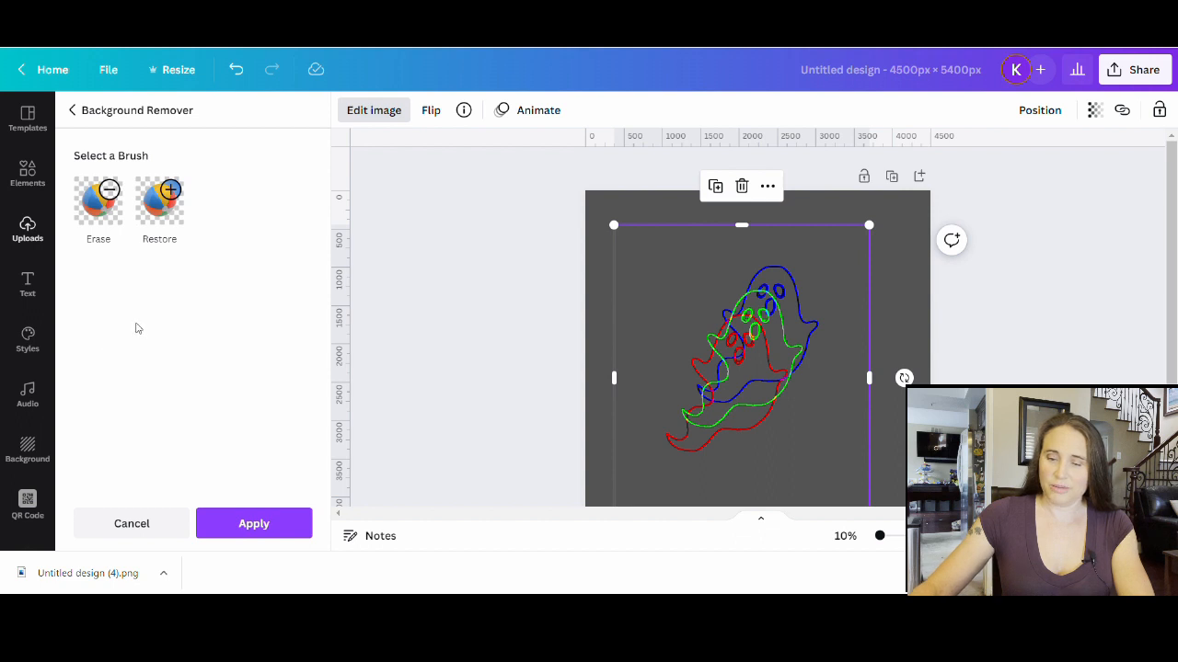
mouse_move(166, 339)
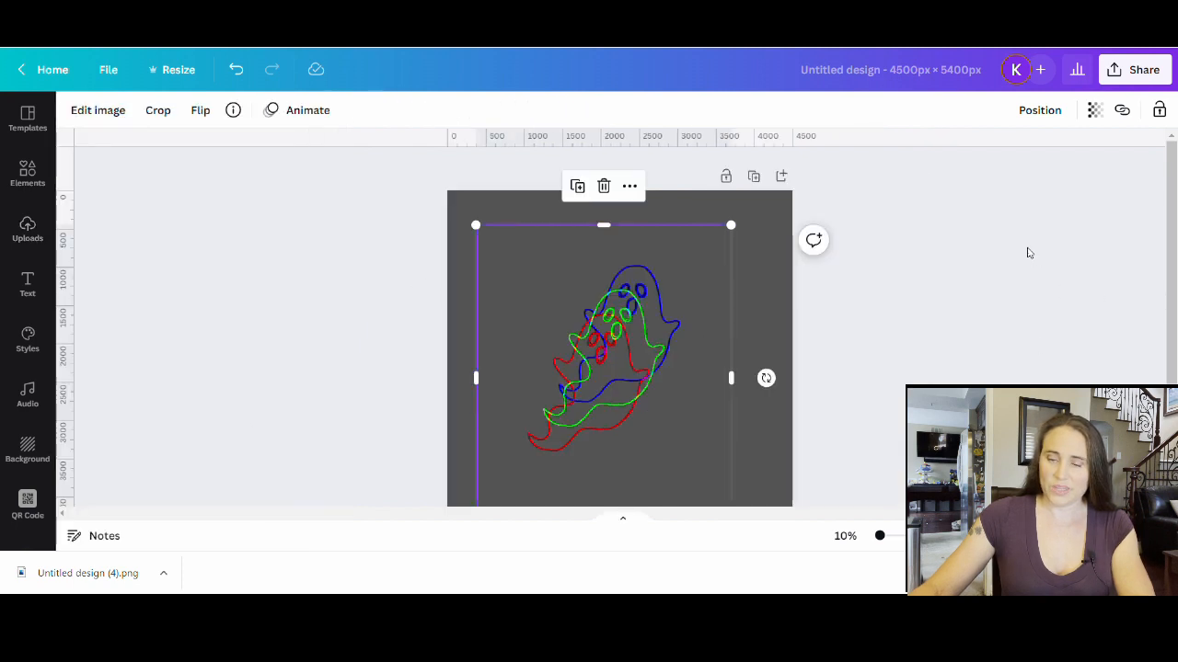
Set the page background colour to black from Default Colors.
click(764, 281)
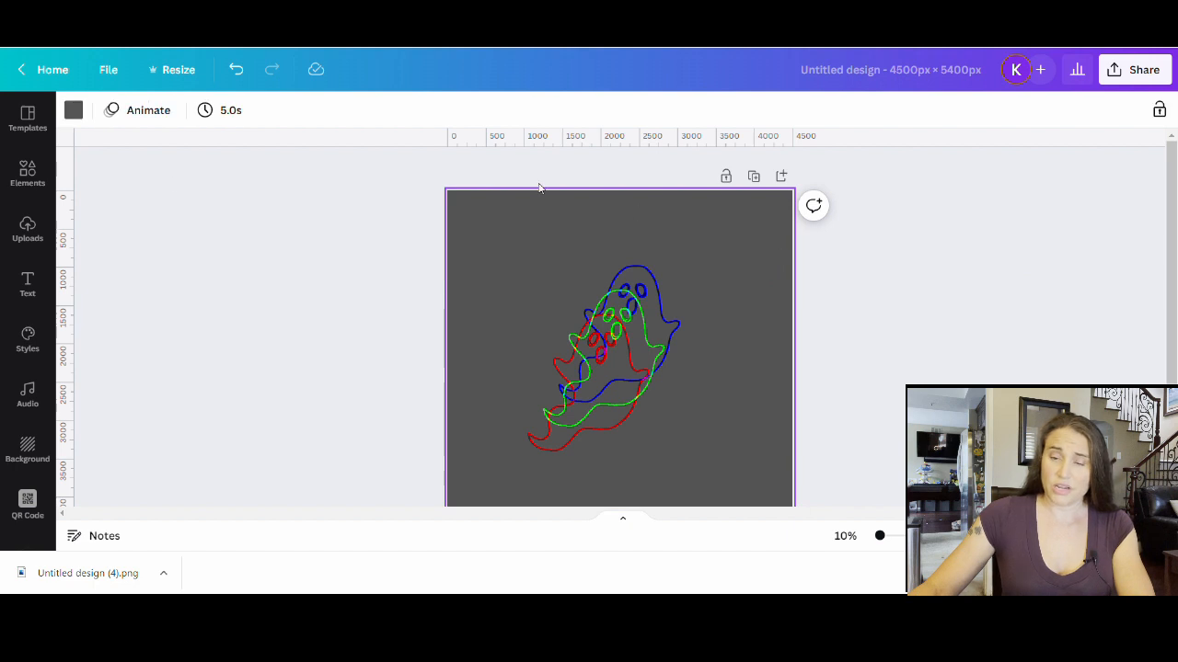
click(73, 109)
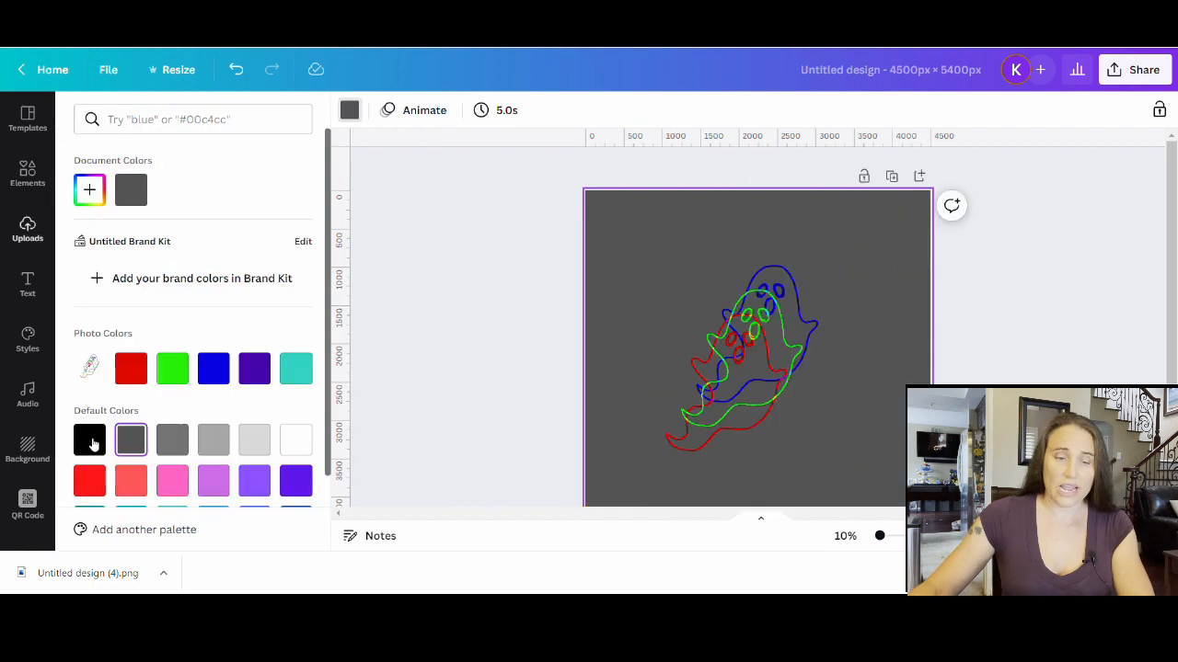
click(89, 439)
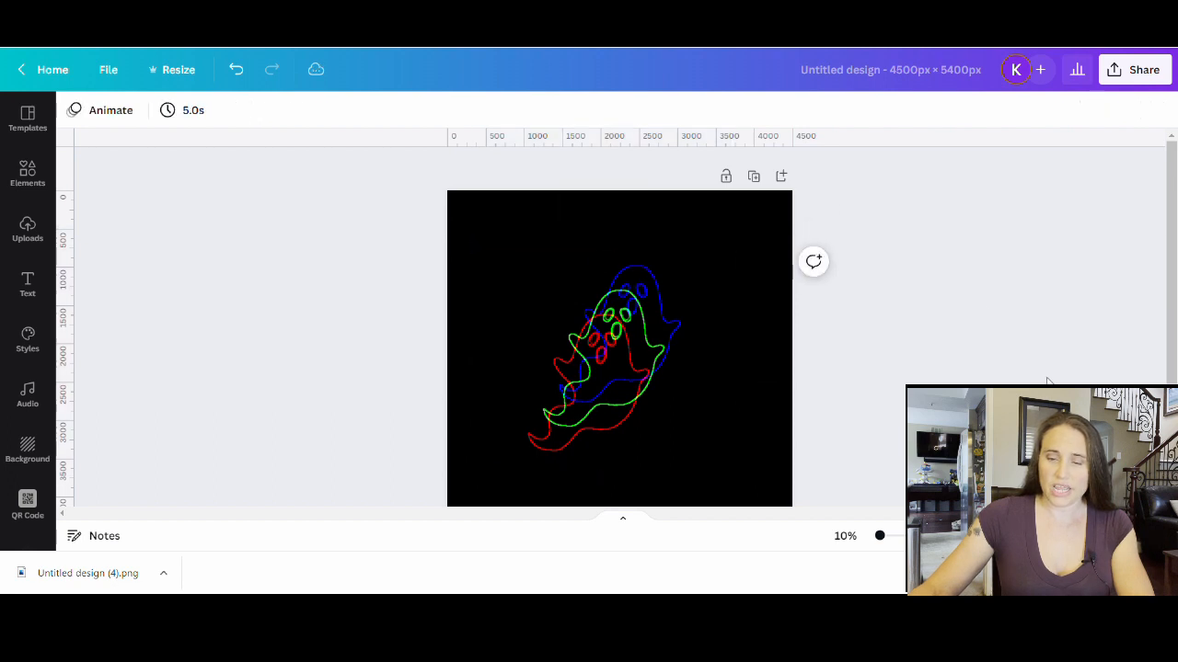
Drag the ghost image's corner outward so the outline fills most of the page.
click(618, 348)
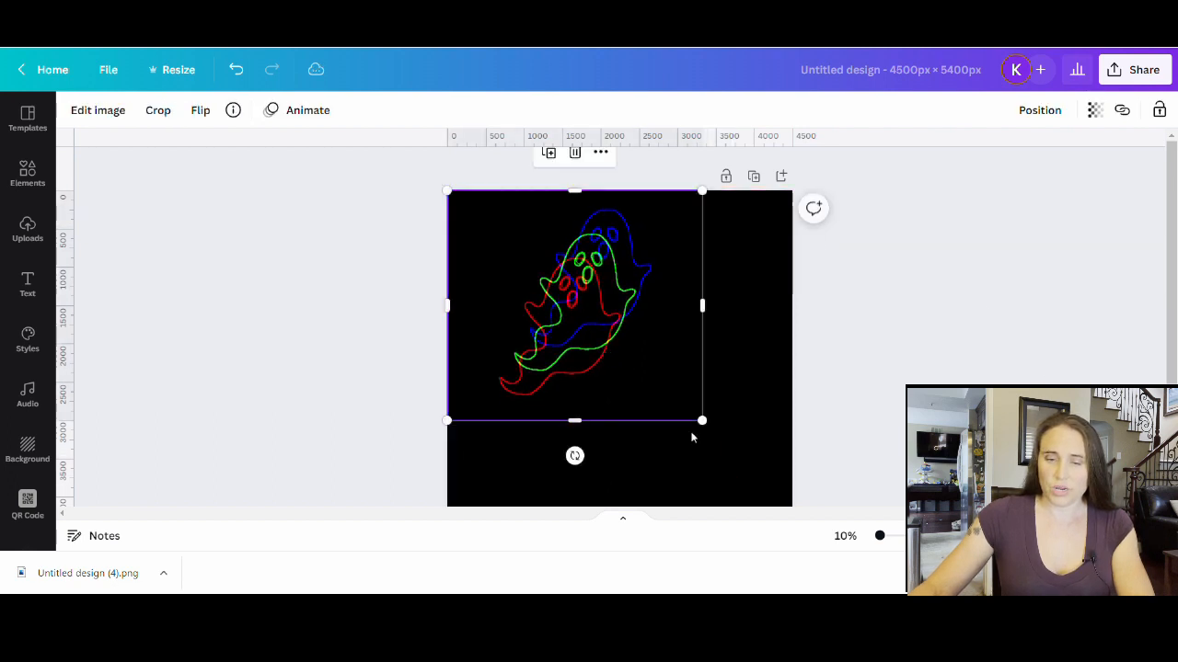
drag(702, 420, 791, 502)
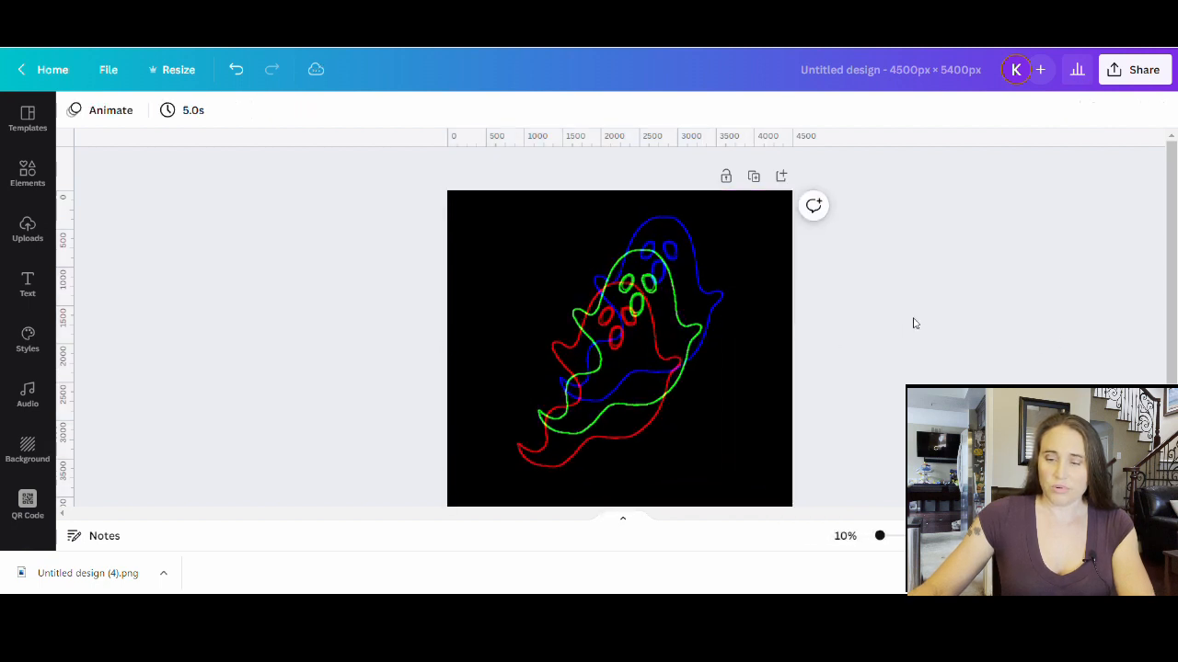
click(619, 347)
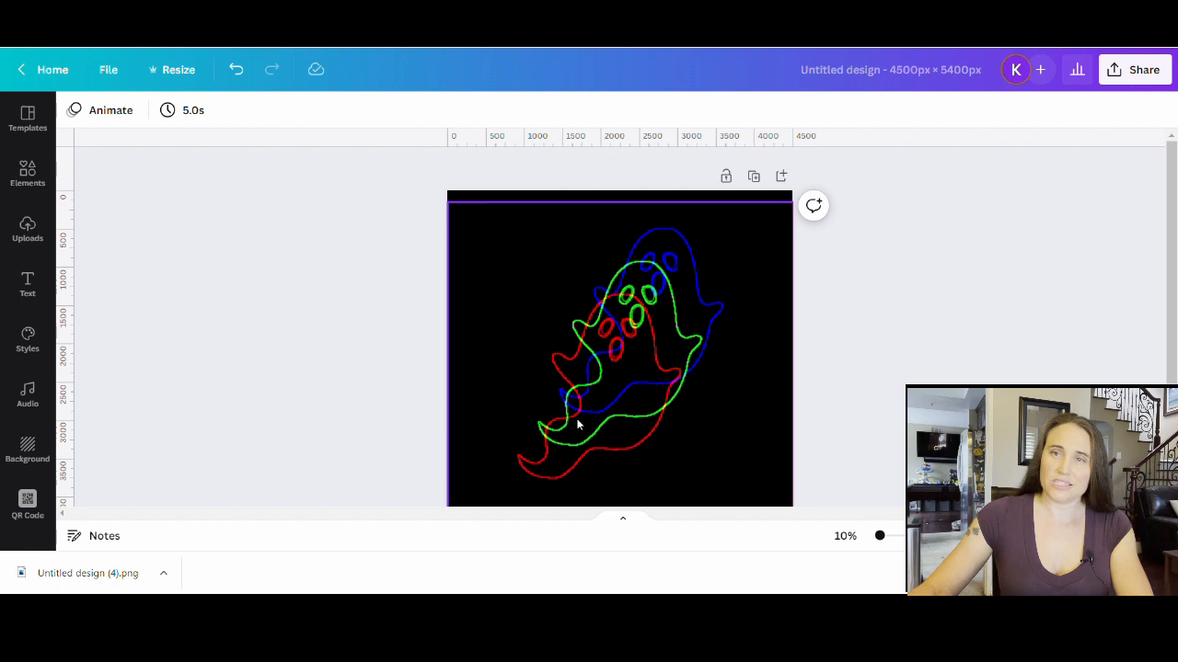
mouse_move(710, 227)
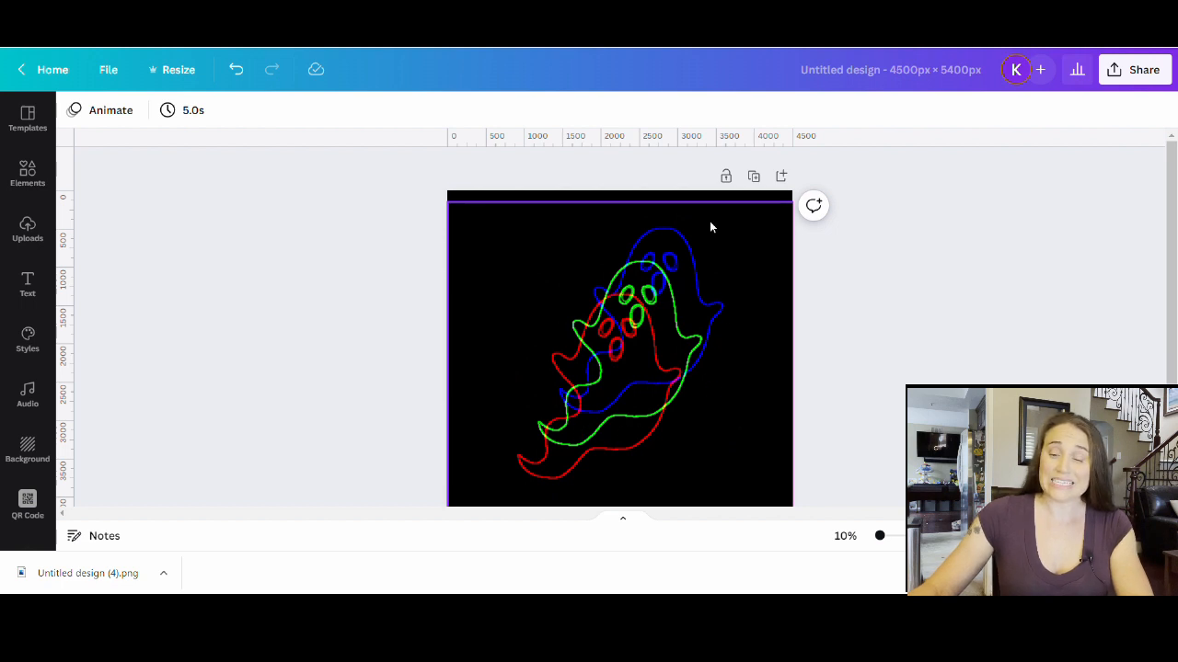
mouse_move(469, 351)
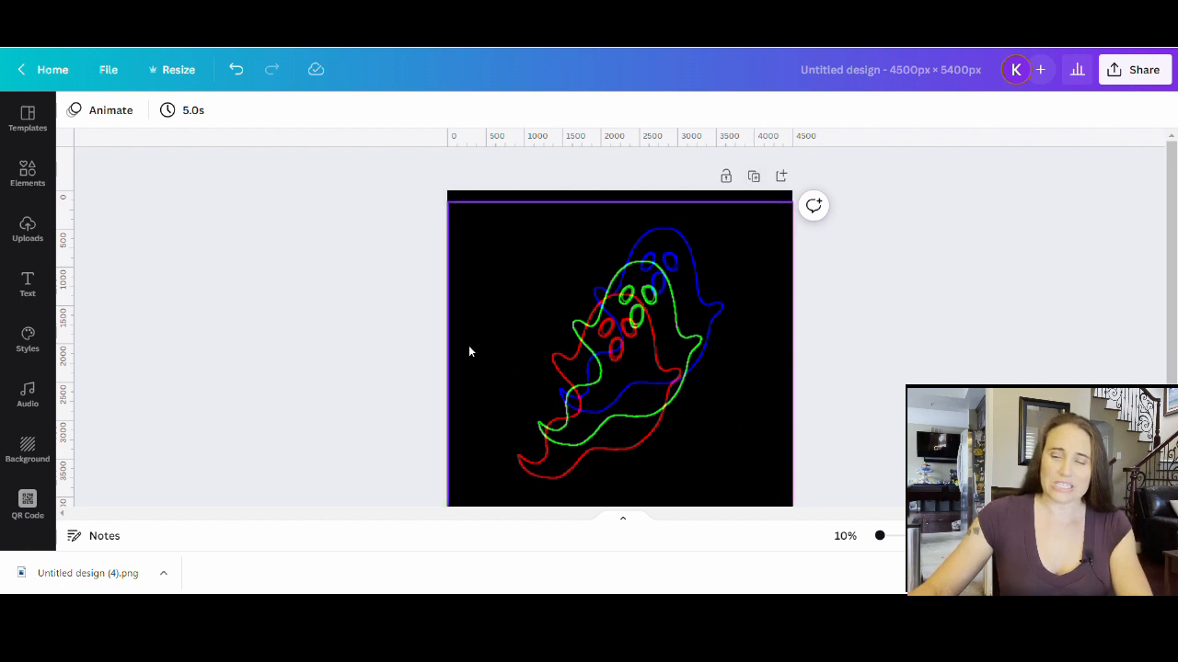
mouse_move(679, 285)
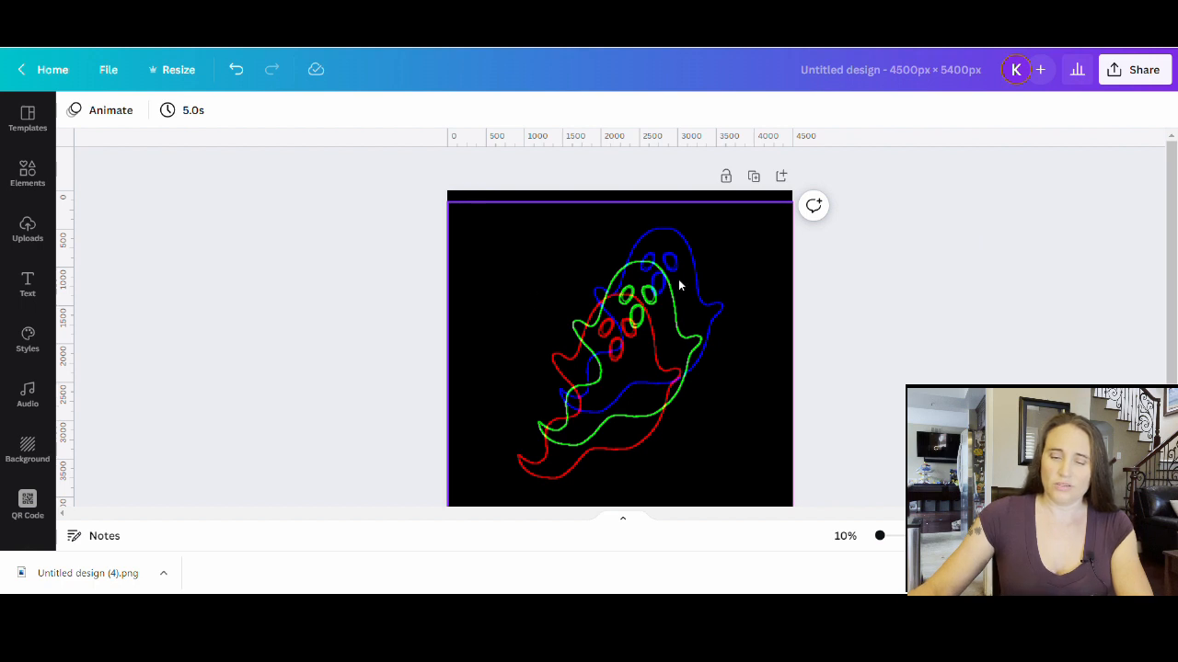
mouse_move(659, 285)
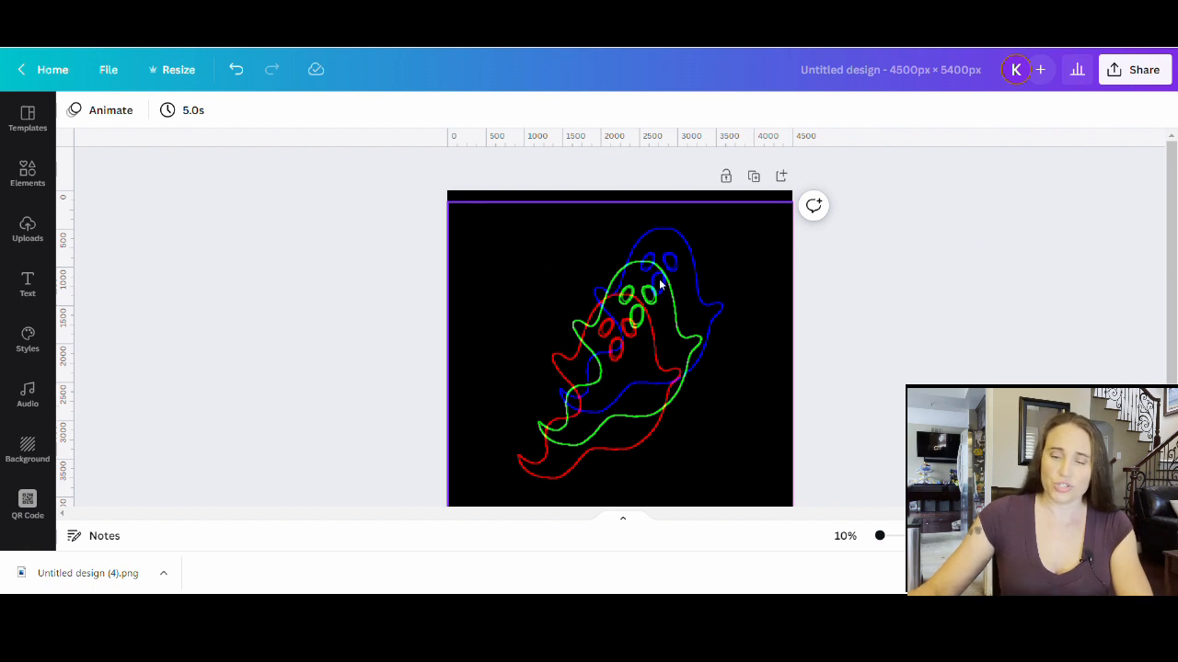
mouse_move(707, 465)
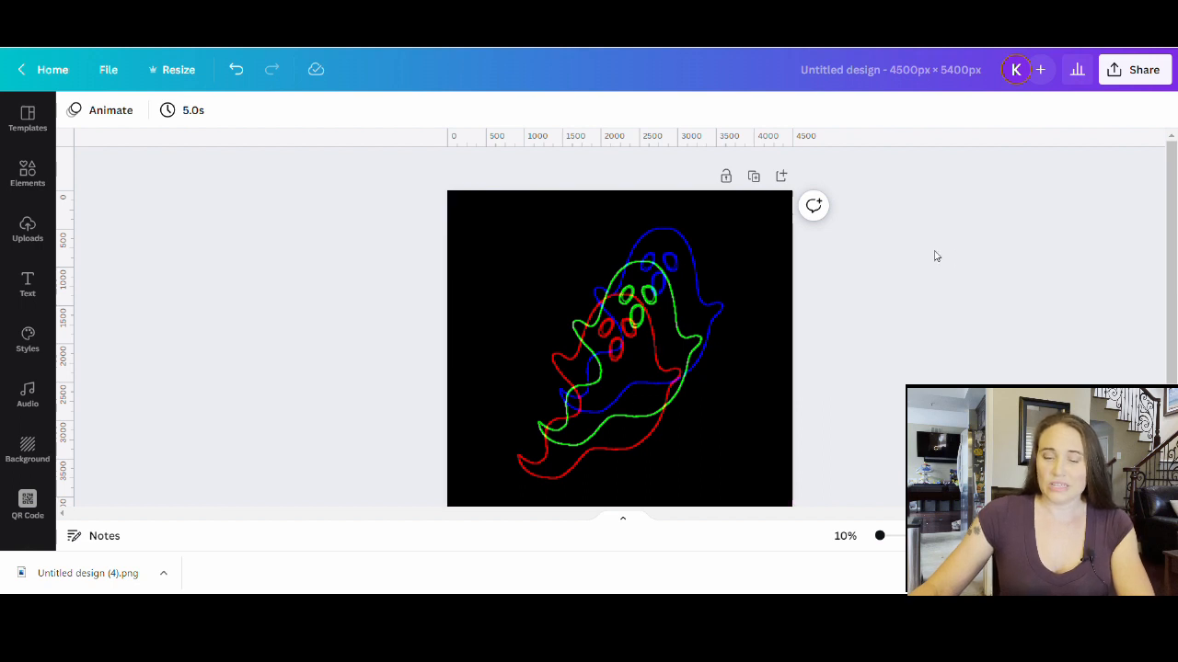
mouse_move(1080, 88)
text(Tippy ghost)
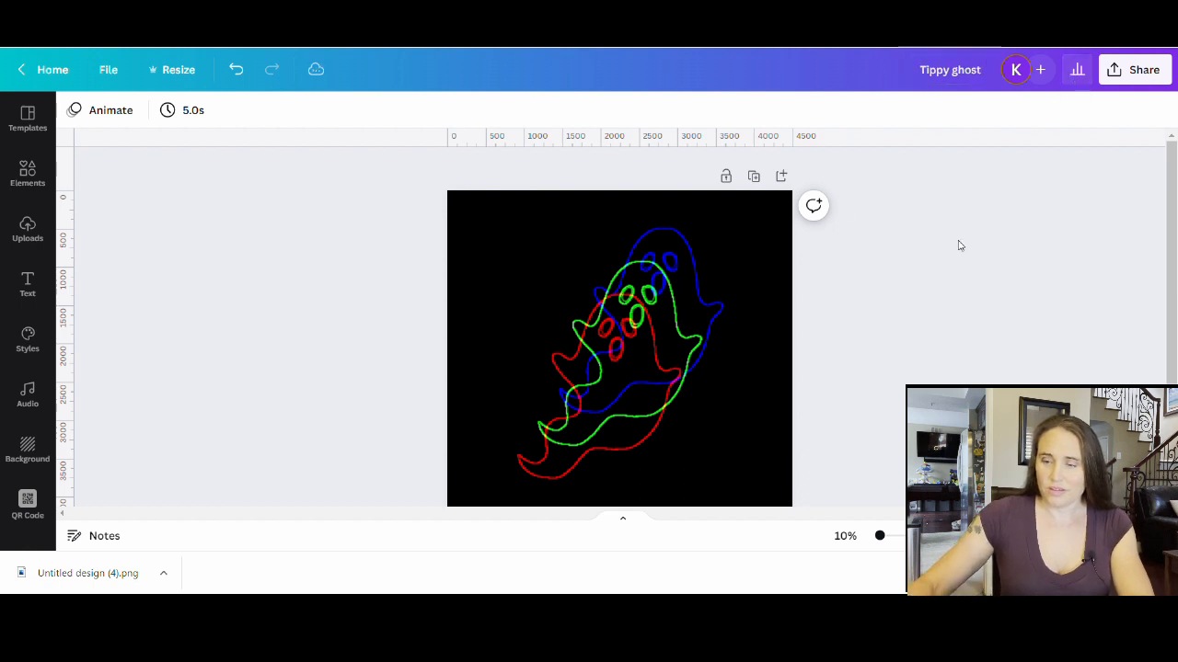
Download 'Tippy ghost' as a PNG with transparent background enabled.
click(1142, 69)
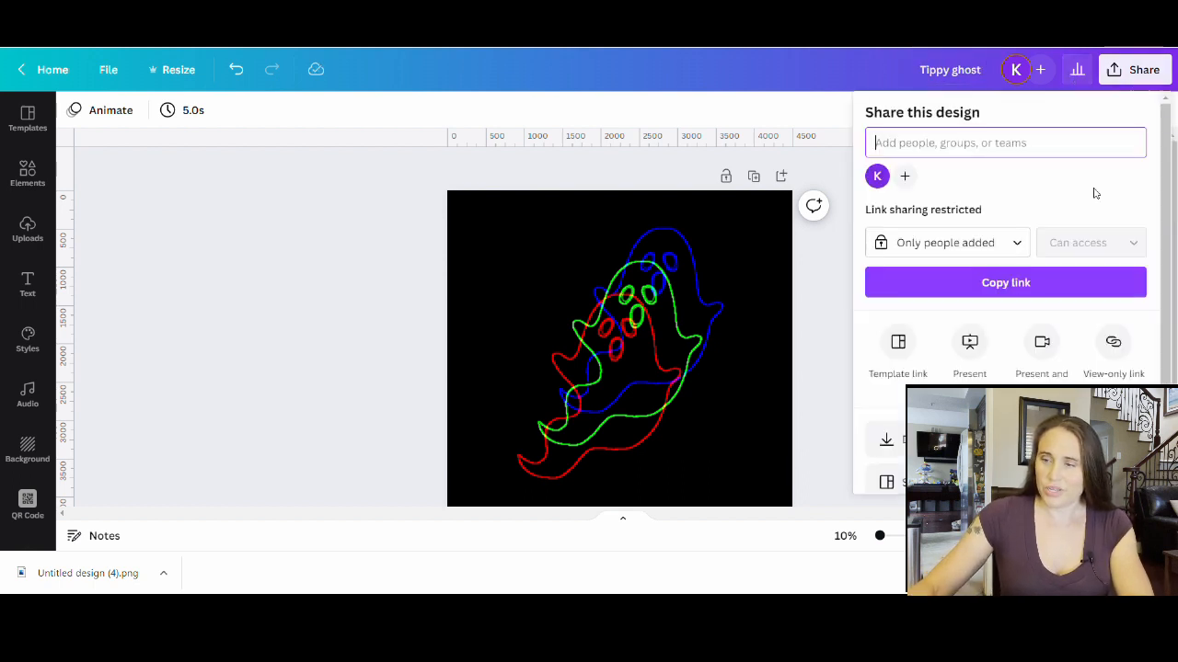
click(885, 439)
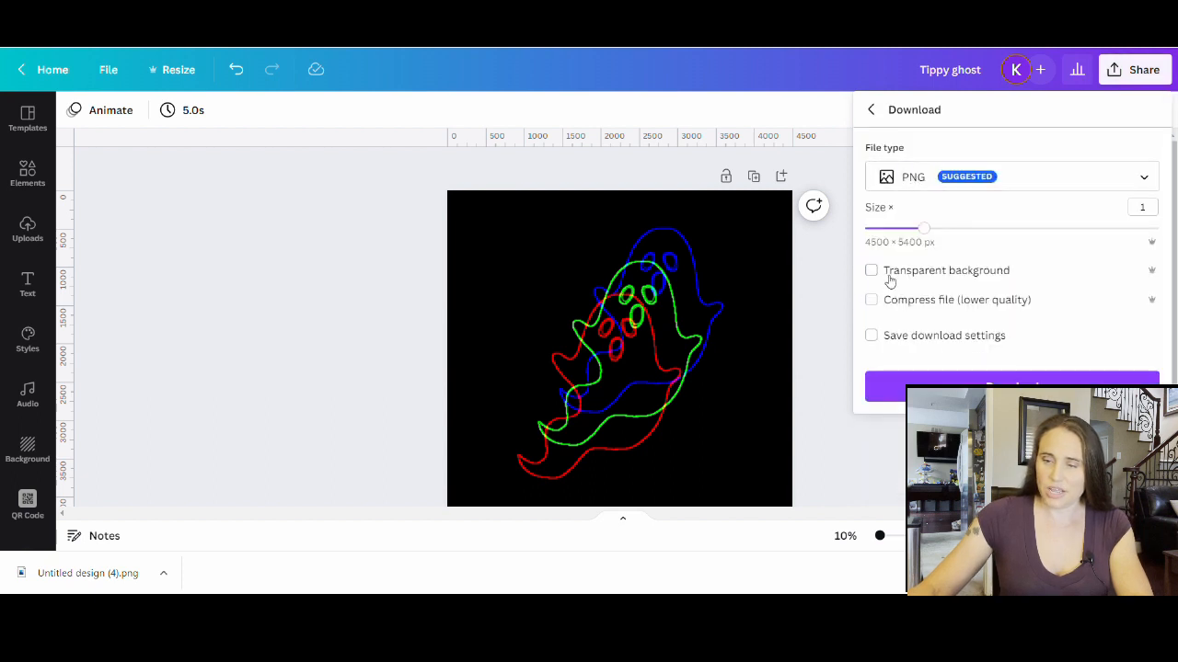
click(870, 270)
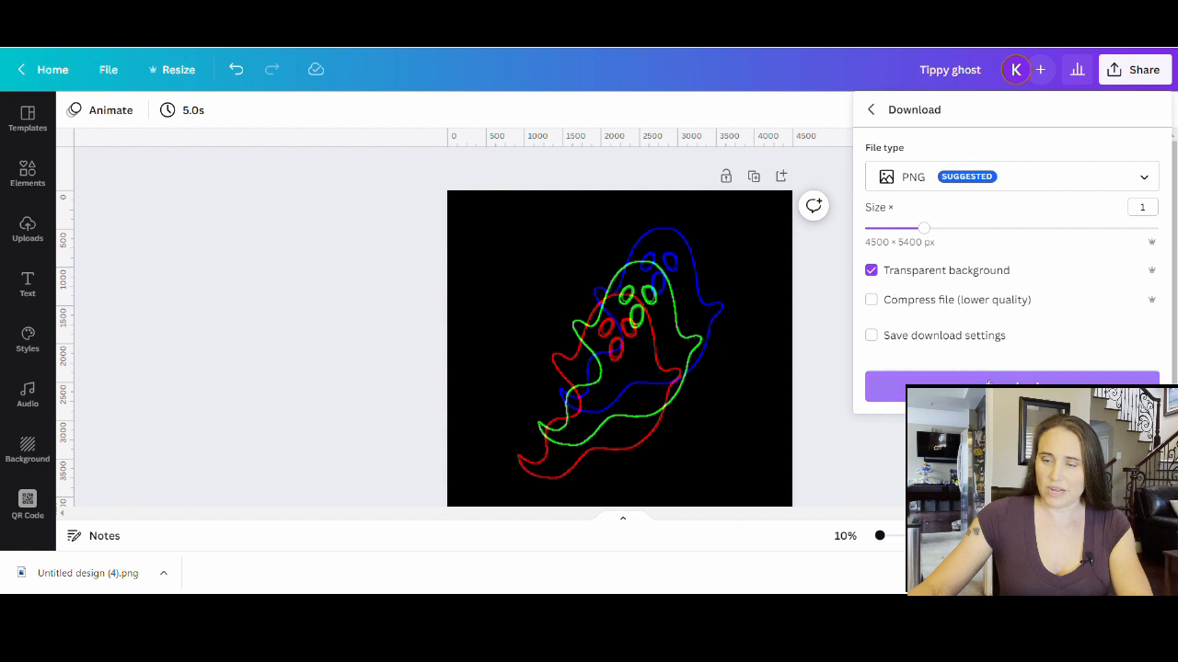
click(1011, 386)
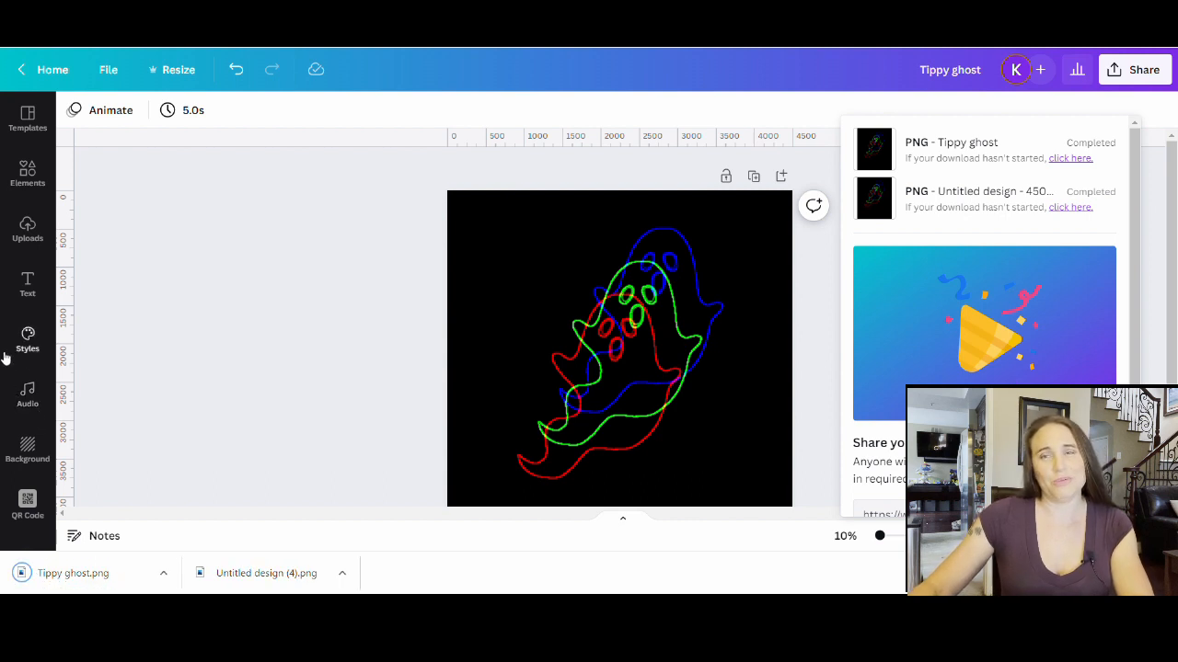
mouse_move(267, 356)
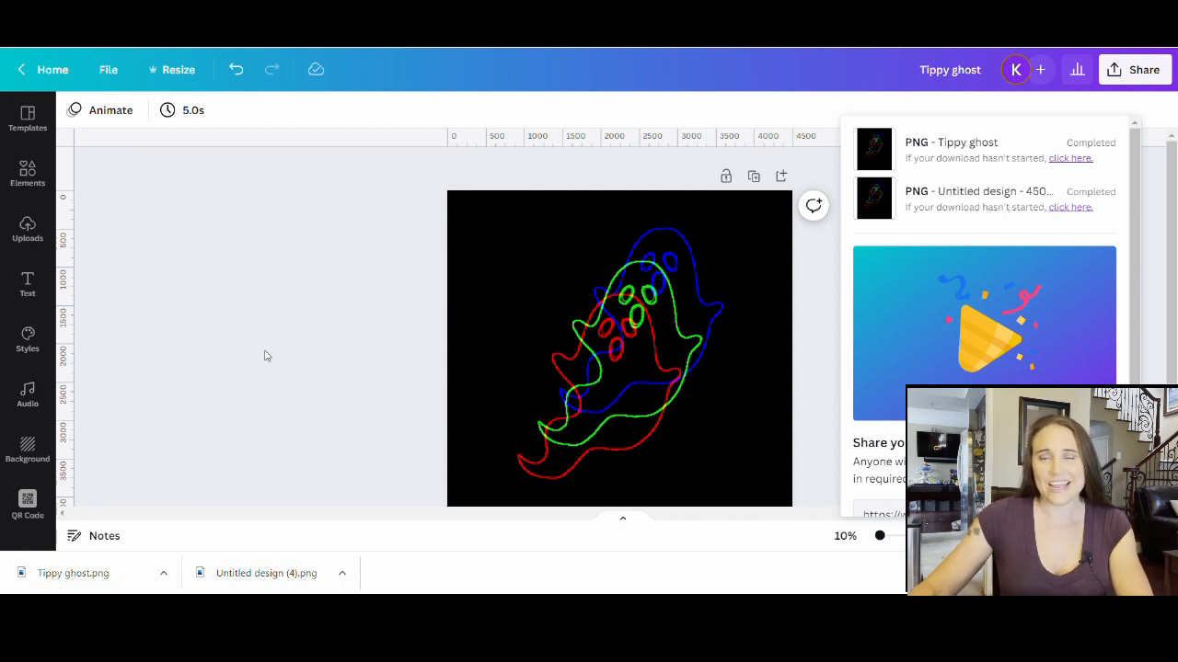
mouse_move(151, 332)
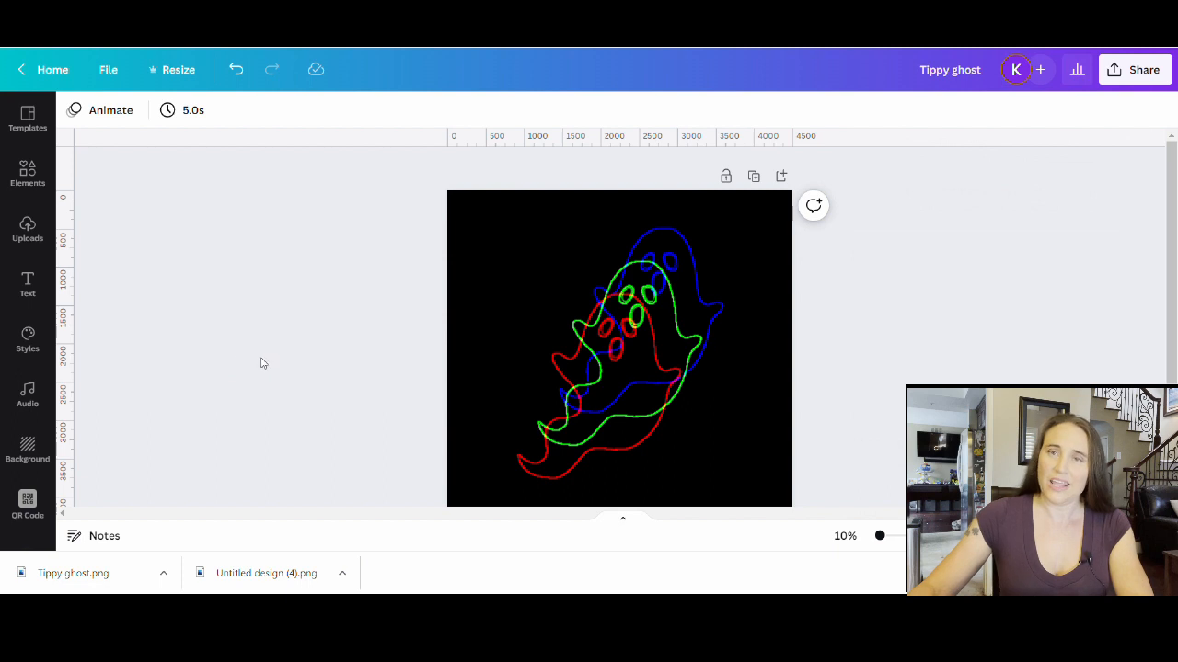
mouse_move(253, 363)
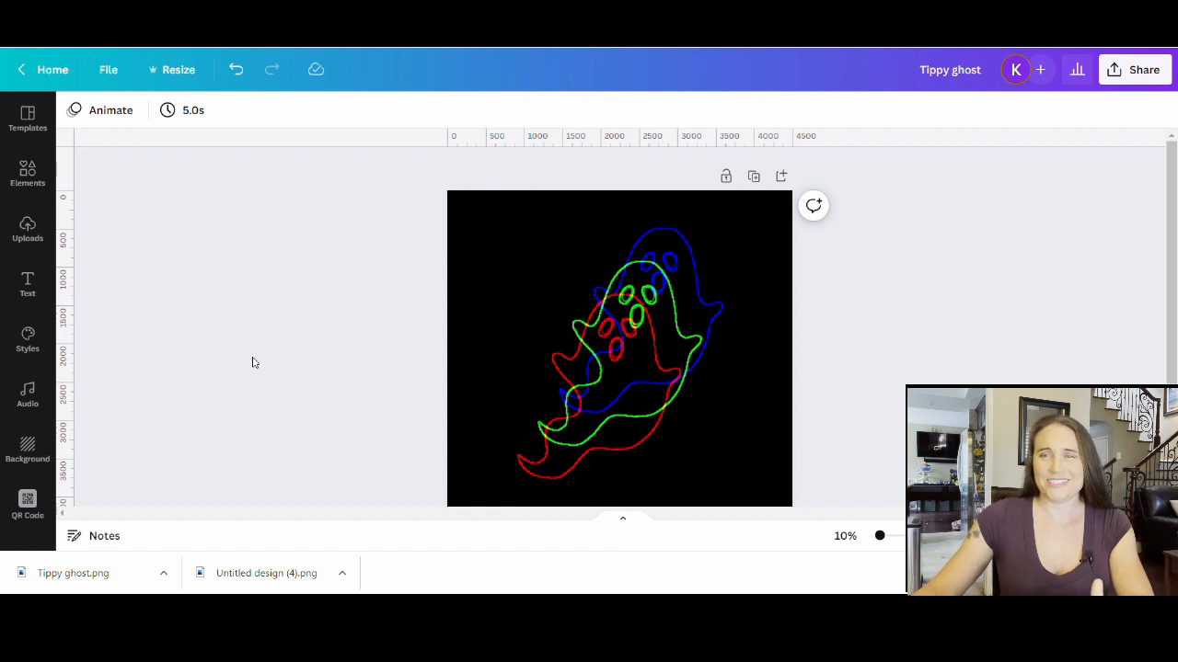
mouse_move(359, 384)
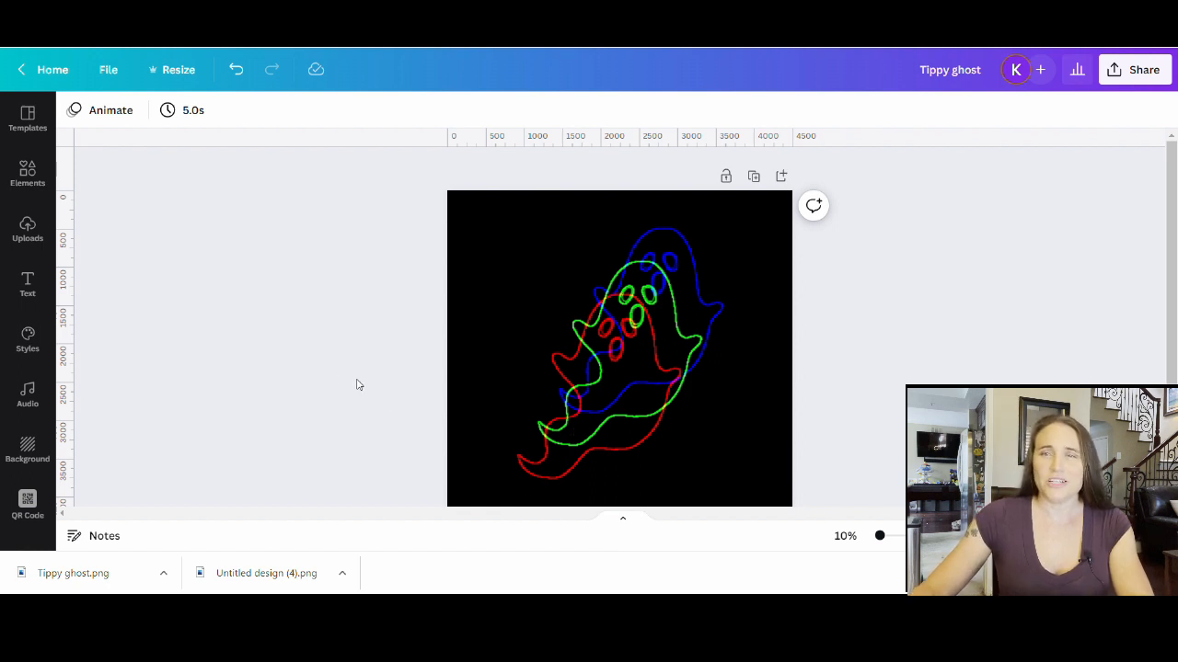
mouse_move(364, 421)
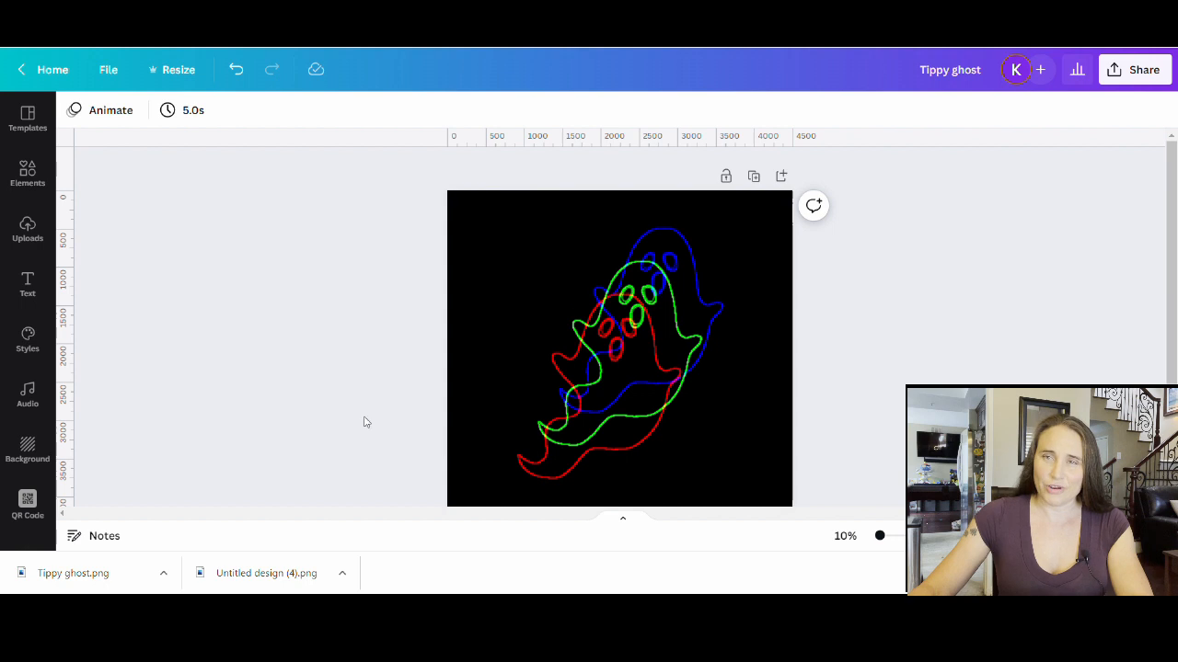